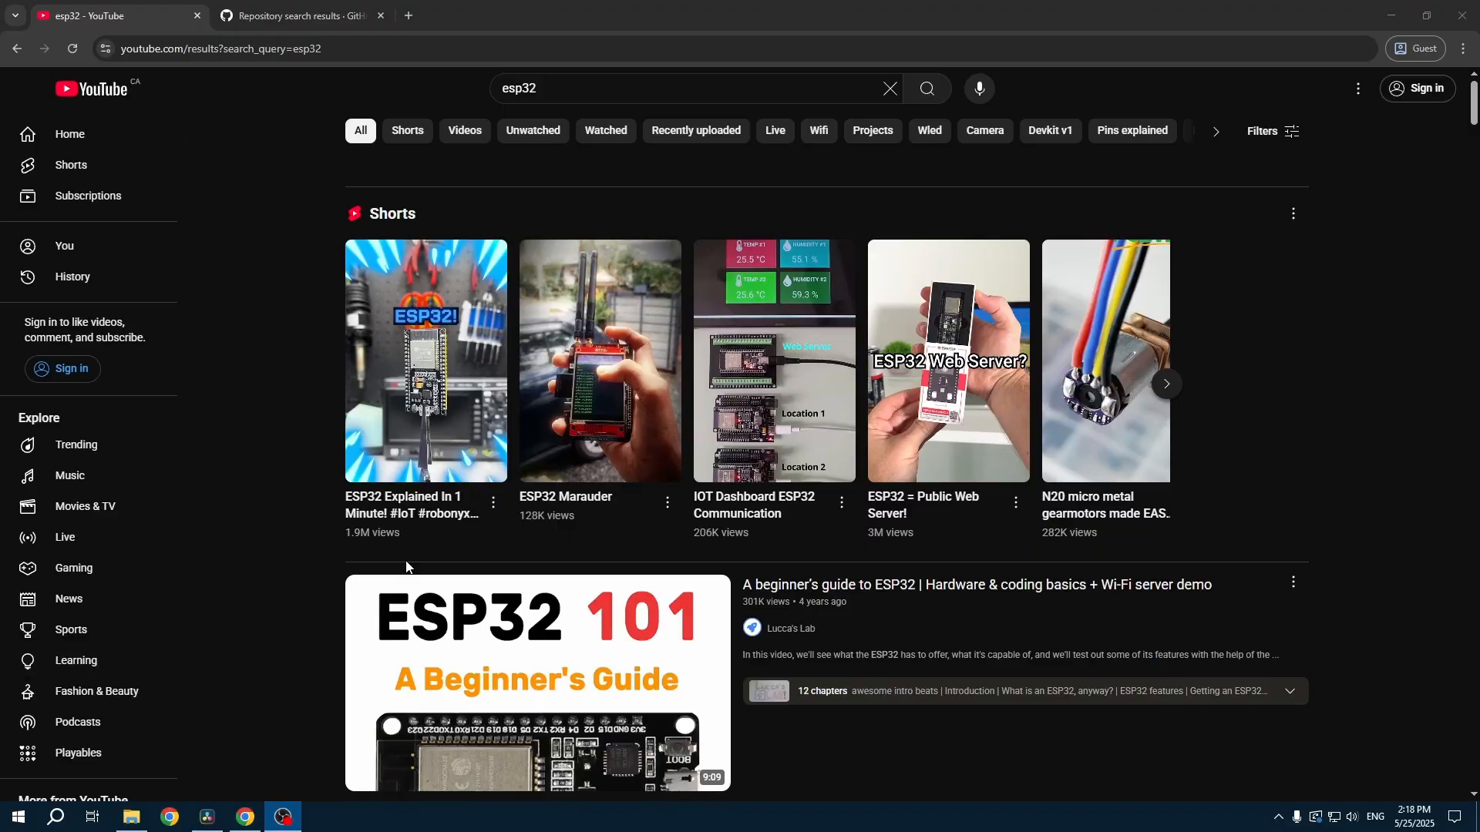
- Browse the YouTube esp32 results, then switch to the GitHub esp32 repository search
{"action": "scroll", "scroll_direction": "down", "scroll_amount": 3}
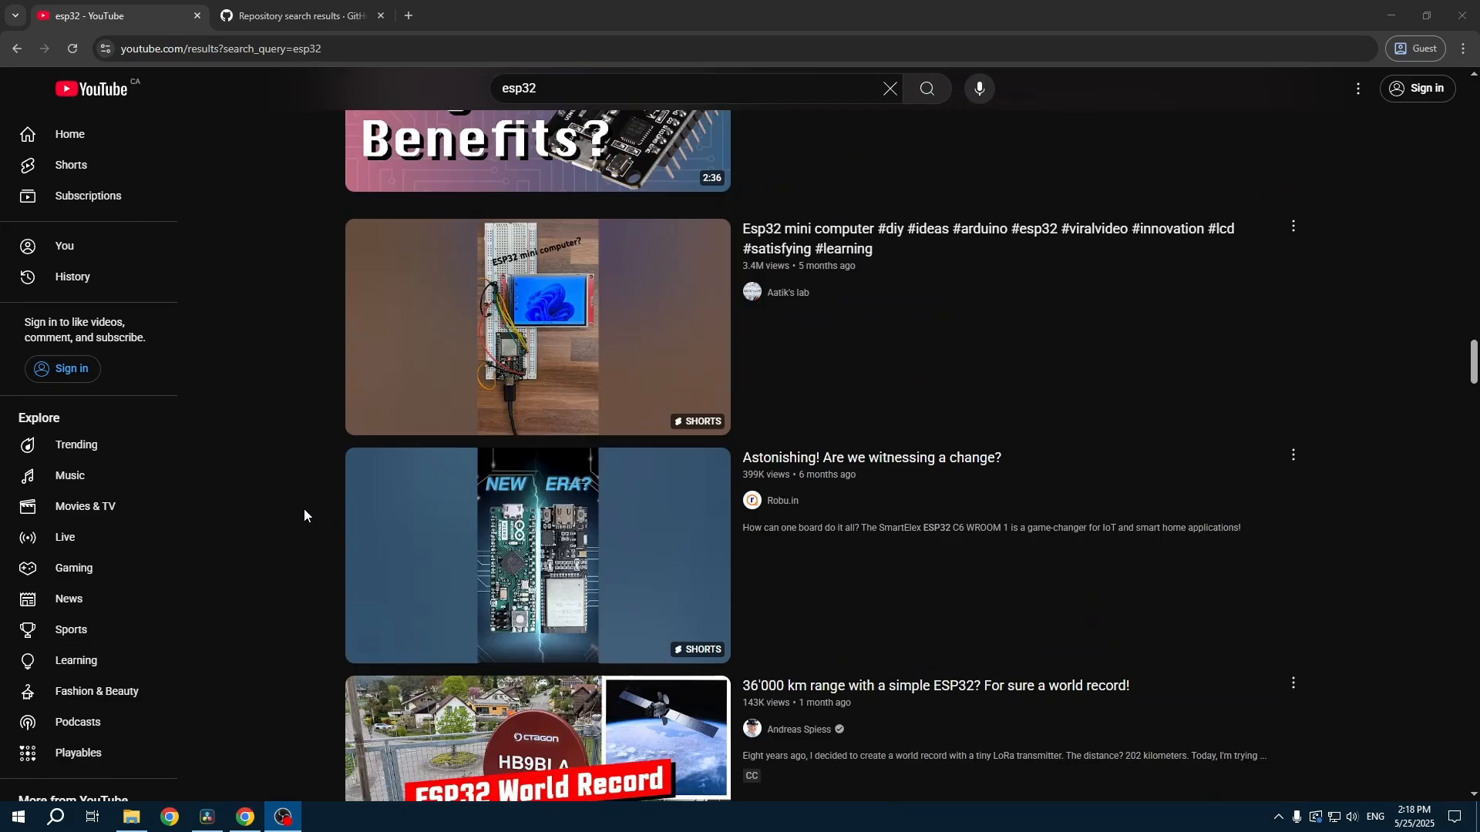
{"action": "left_click", "coordinate": [298, 16]}
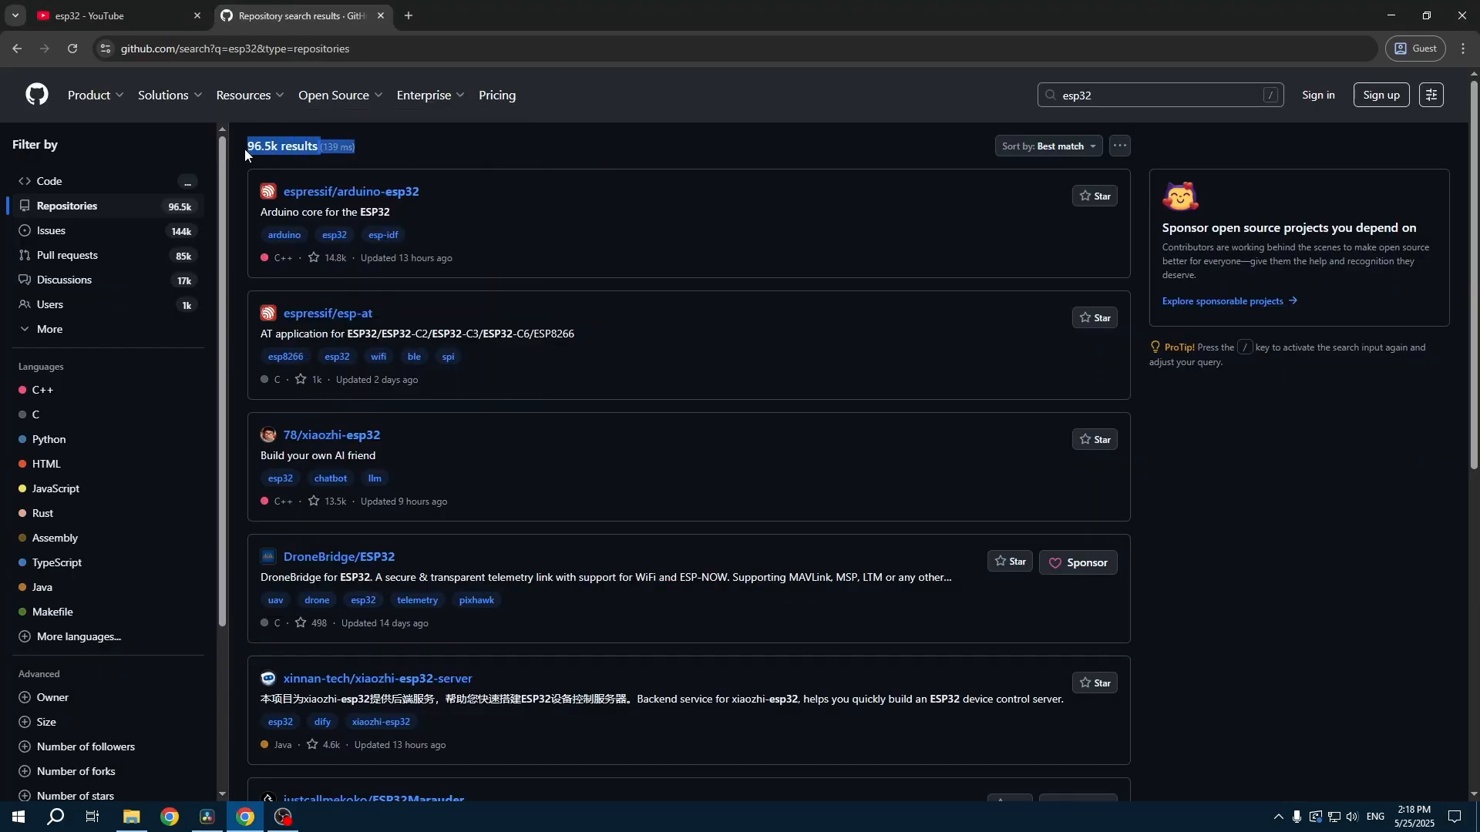
{"action": "left_click", "coordinate": [280, 821]}
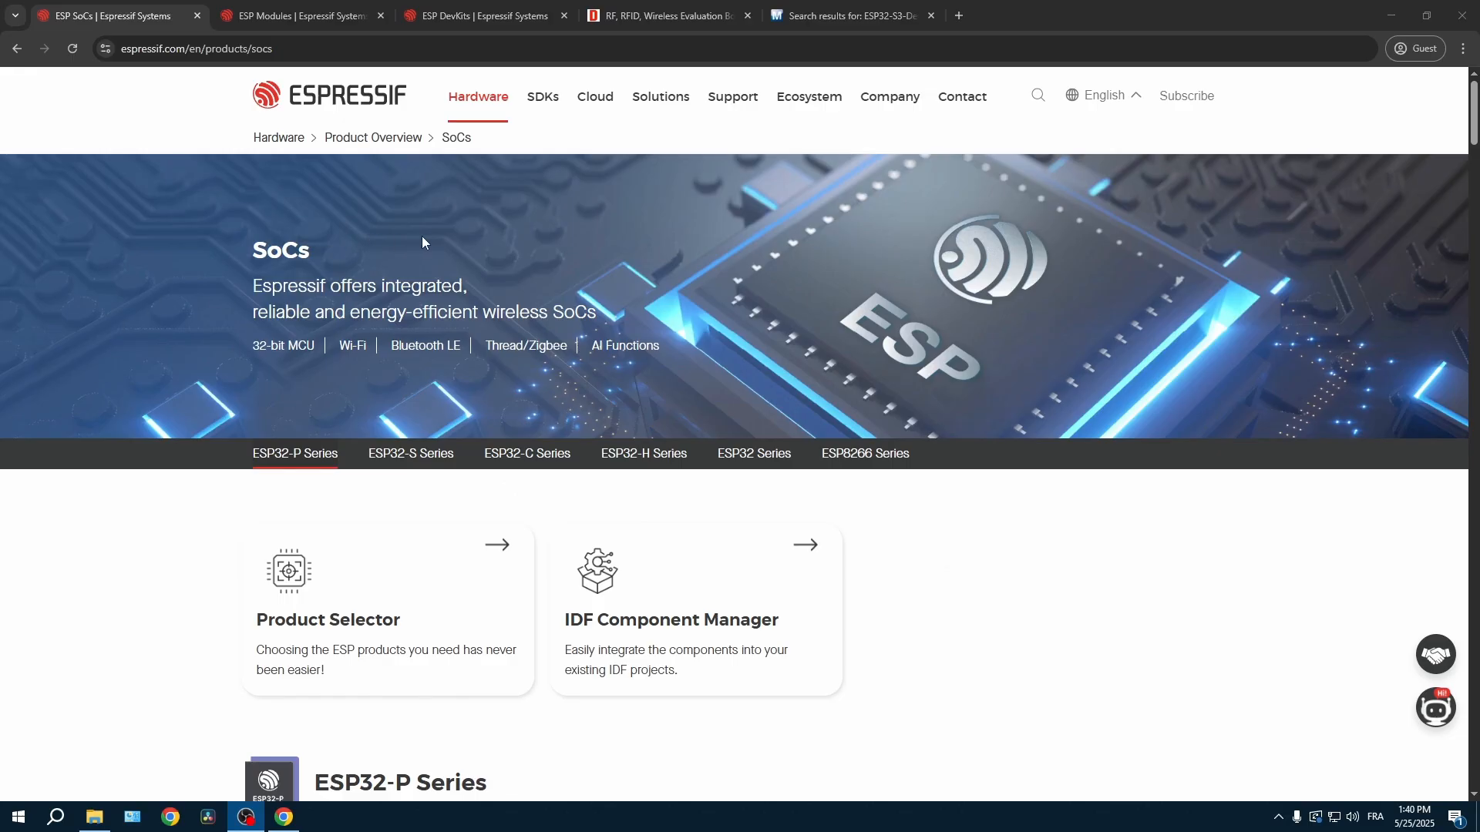
{"action": "mouse_move", "coordinate": [164, 328]}
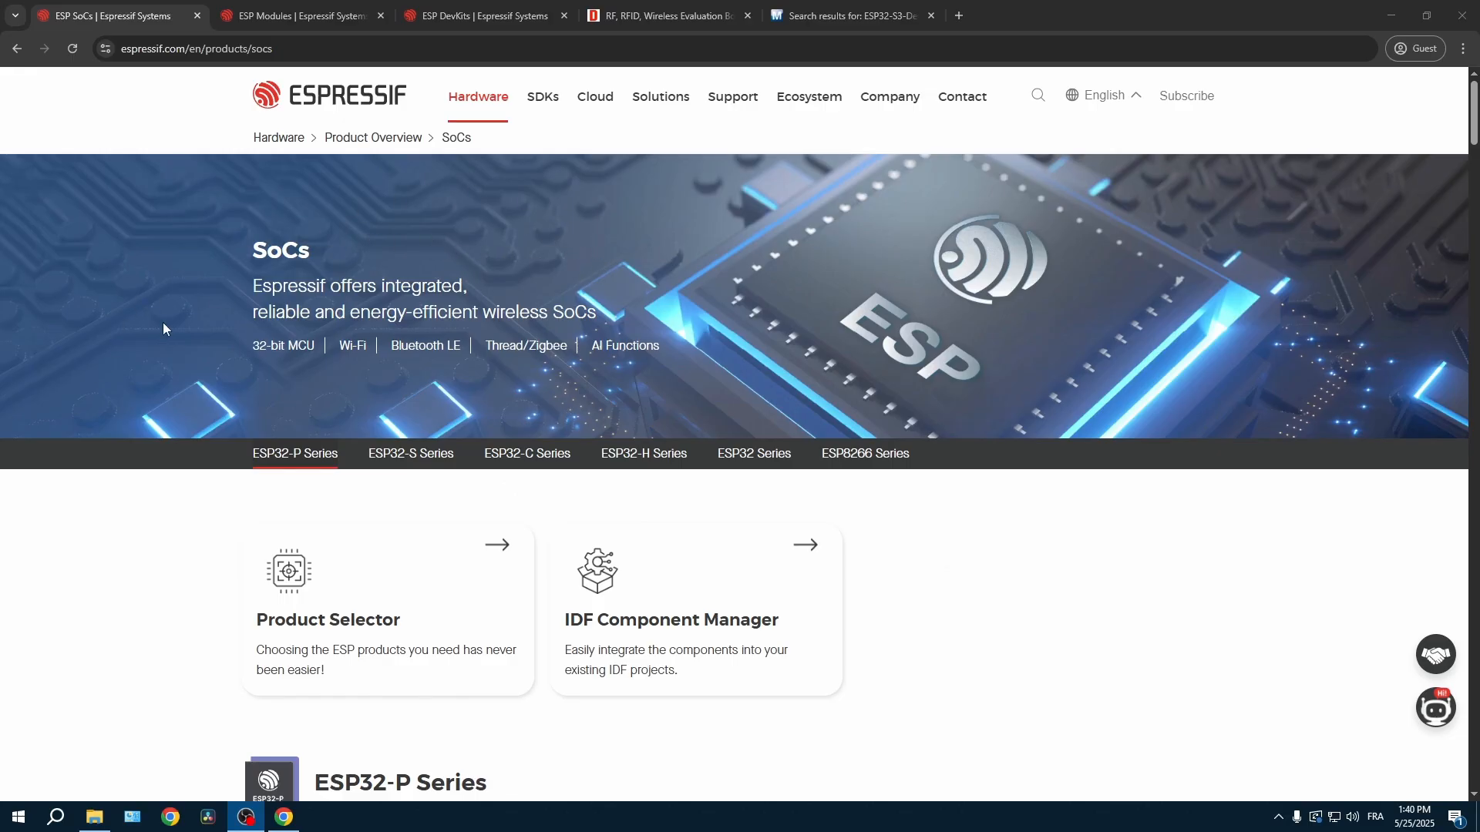
- Look through Espressif's ESP32-S3 SoCs, Modules and DevKits pages, then move to DigiKey's board listings
{"action": "scroll", "scroll_direction": "down", "scroll_amount": 3}
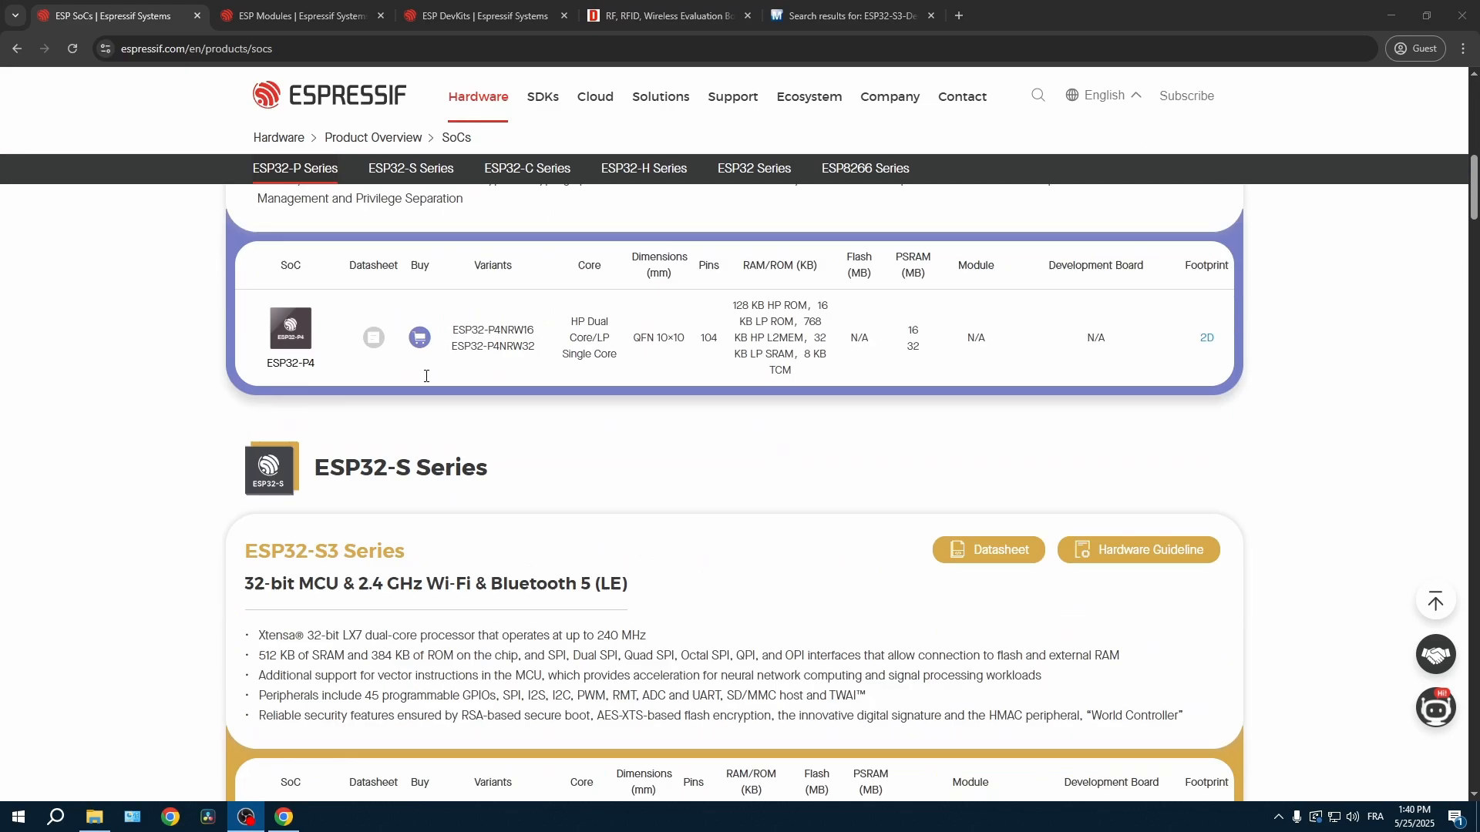
{"action": "scroll", "scroll_direction": "down", "scroll_amount": 3}
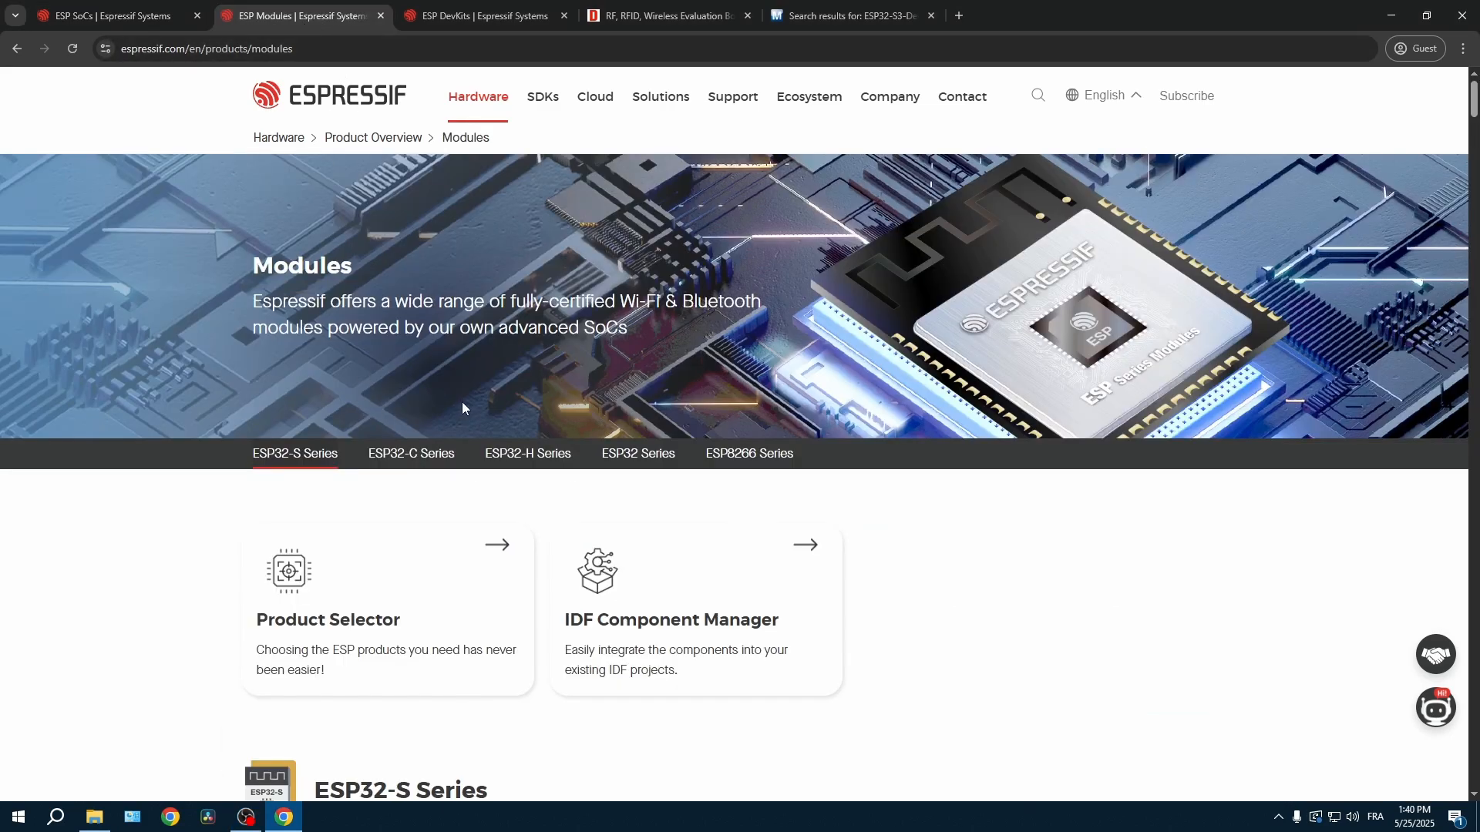
{"action": "scroll", "scroll_direction": "down", "scroll_amount": 3}
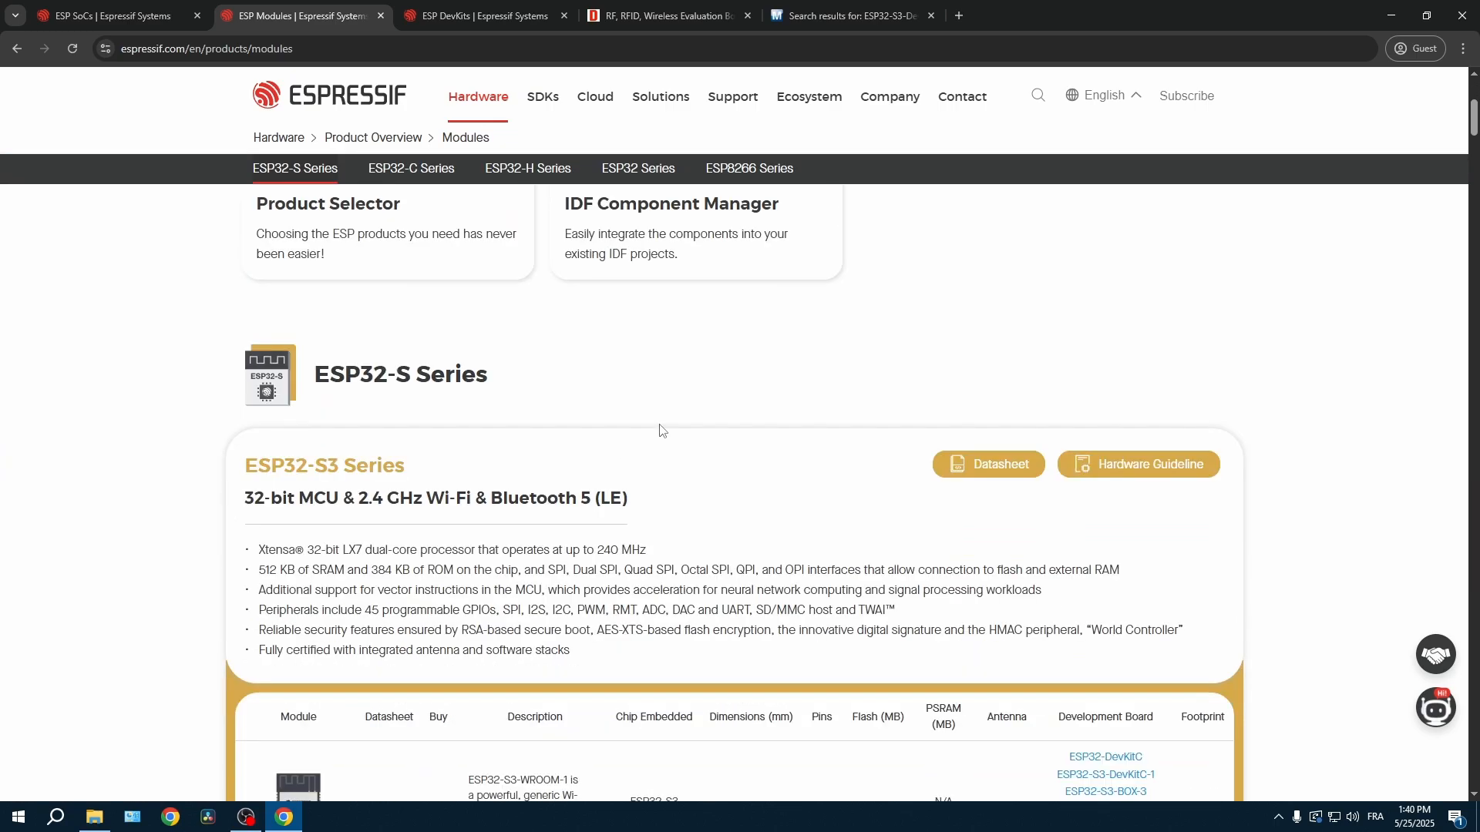
{"action": "mouse_move", "coordinate": [603, 405]}
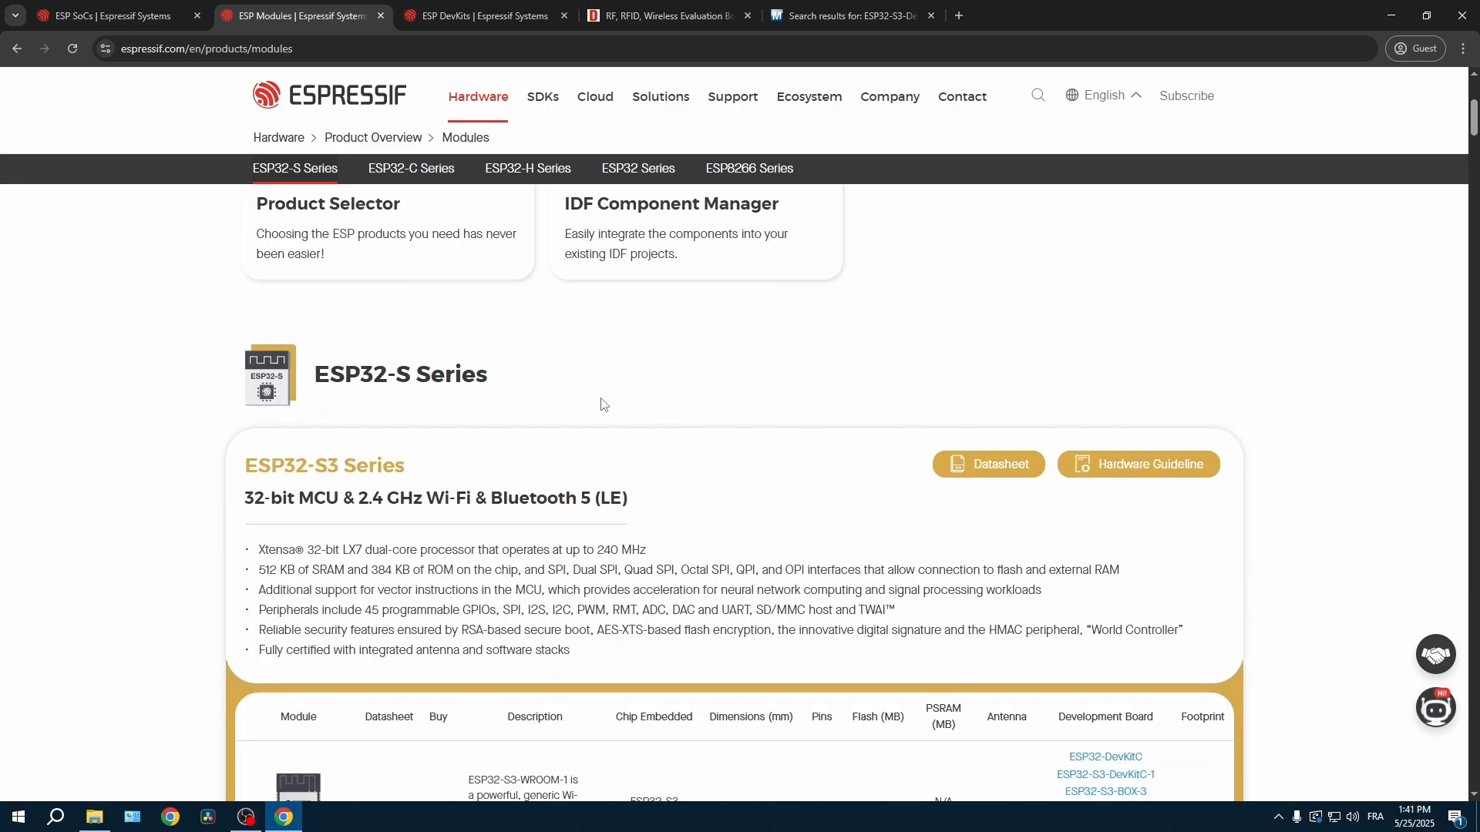
{"action": "left_click", "coordinate": [481, 15]}
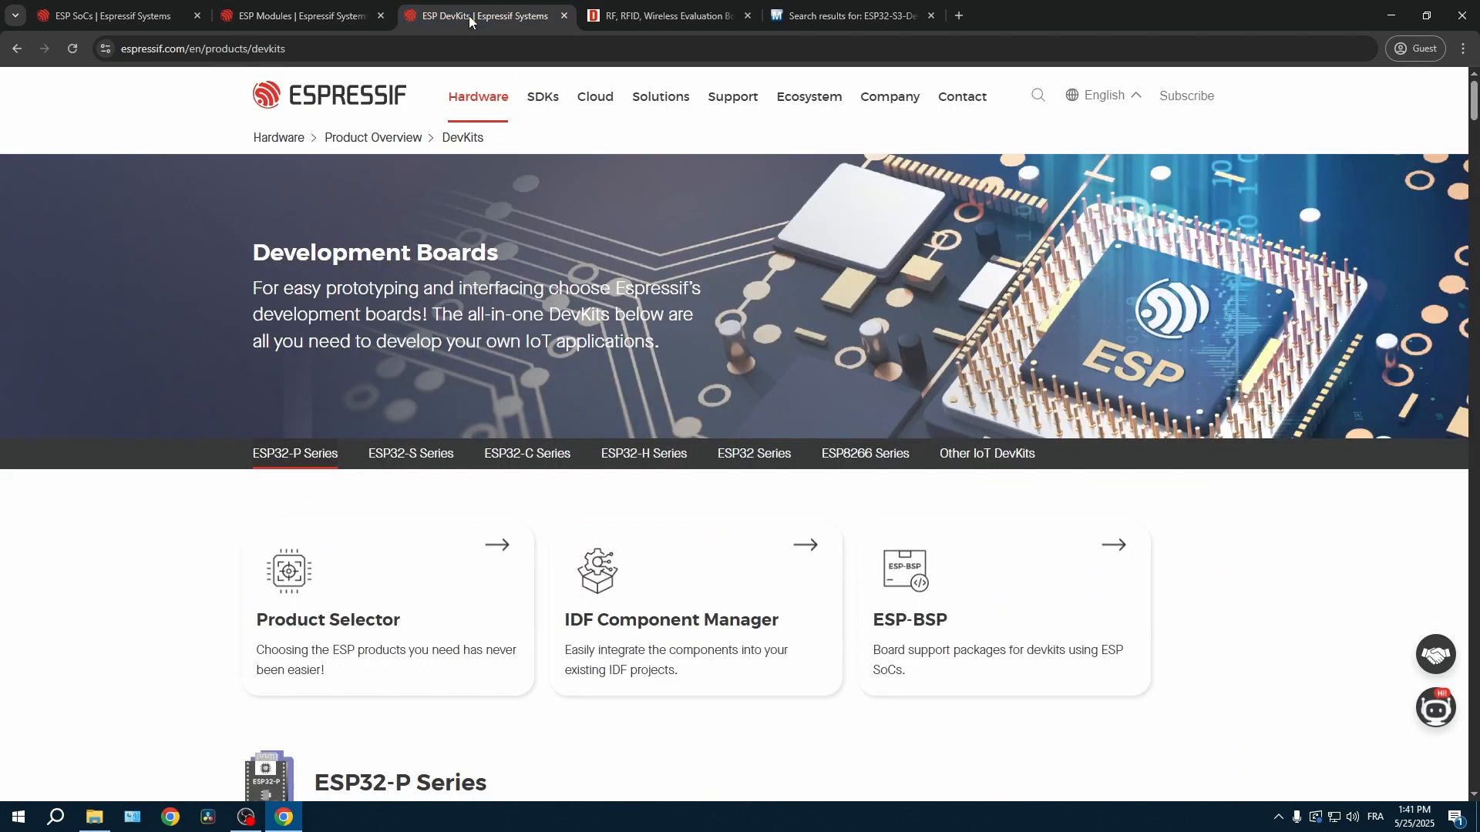
{"action": "scroll", "scroll_direction": "down", "scroll_amount": 3}
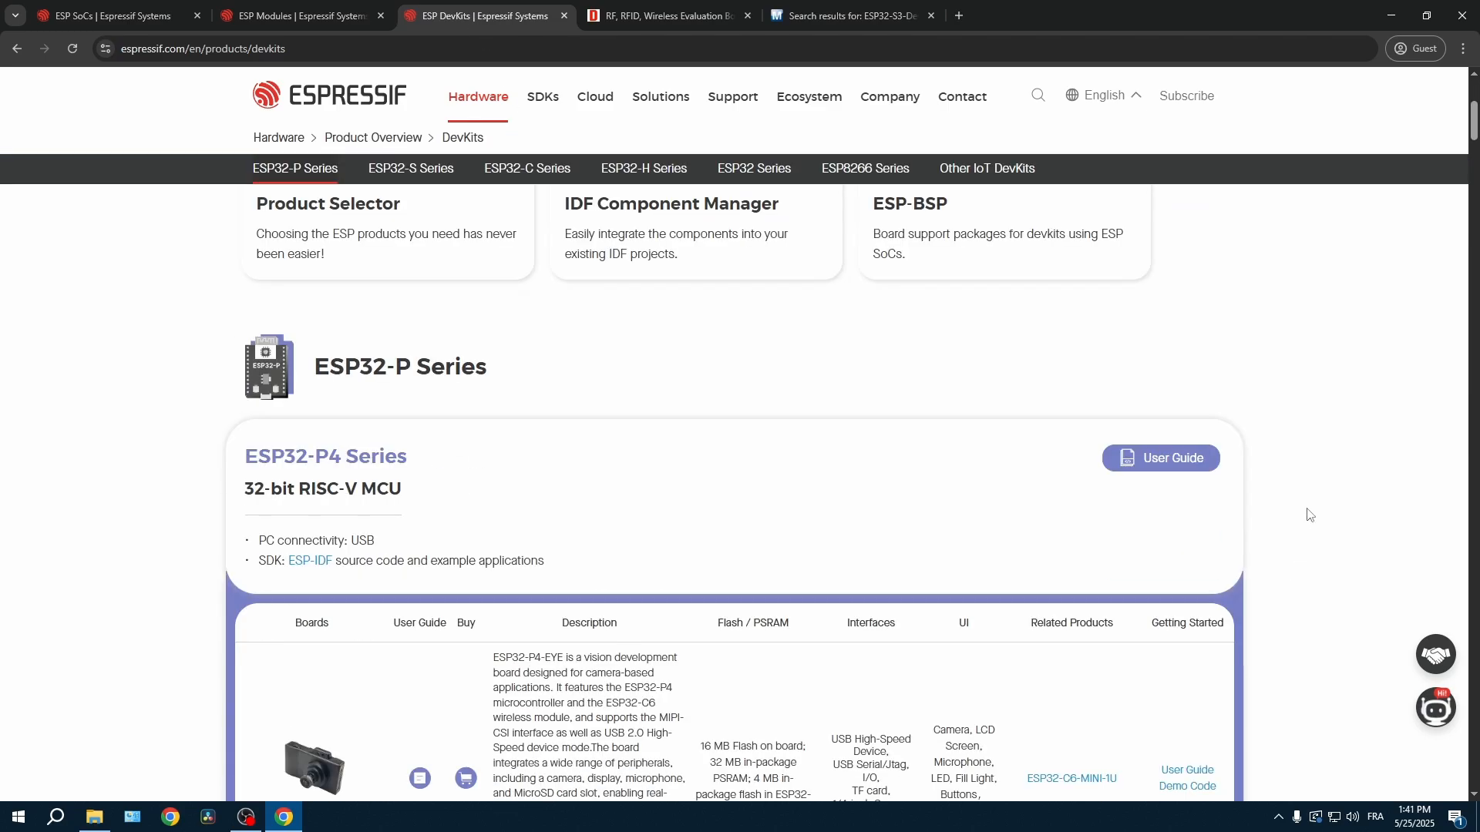
{"action": "scroll", "scroll_direction": "down", "scroll_amount": 3}
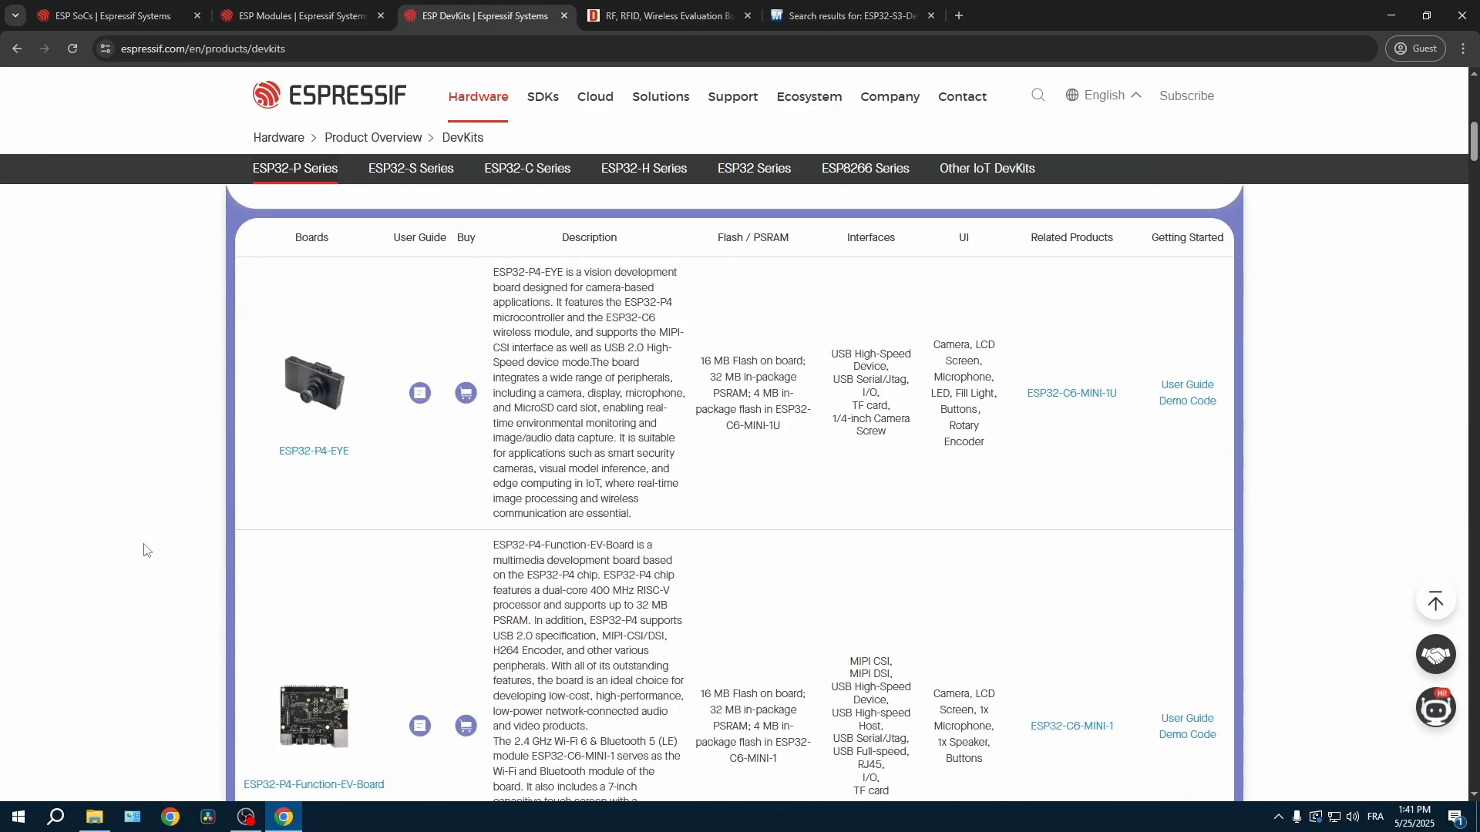
{"action": "left_click", "coordinate": [662, 16]}
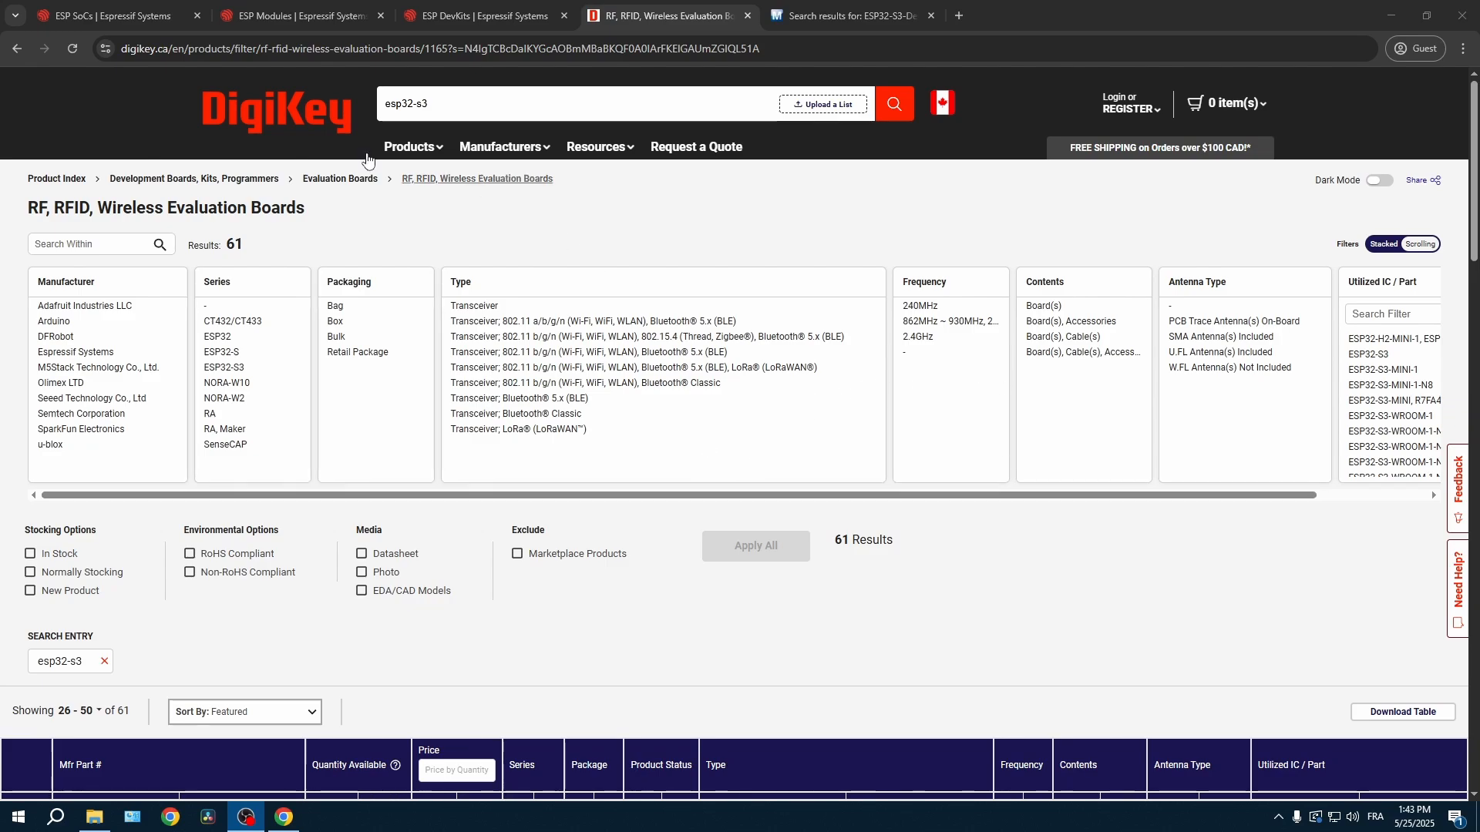
{"action": "mouse_move", "coordinate": [343, 202]}
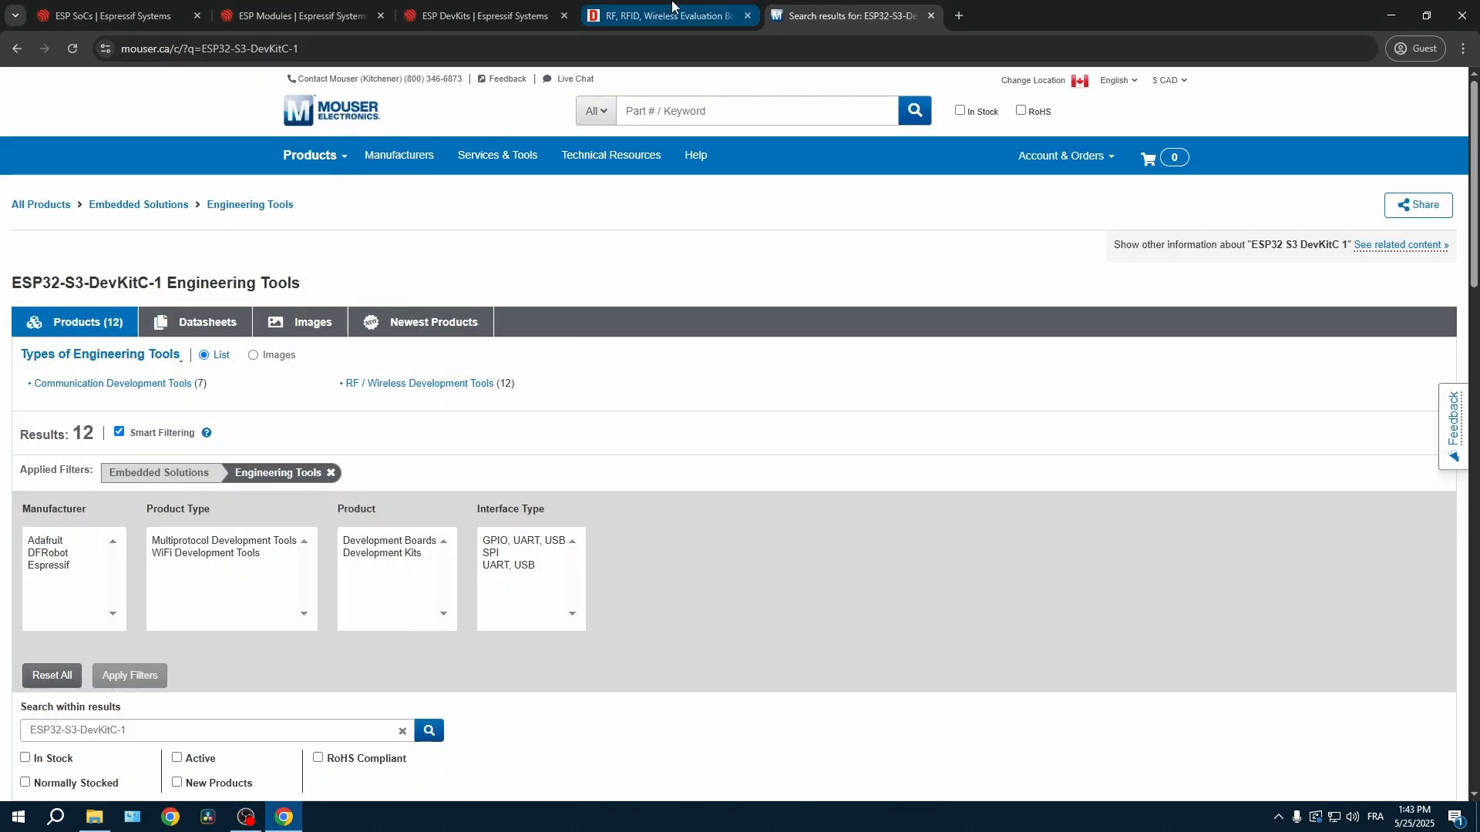
- Return from Mouser to DigiKey's ESP32-S3 evaluation board results with the DevKitC-1 variants
{"action": "left_click", "coordinate": [666, 16]}
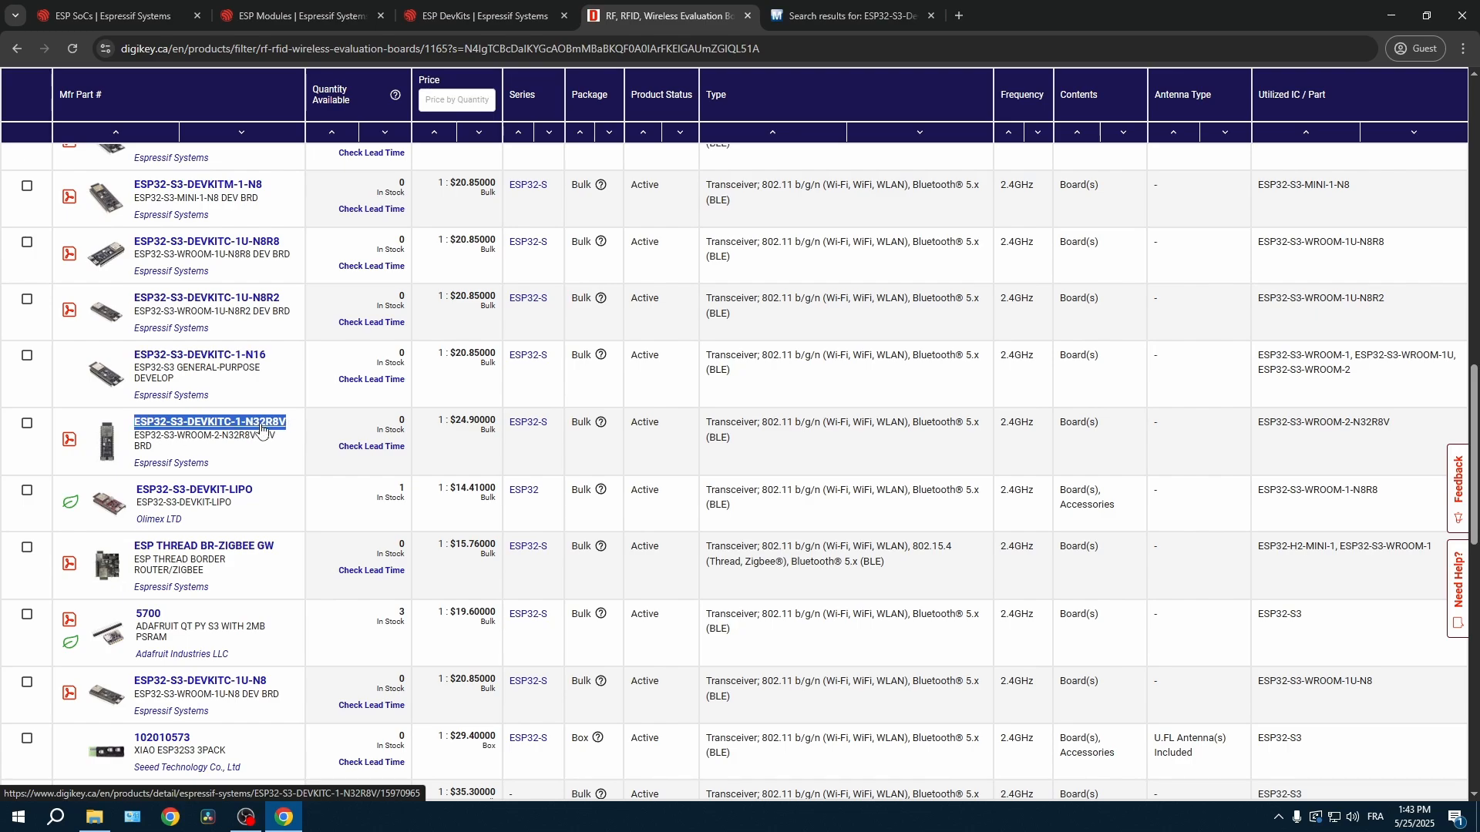
{"action": "mouse_move", "coordinate": [715, 476]}
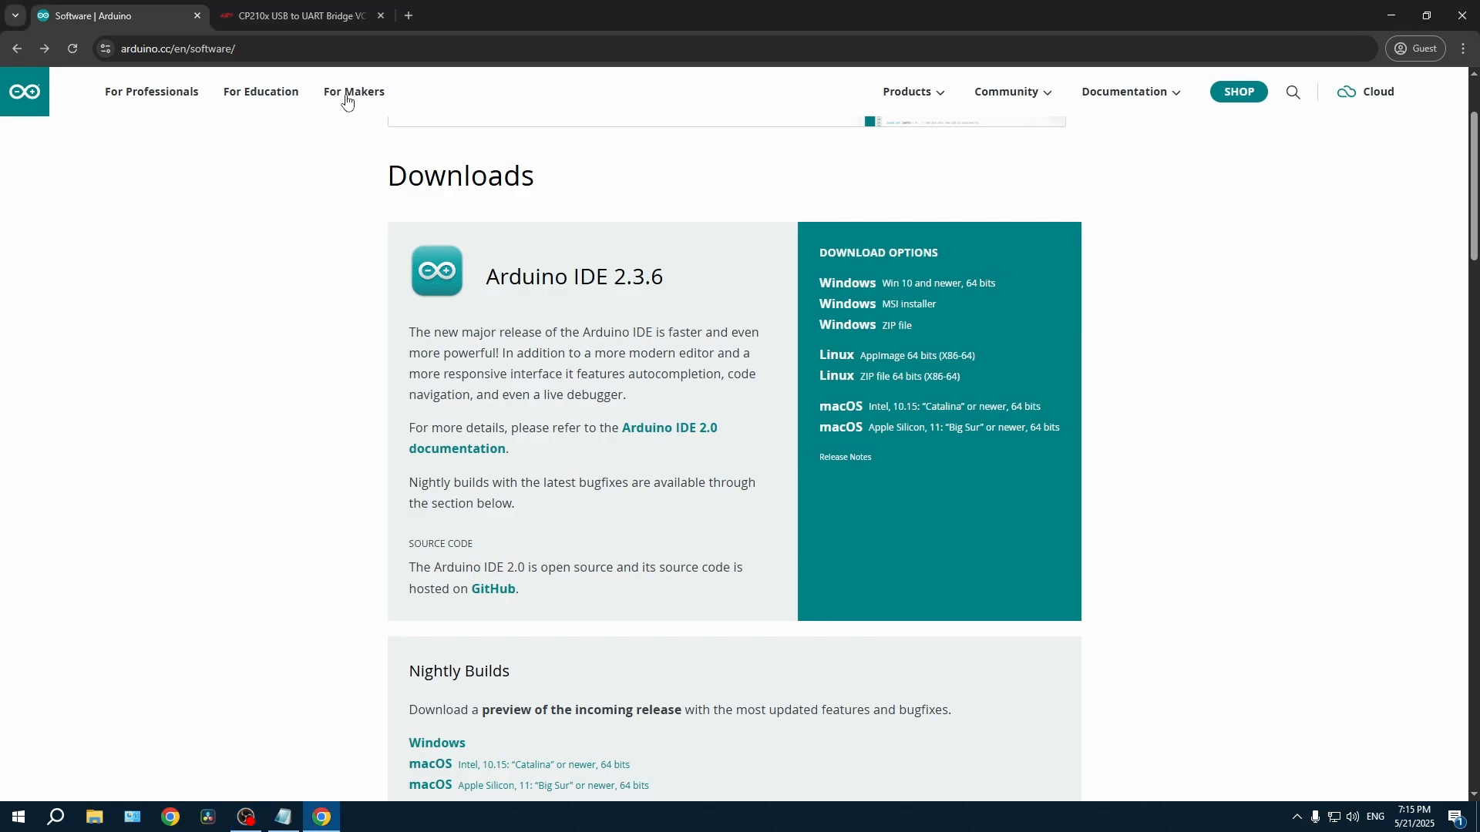
- Download the Arduino IDE 2.3.6 Windows installer via 'Just Download' into Downloads and launch it
{"action": "left_click", "coordinate": [378, 48]}
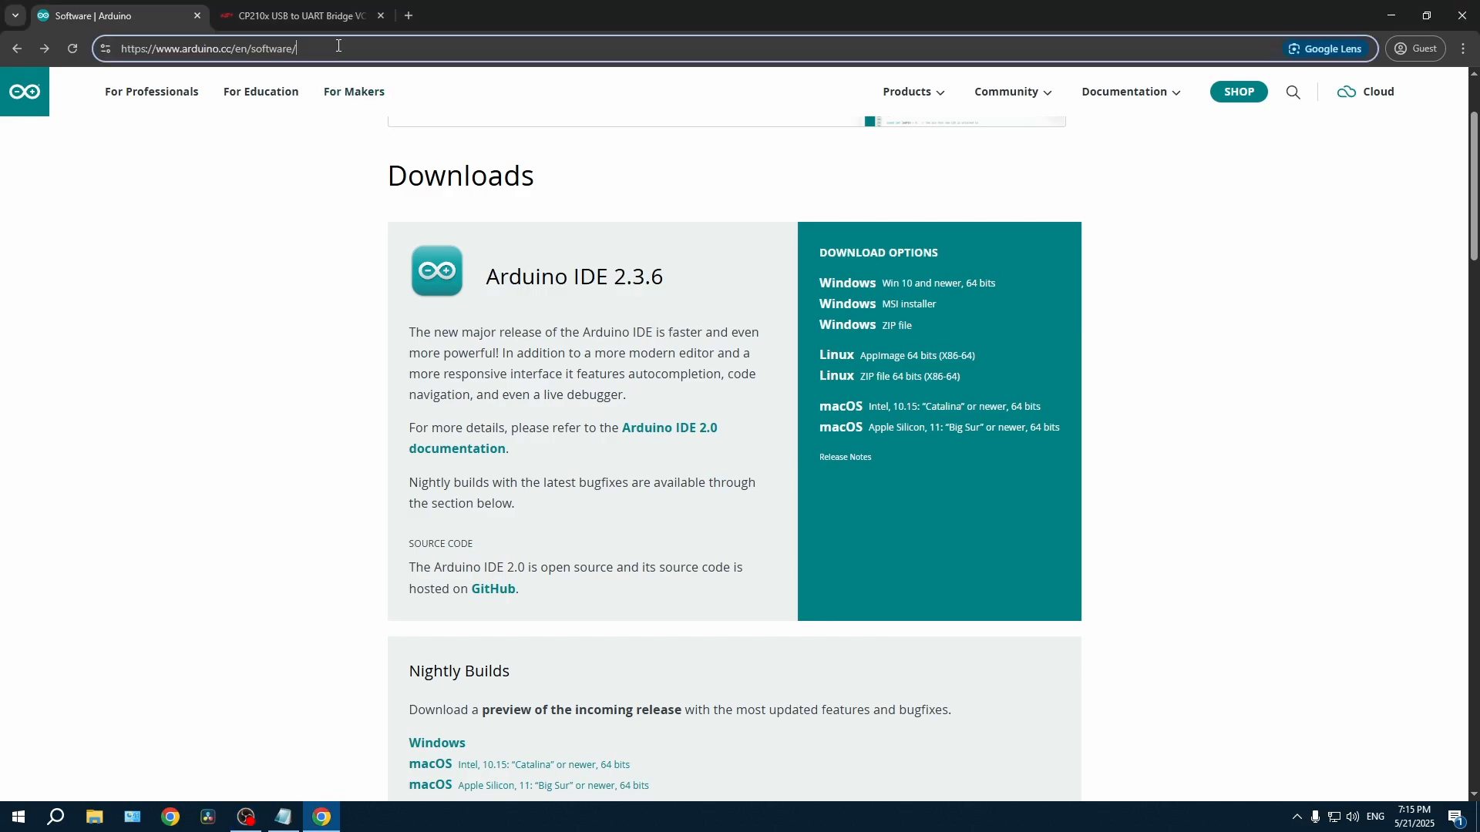
{"action": "mouse_move", "coordinate": [921, 290]}
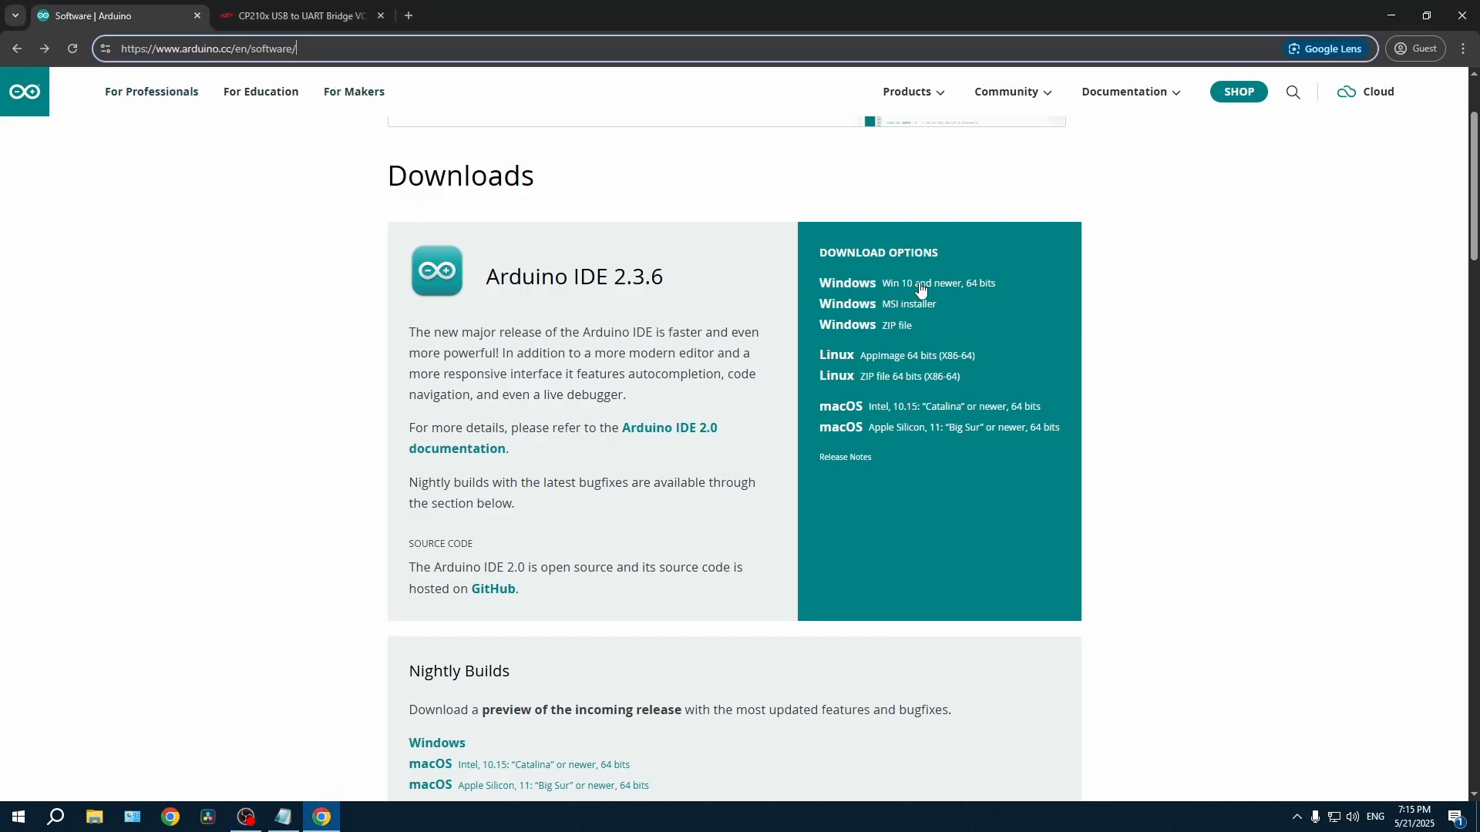
{"action": "left_click", "coordinate": [847, 284]}
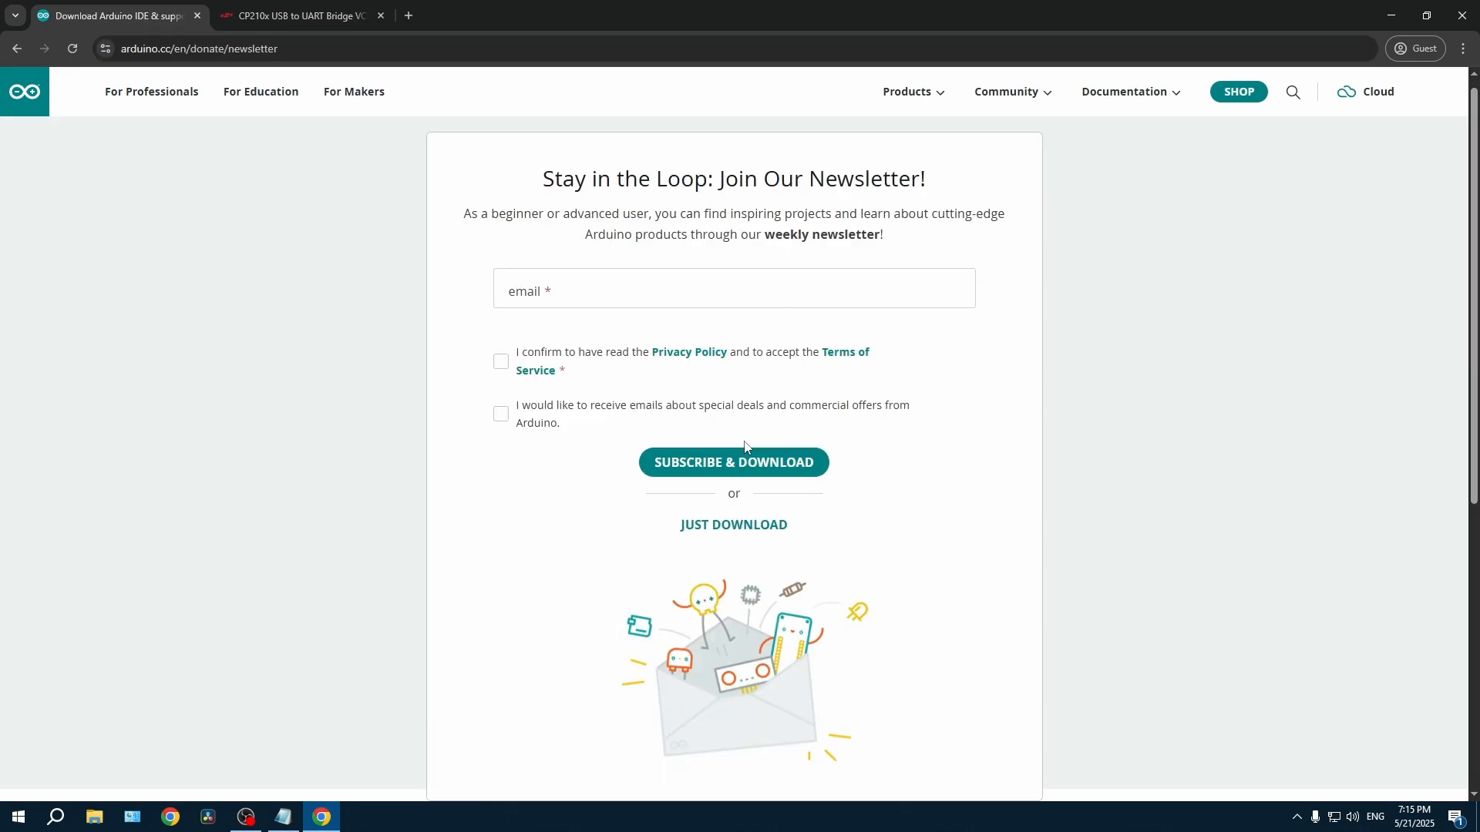
{"action": "left_click", "coordinate": [732, 524]}
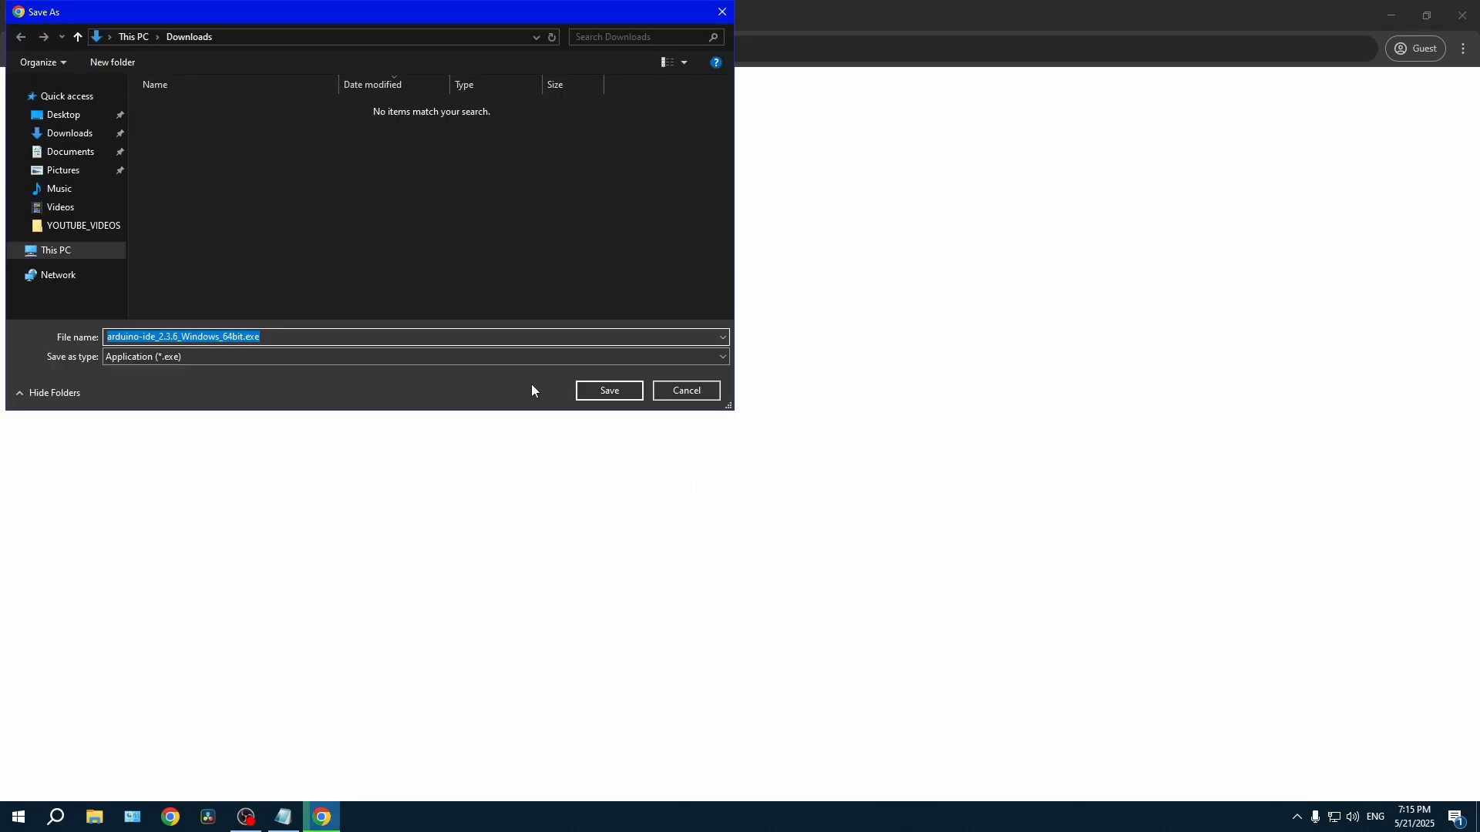
{"action": "left_click", "coordinate": [607, 390]}
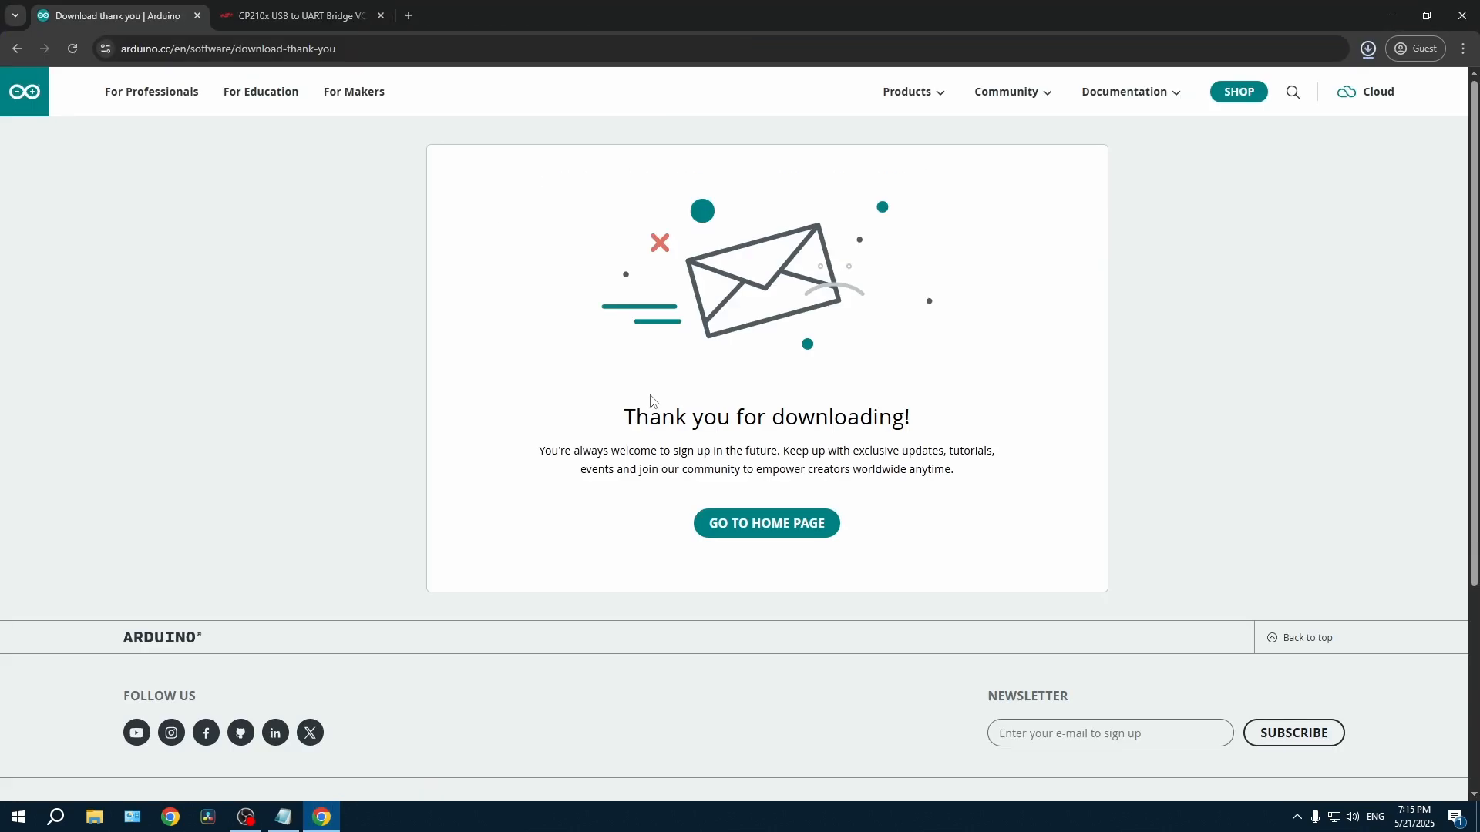
{"action": "left_click", "coordinate": [1367, 48]}
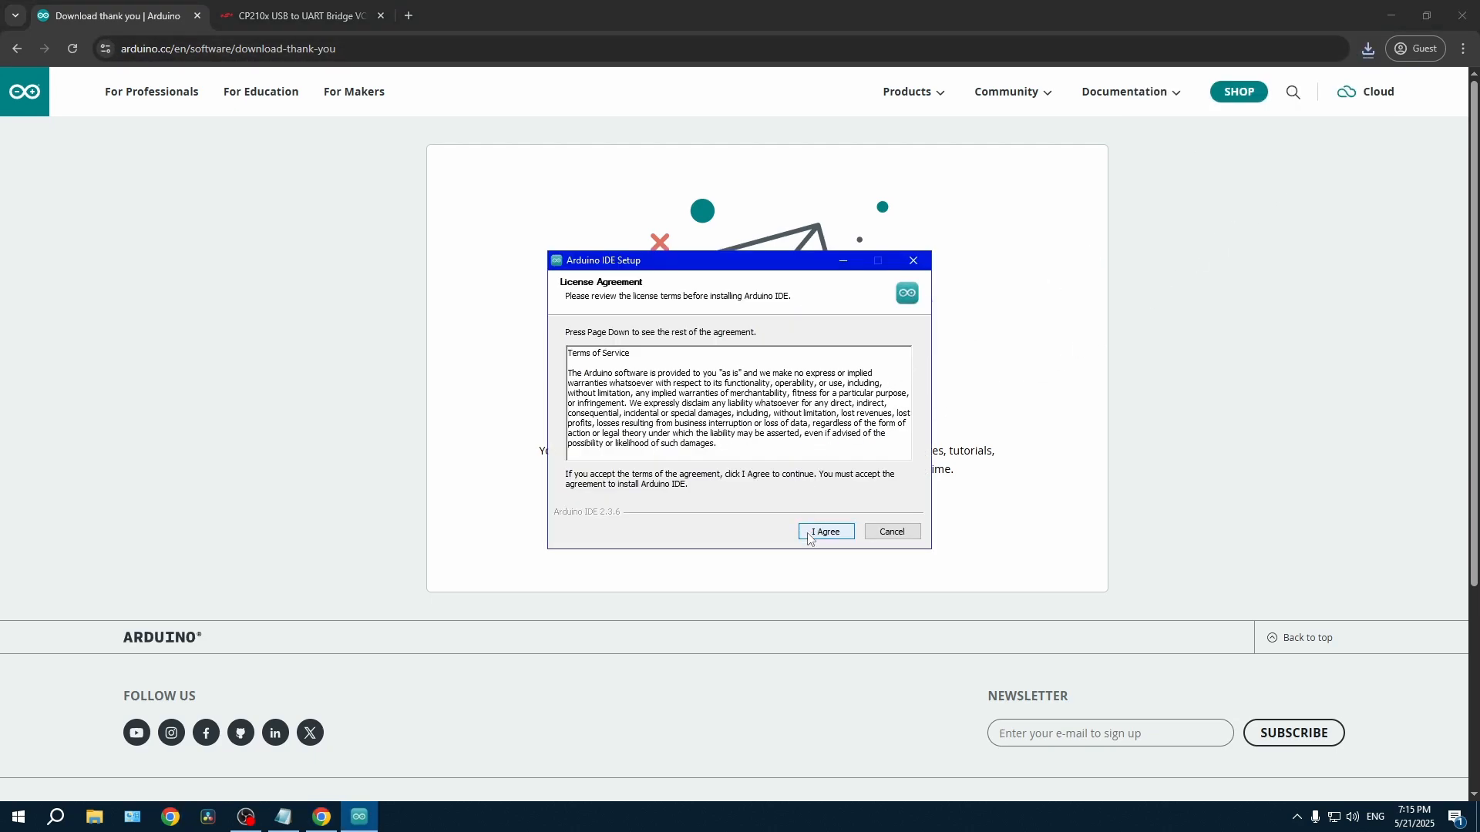
- Accept the license, install Arduino IDE 2.3.6 'Only for me', and finish with Run Arduino IDE checked
{"action": "left_click", "coordinate": [823, 532]}
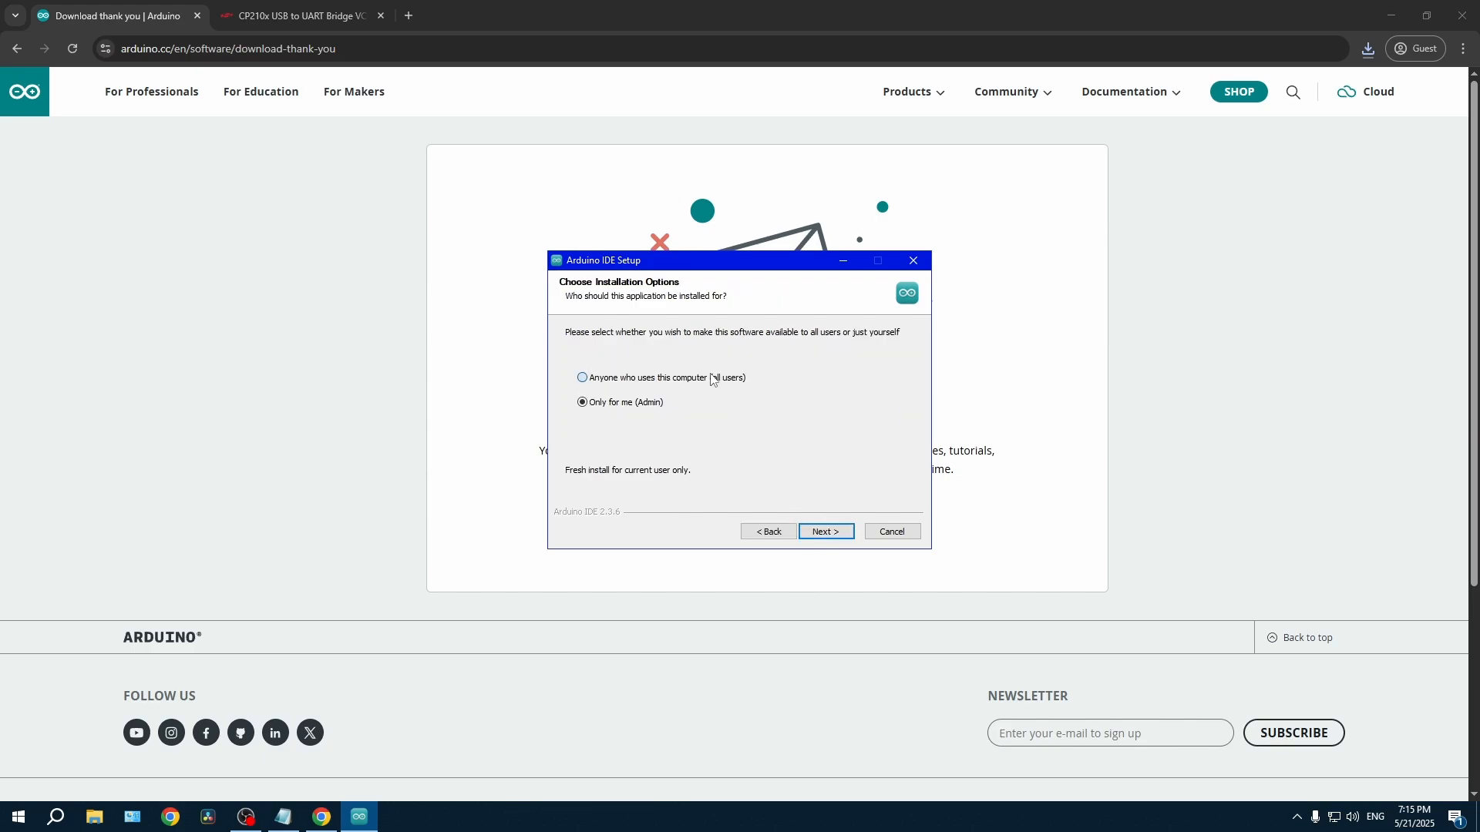
{"action": "left_click", "coordinate": [823, 531]}
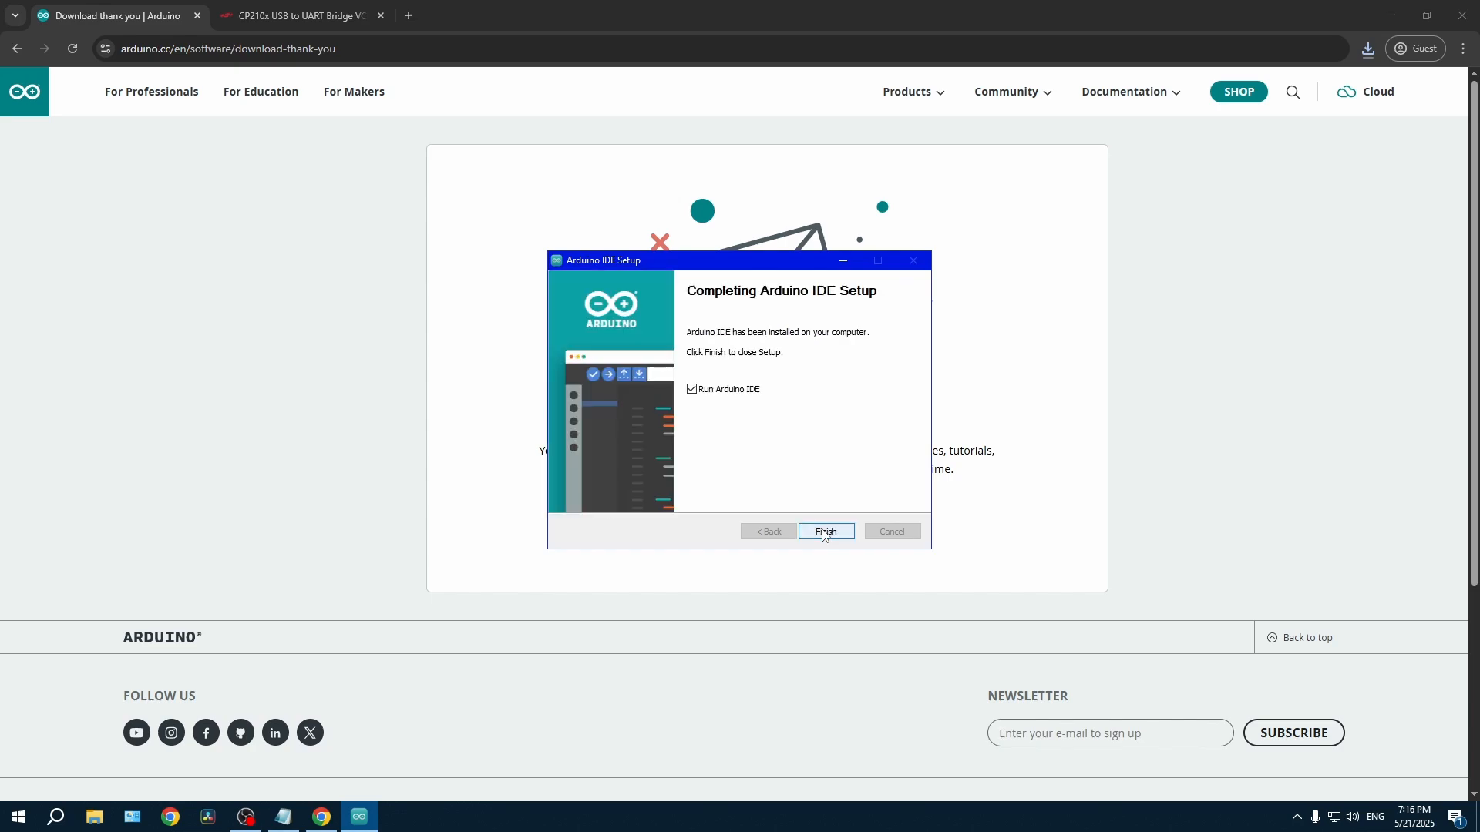
{"action": "left_click", "coordinate": [825, 531]}
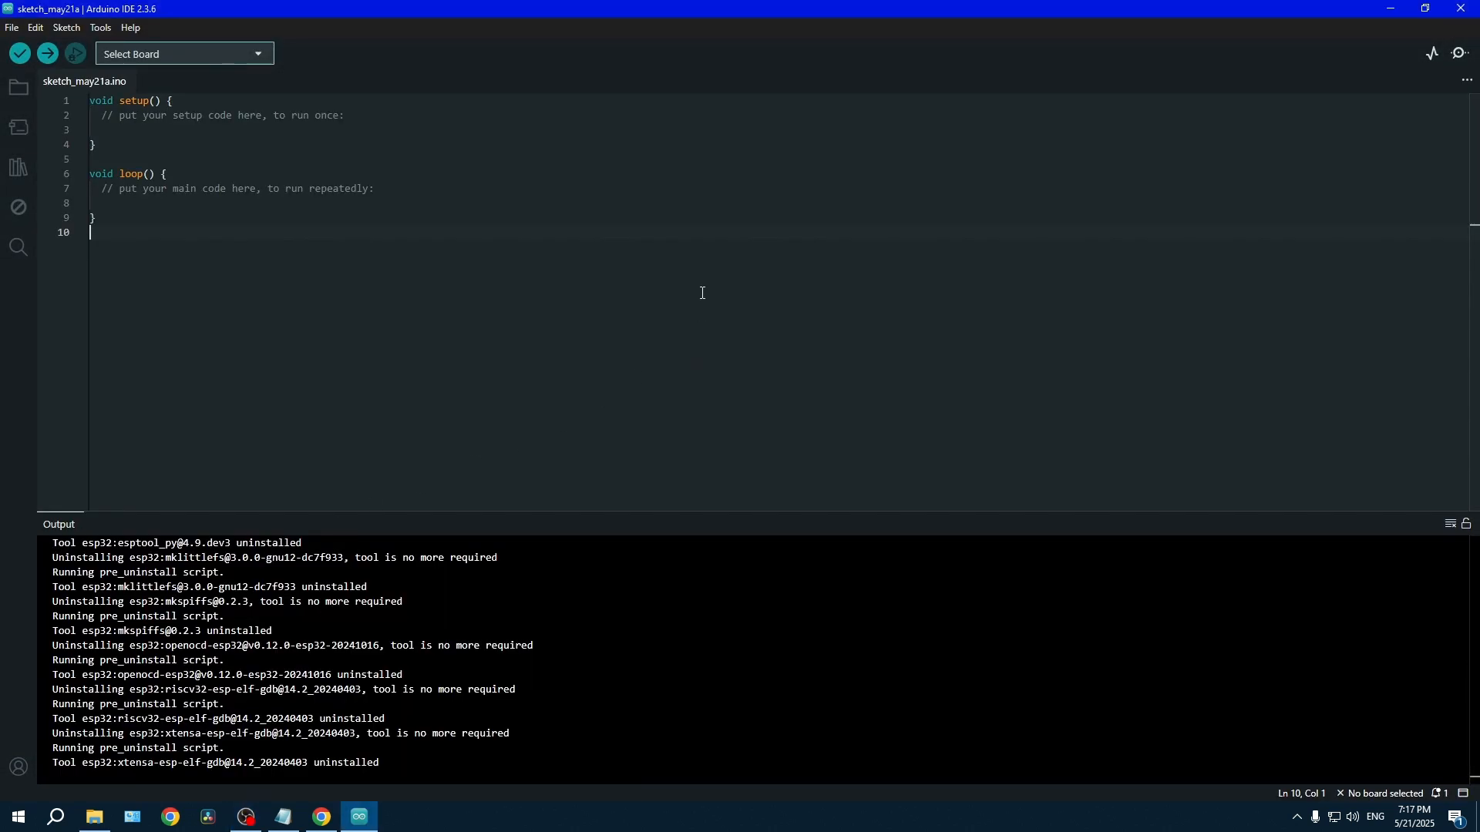
- In Boards Manager, find 'esp32 by Espressif Systems' and install version 3.2.0
{"action": "left_click", "coordinate": [19, 126]}
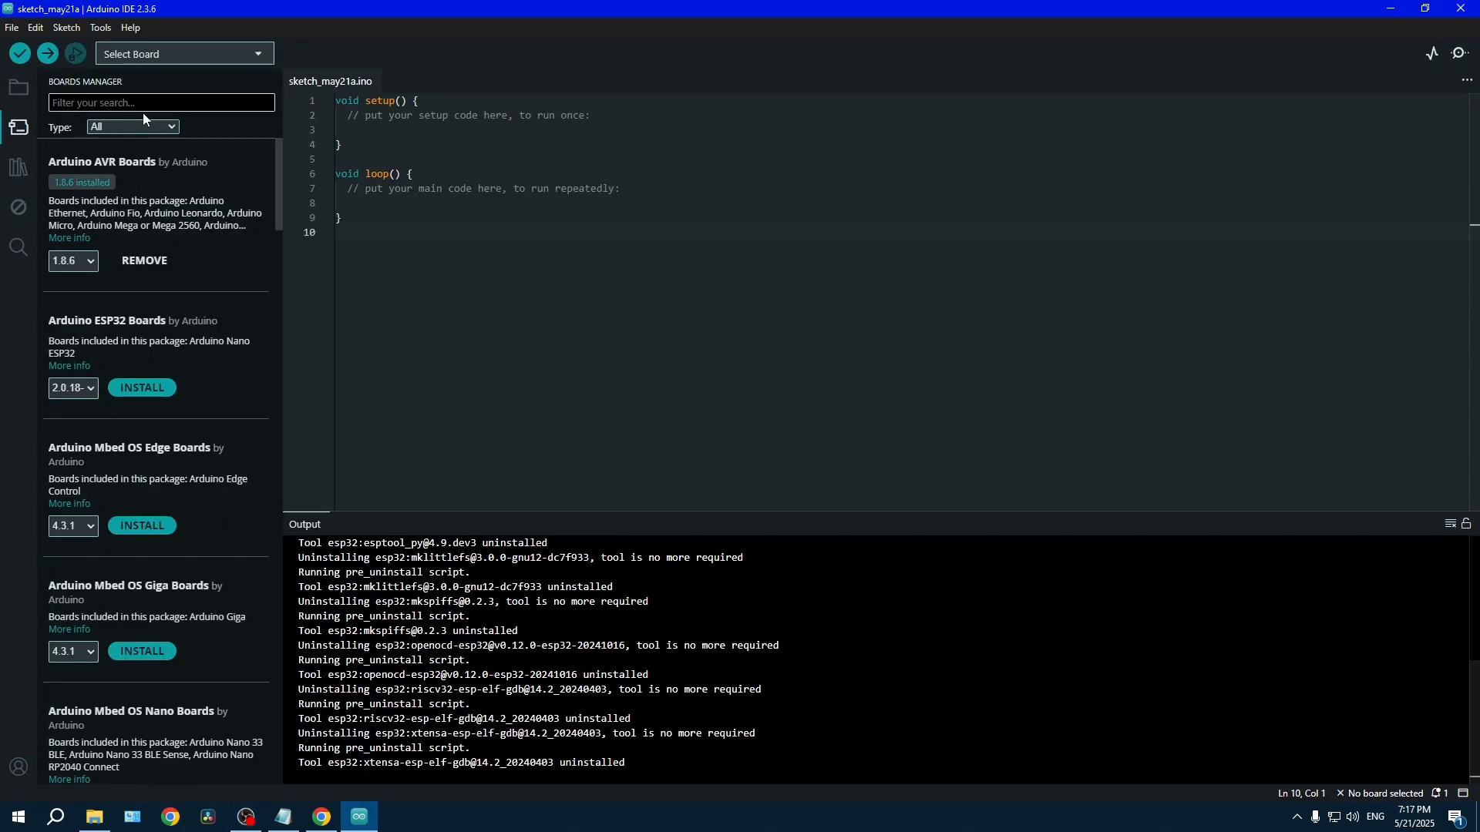
{"action": "type", "text": "esp32"}
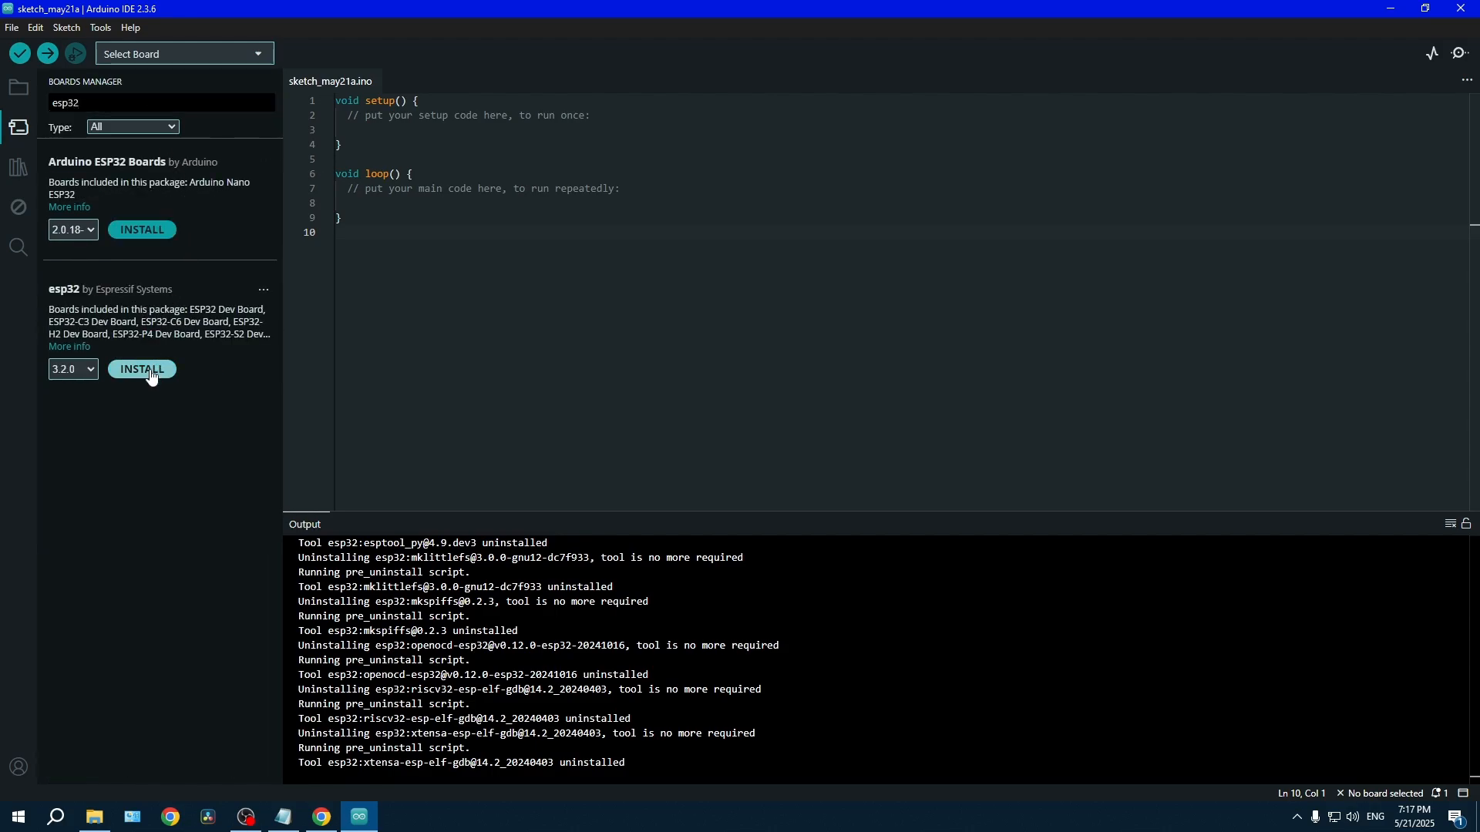
{"action": "left_click", "coordinate": [142, 369]}
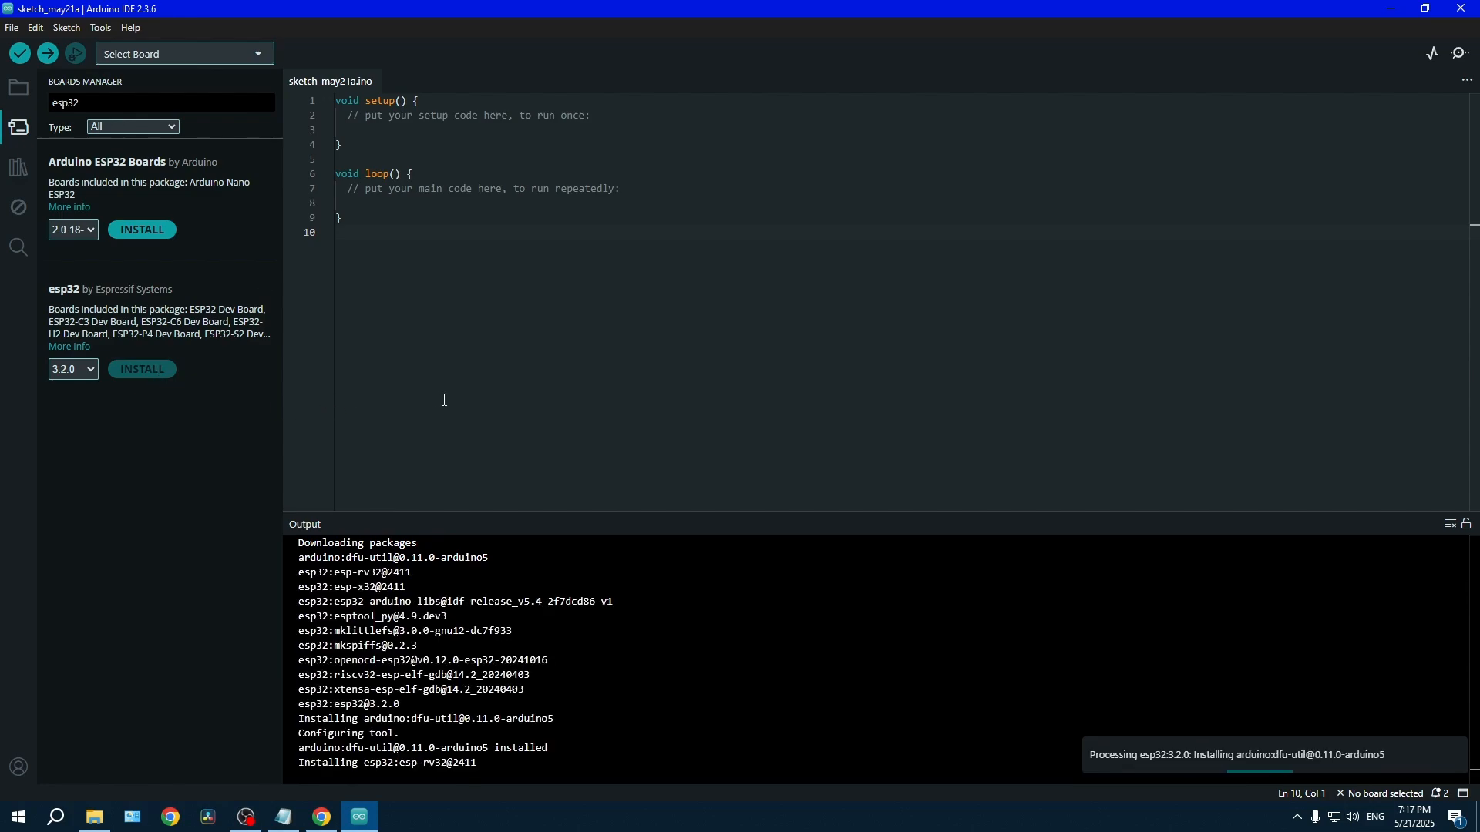
{"action": "mouse_move", "coordinate": [755, 399]}
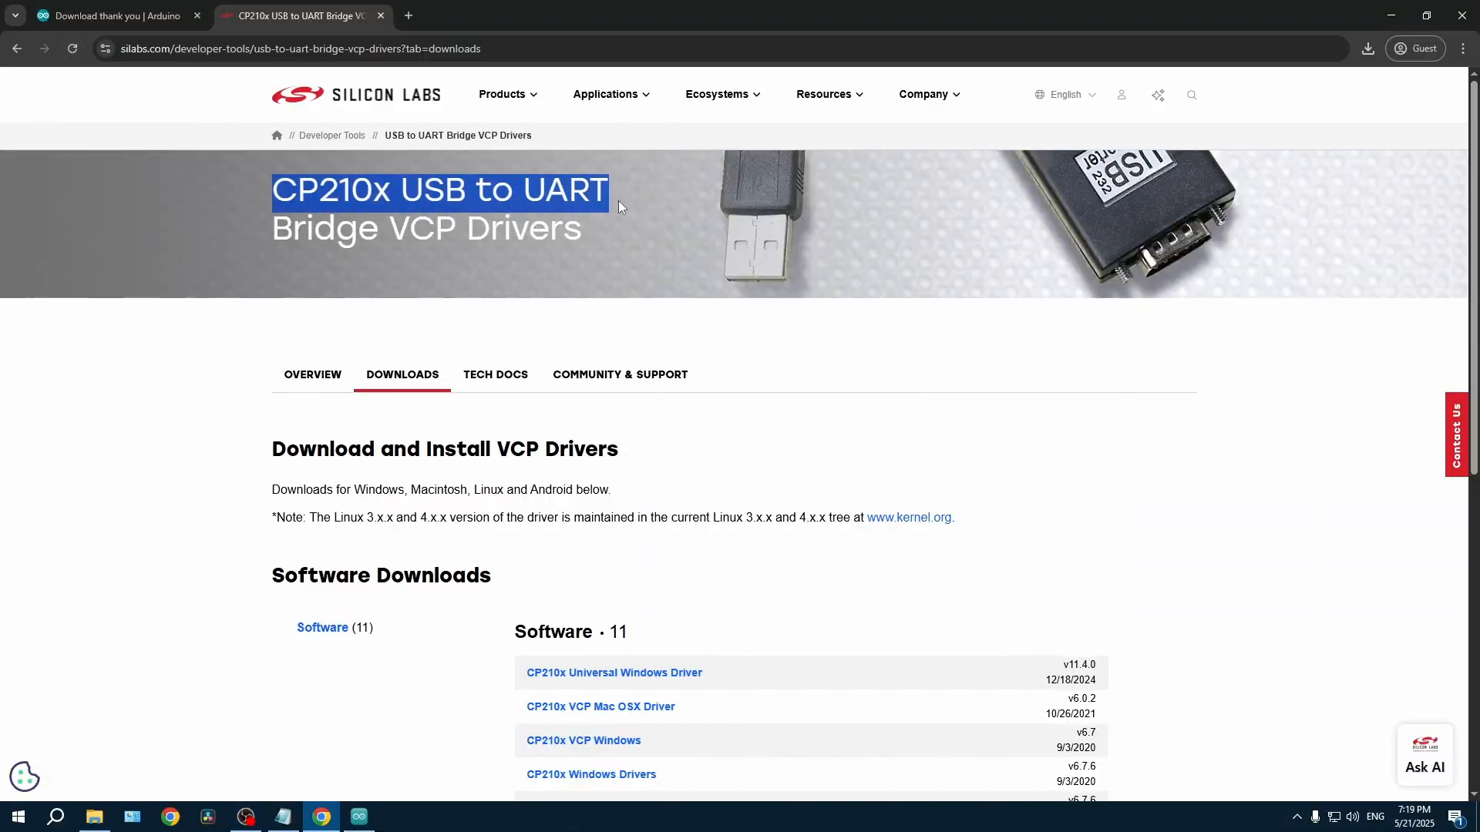
- Download the CP210x Universal Windows Driver zip from Silicon Labs' Software Downloads section
{"action": "scroll", "scroll_direction": "down", "scroll_amount": 3}
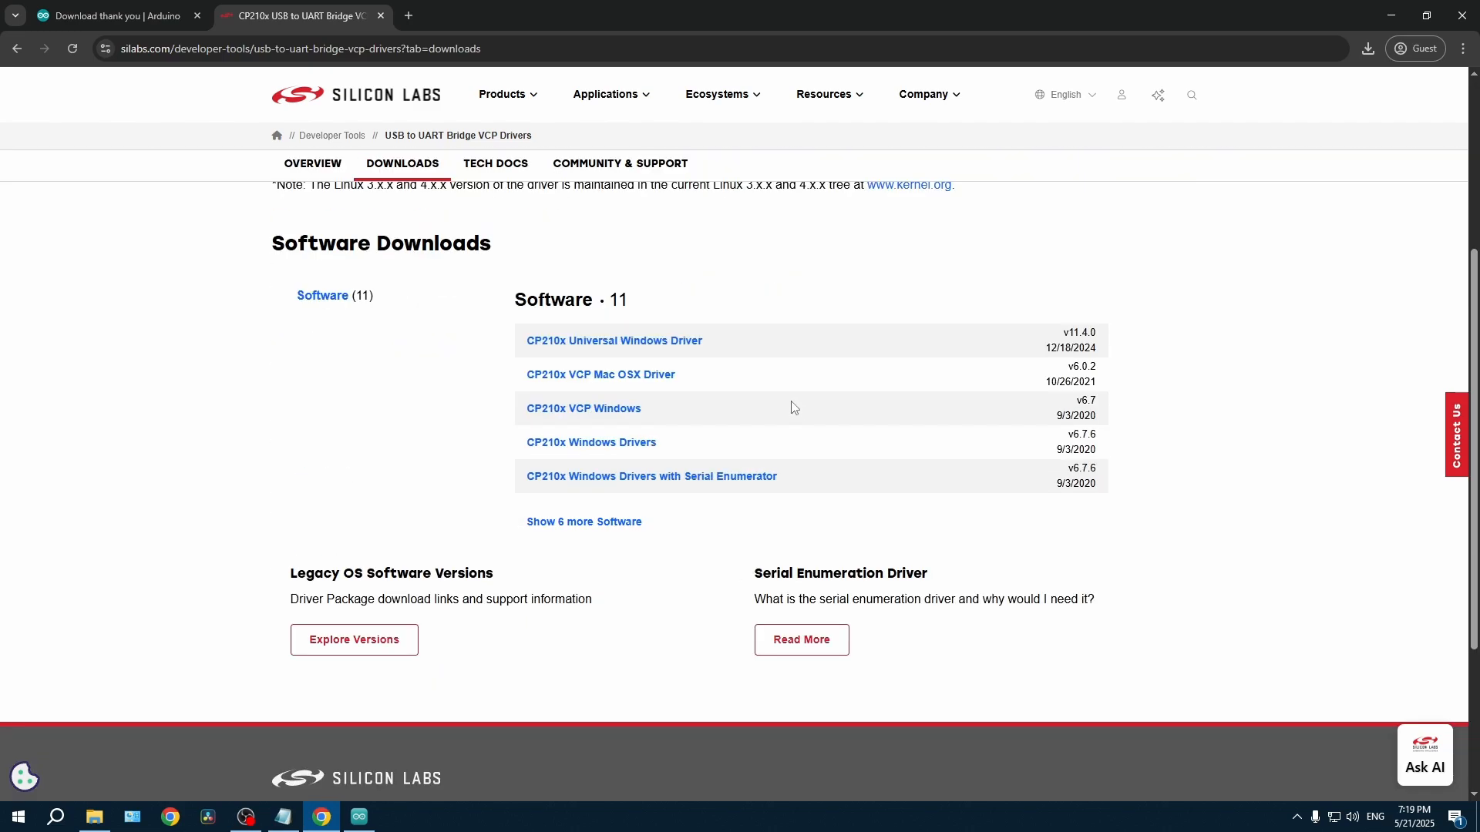
{"action": "mouse_move", "coordinate": [645, 350]}
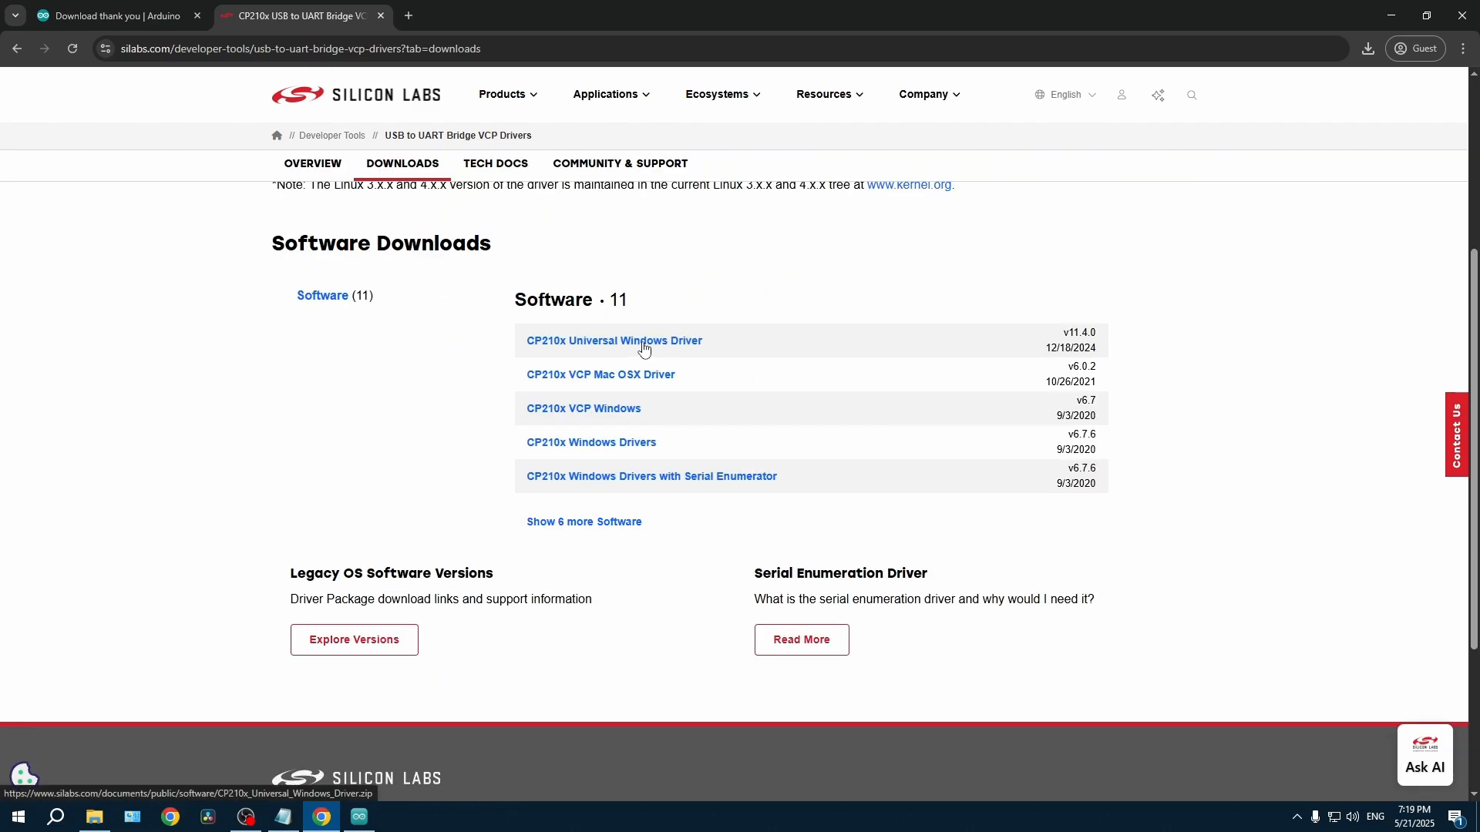
{"action": "left_click", "coordinate": [614, 340]}
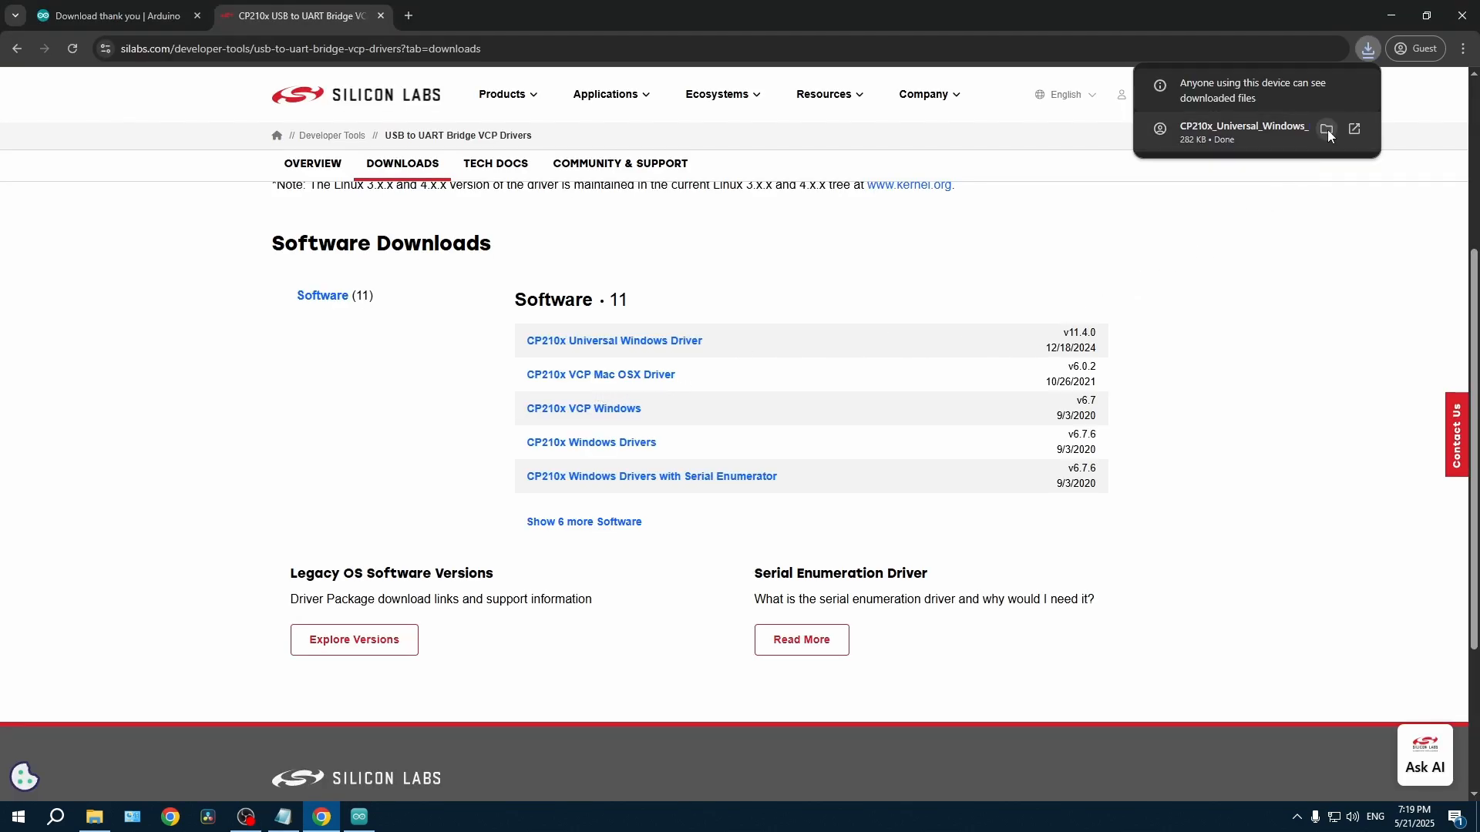
- Extract CP210x_Universal_Windows_Driver.zip into its default folder in Downloads
{"action": "right_click", "coordinate": [711, 274]}
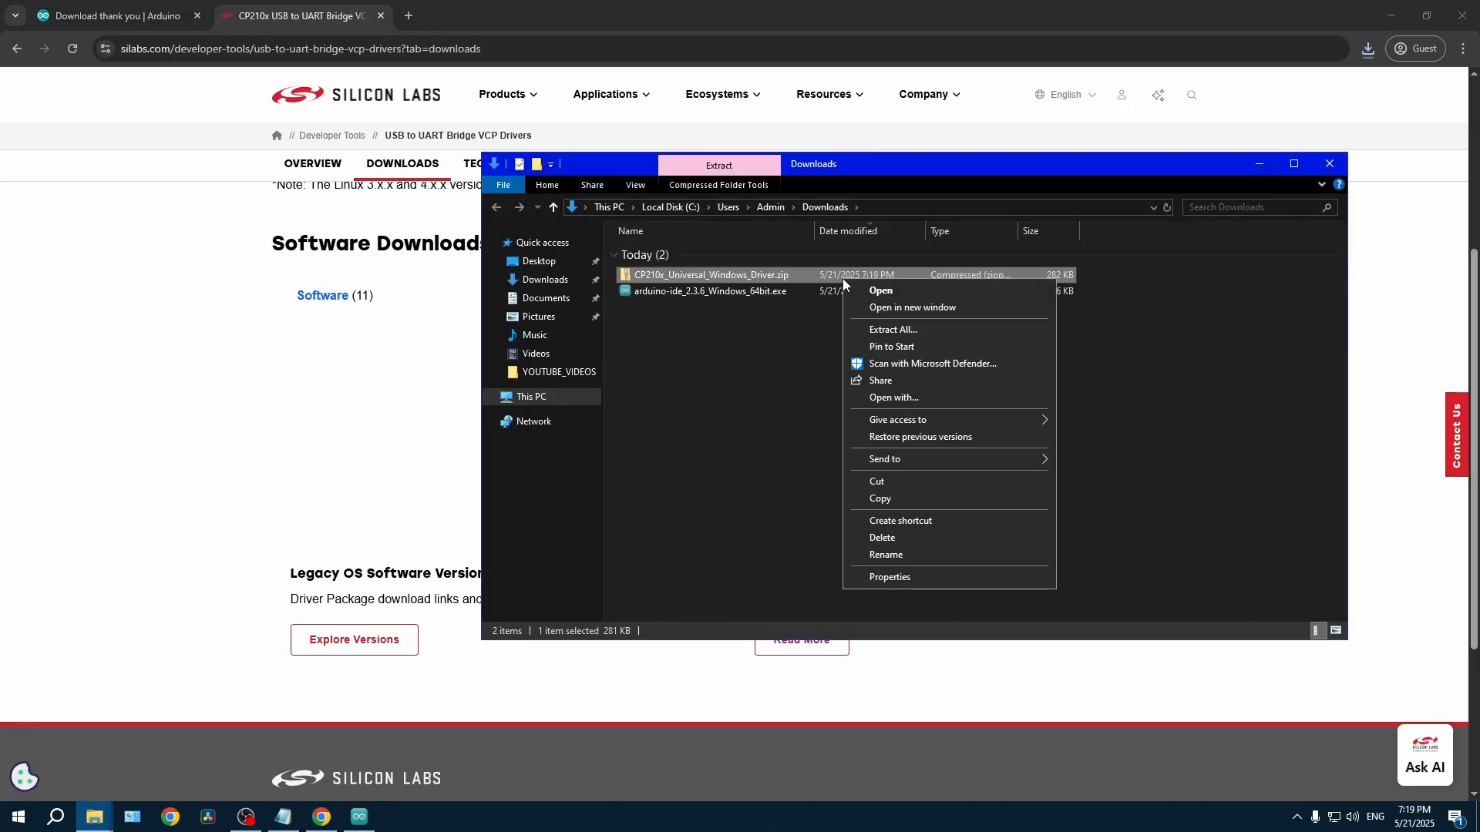
{"action": "left_click", "coordinate": [893, 330]}
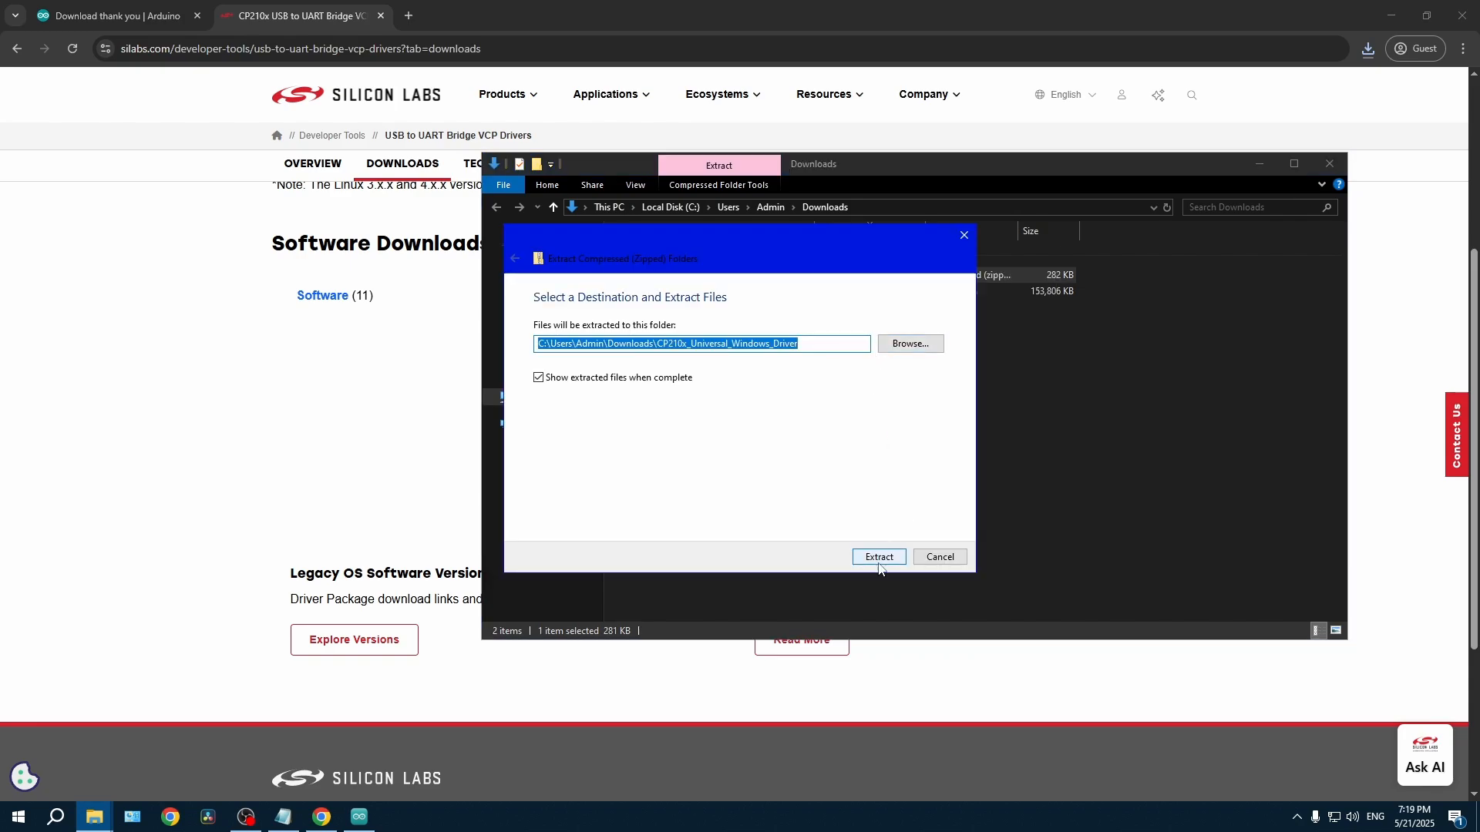
{"action": "left_click", "coordinate": [877, 557]}
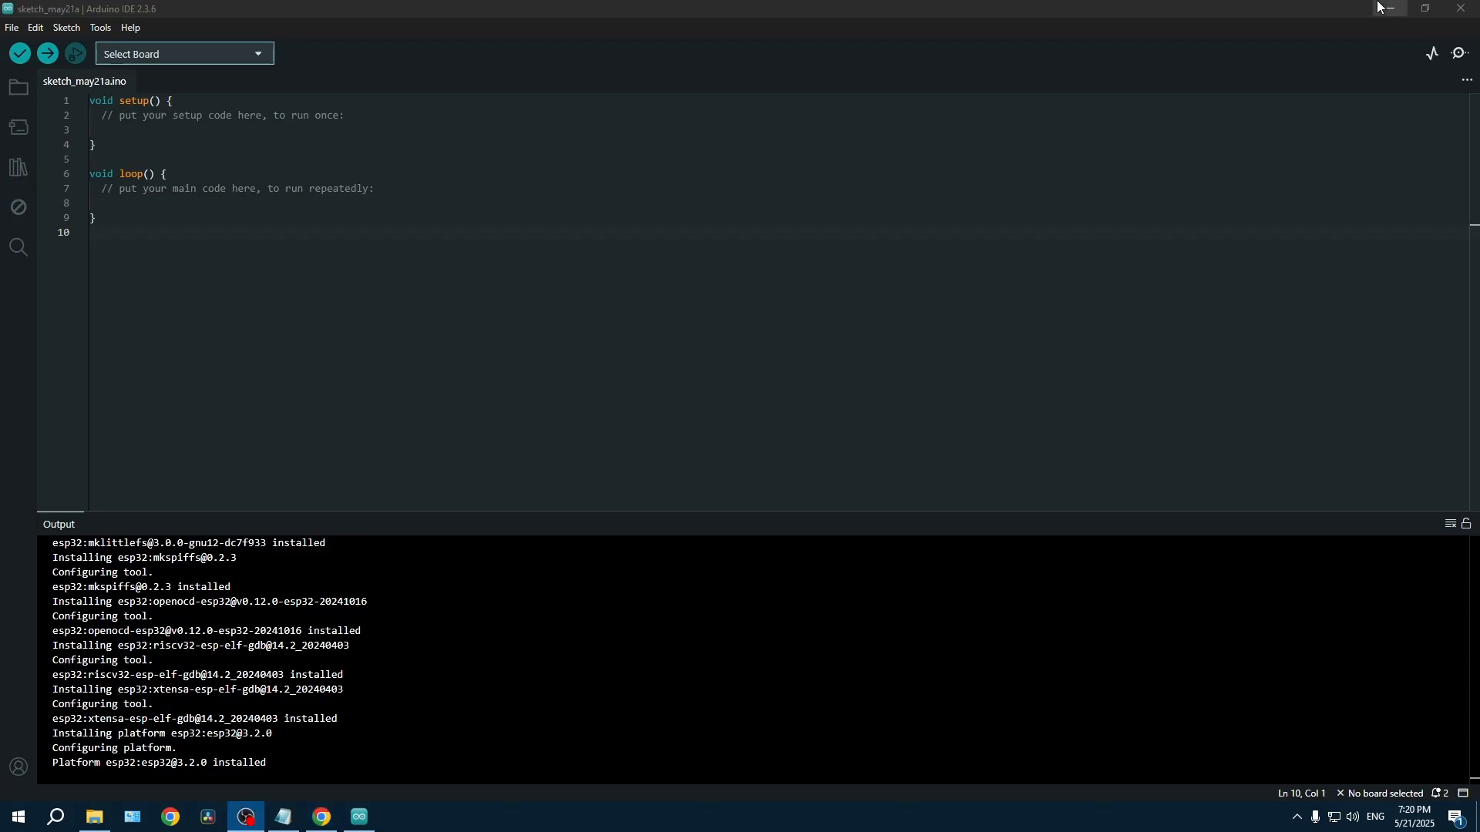
- In setup(), start serial communication with Serial.begin(9600);
{"action": "left_click", "coordinate": [356, 817]}
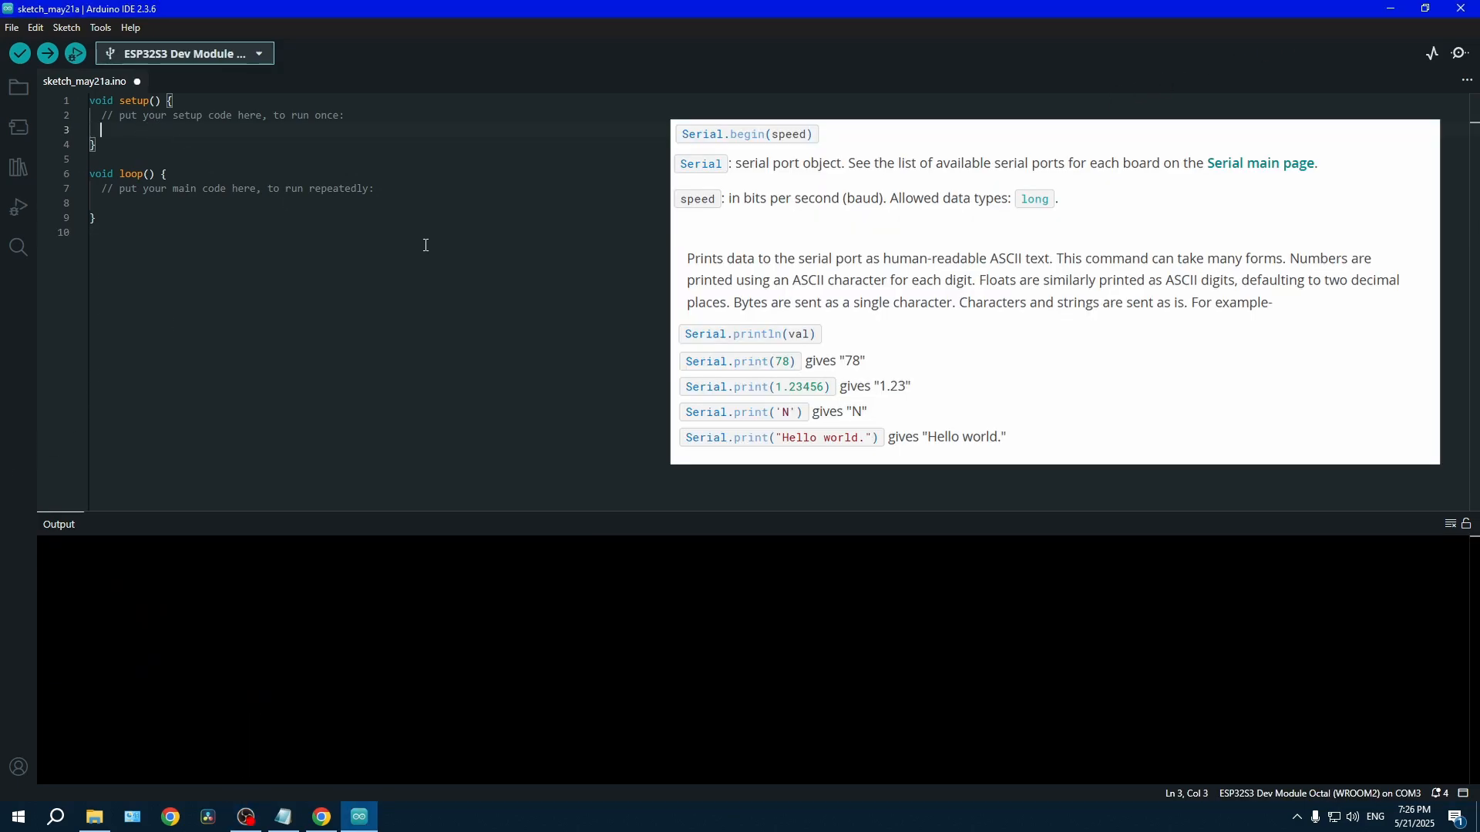
{"action": "type", "text": "Serial"}
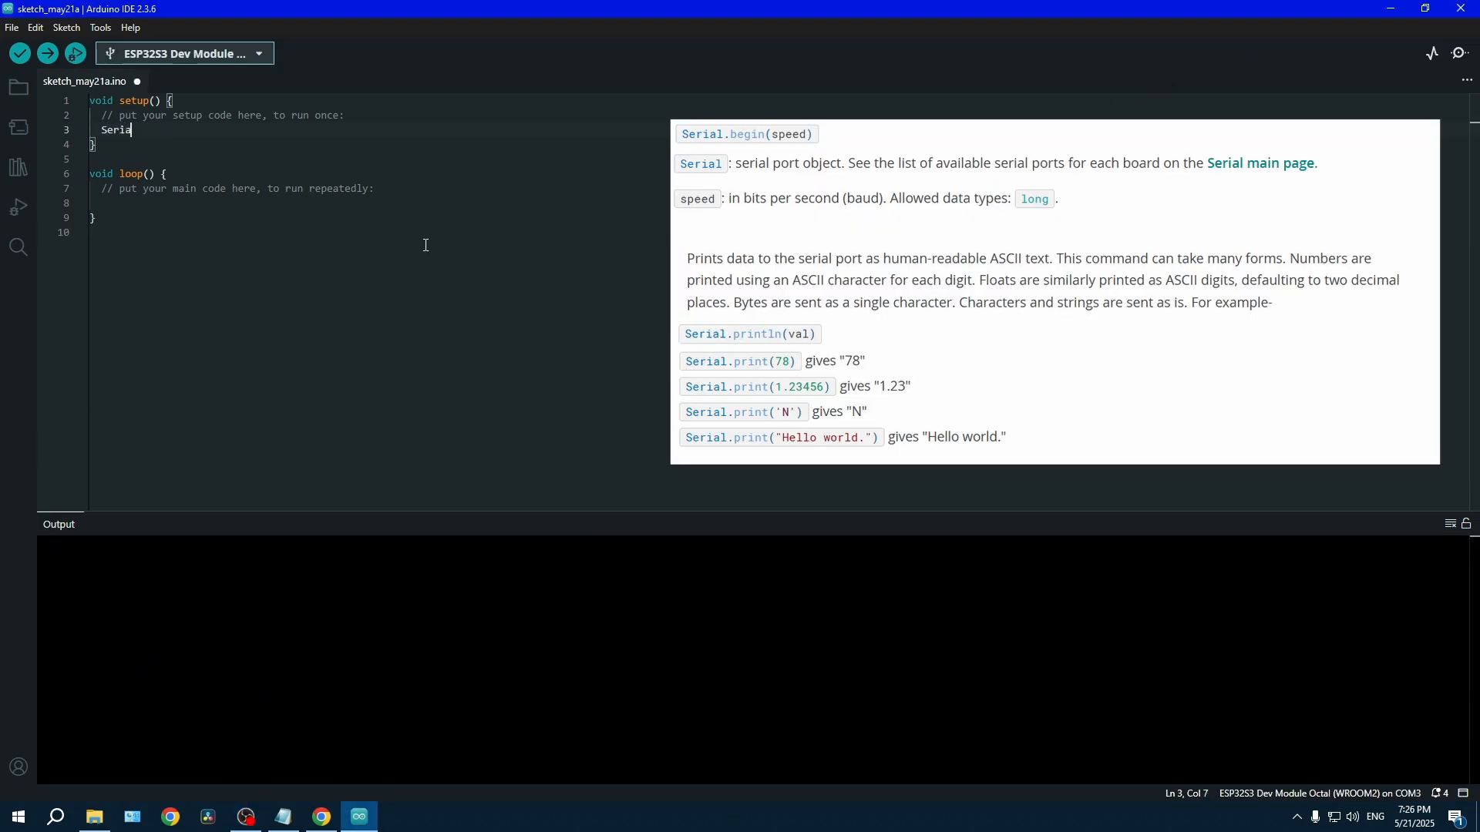
{"action": "type", "text": ".begin(9600);"}
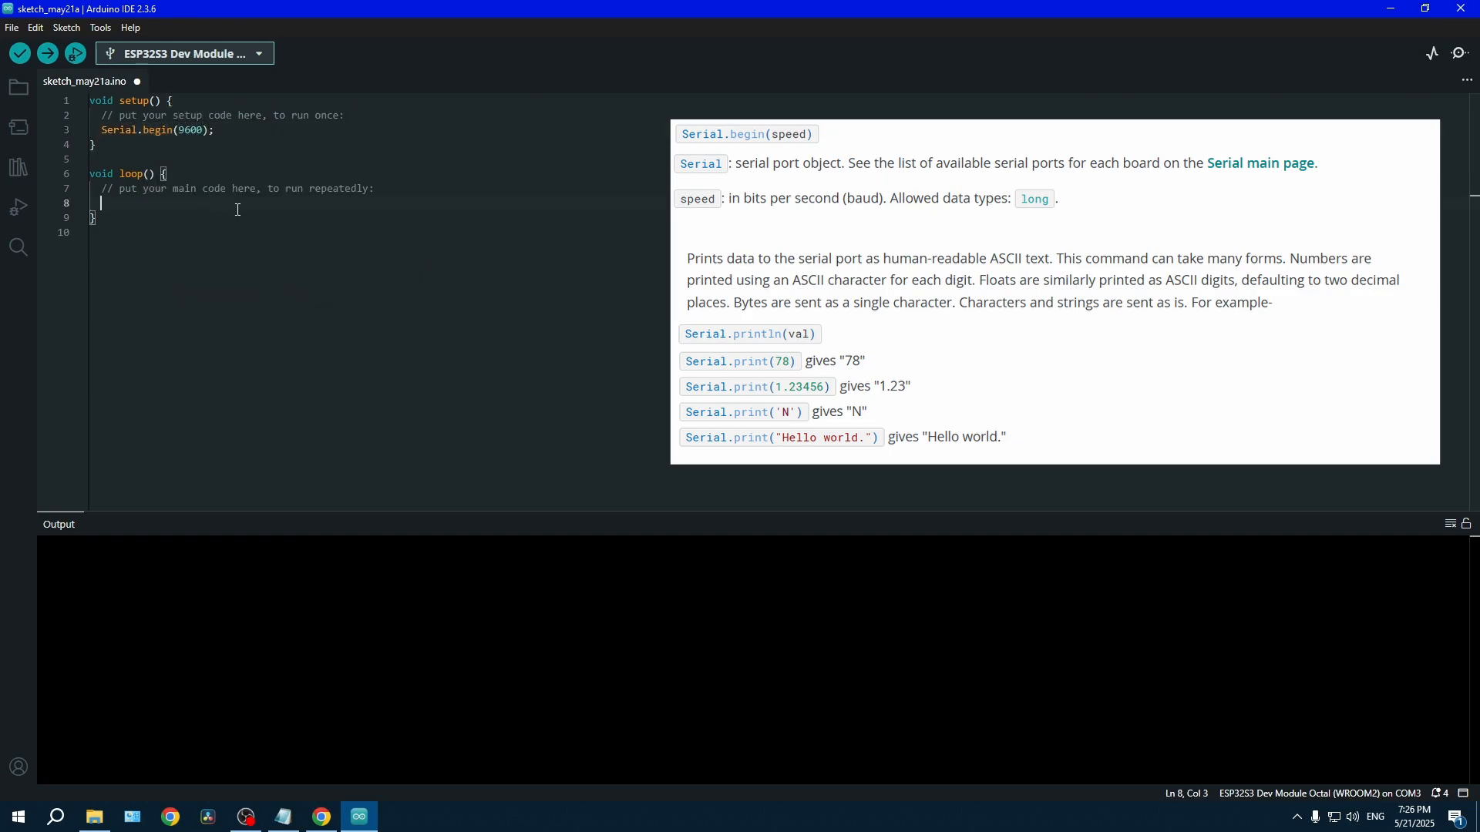
- In loop(), add Serial.println("Hello from ESP32-S3"); followed by delay(100);
{"action": "type", "text": "Serial."}
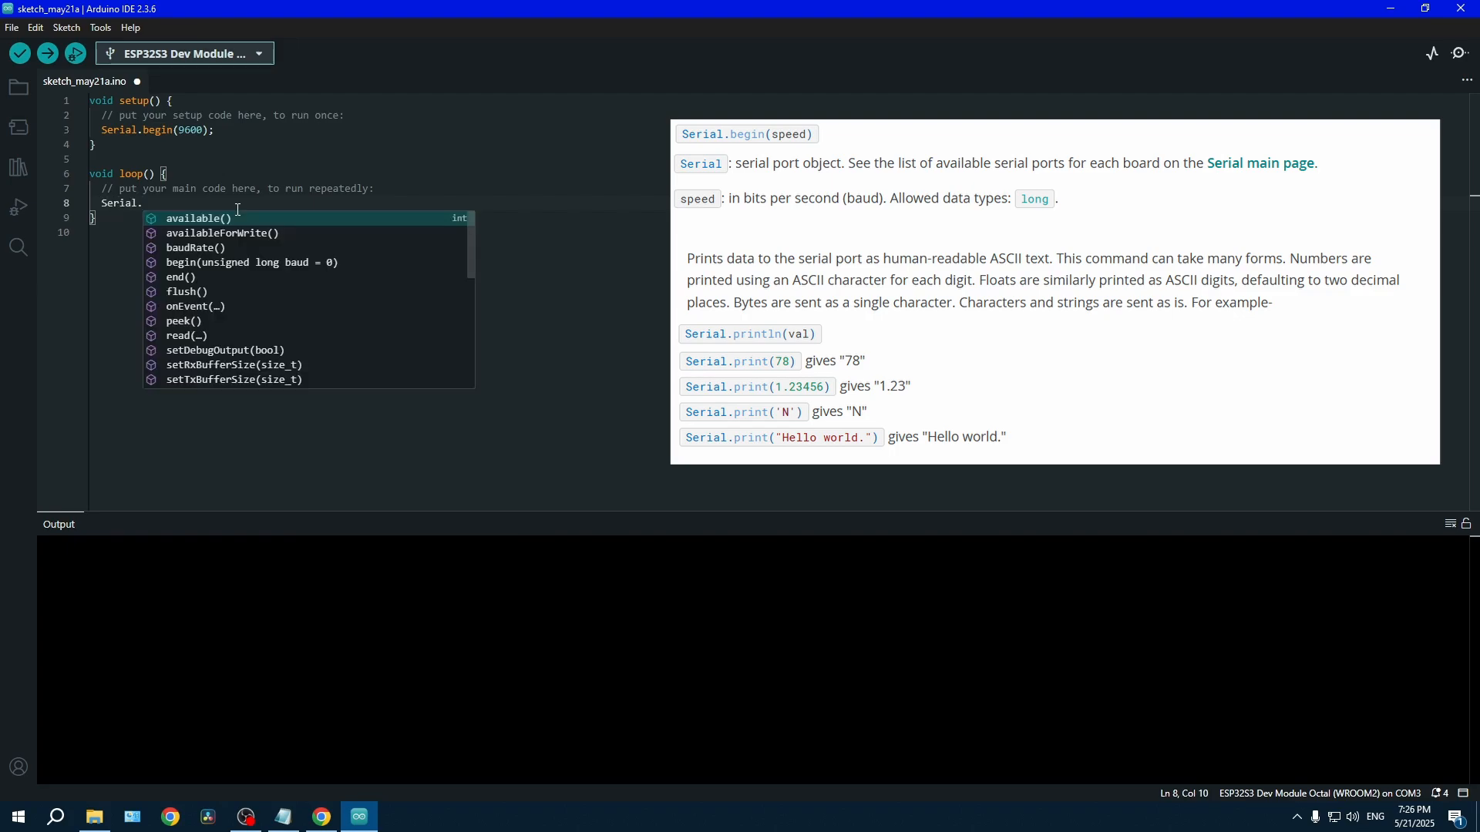
{"action": "type", "text": "println("}
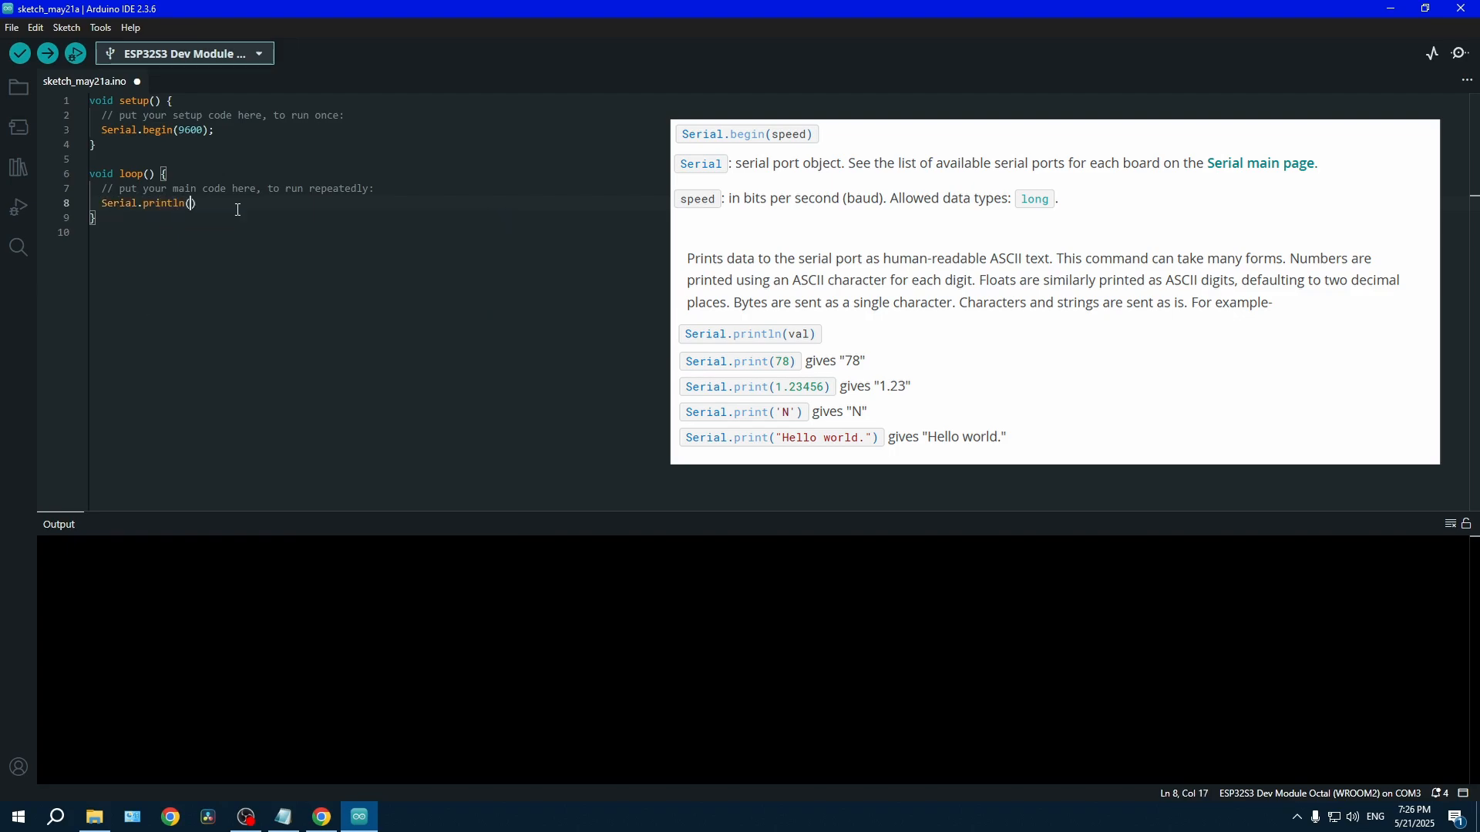
{"action": "type", "text": "\""}
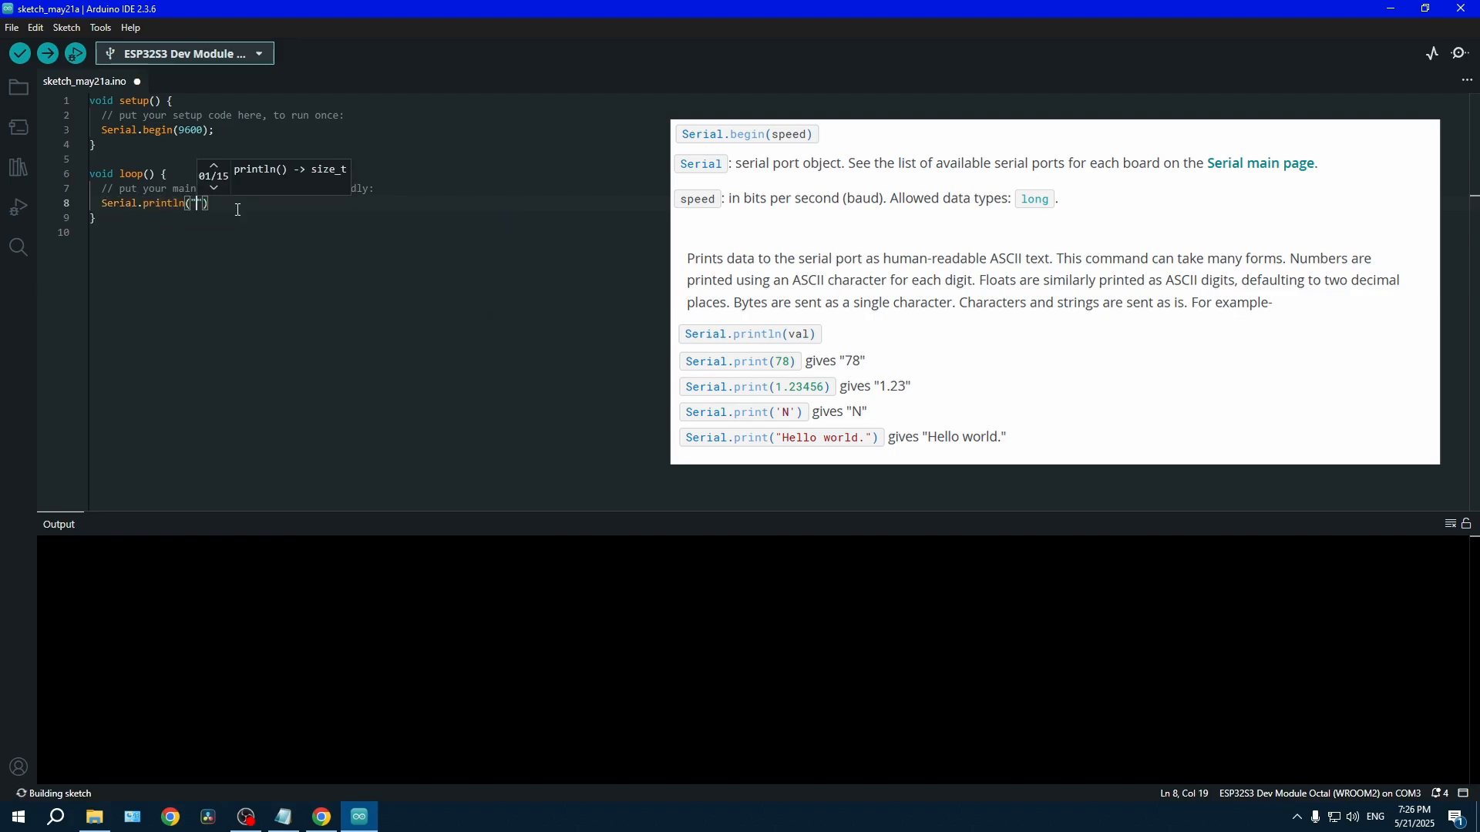
{"action": "type", "text": "Hello from"}
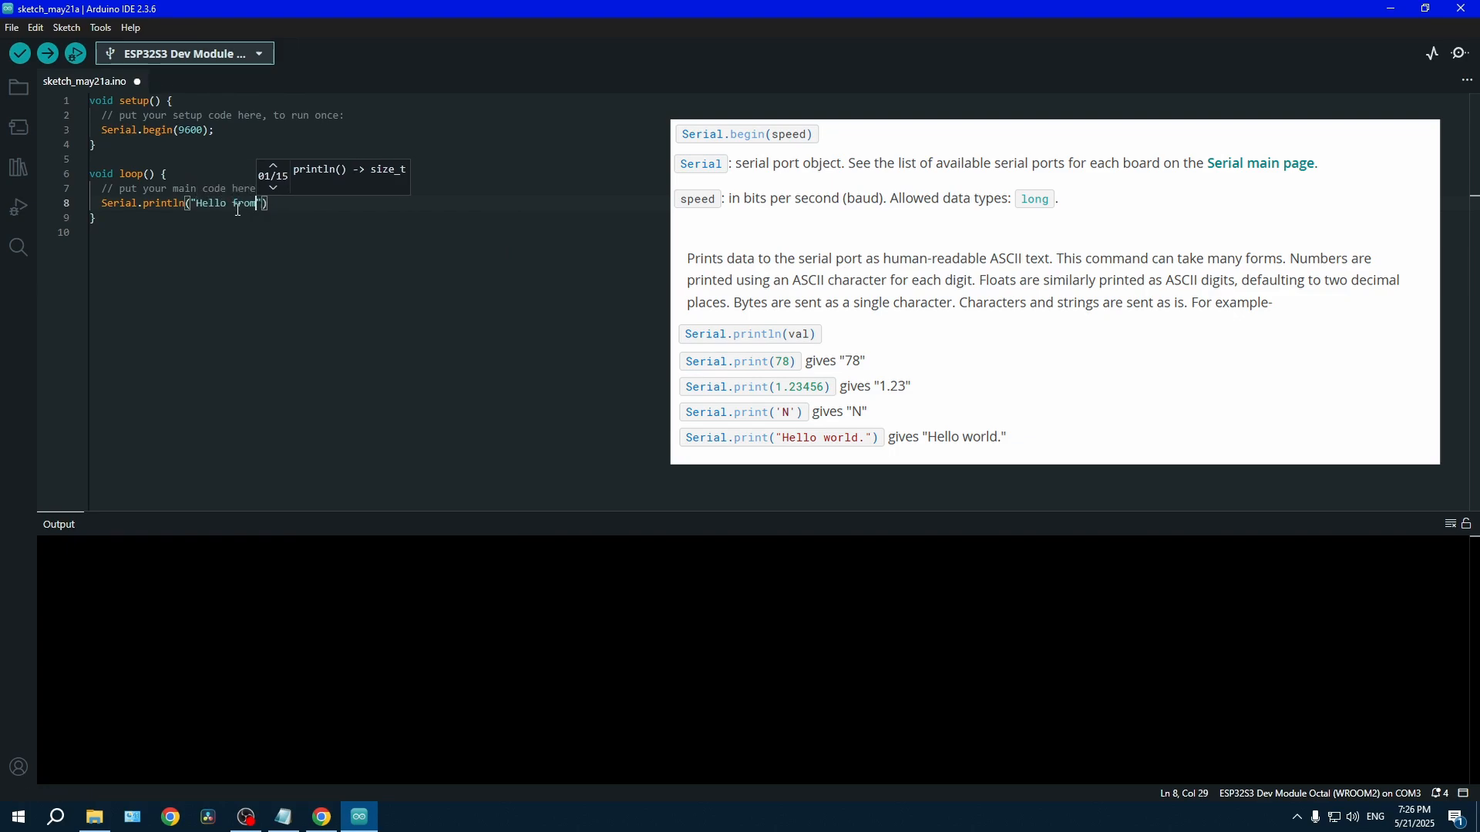
{"action": "type", "text": "ESP32"}
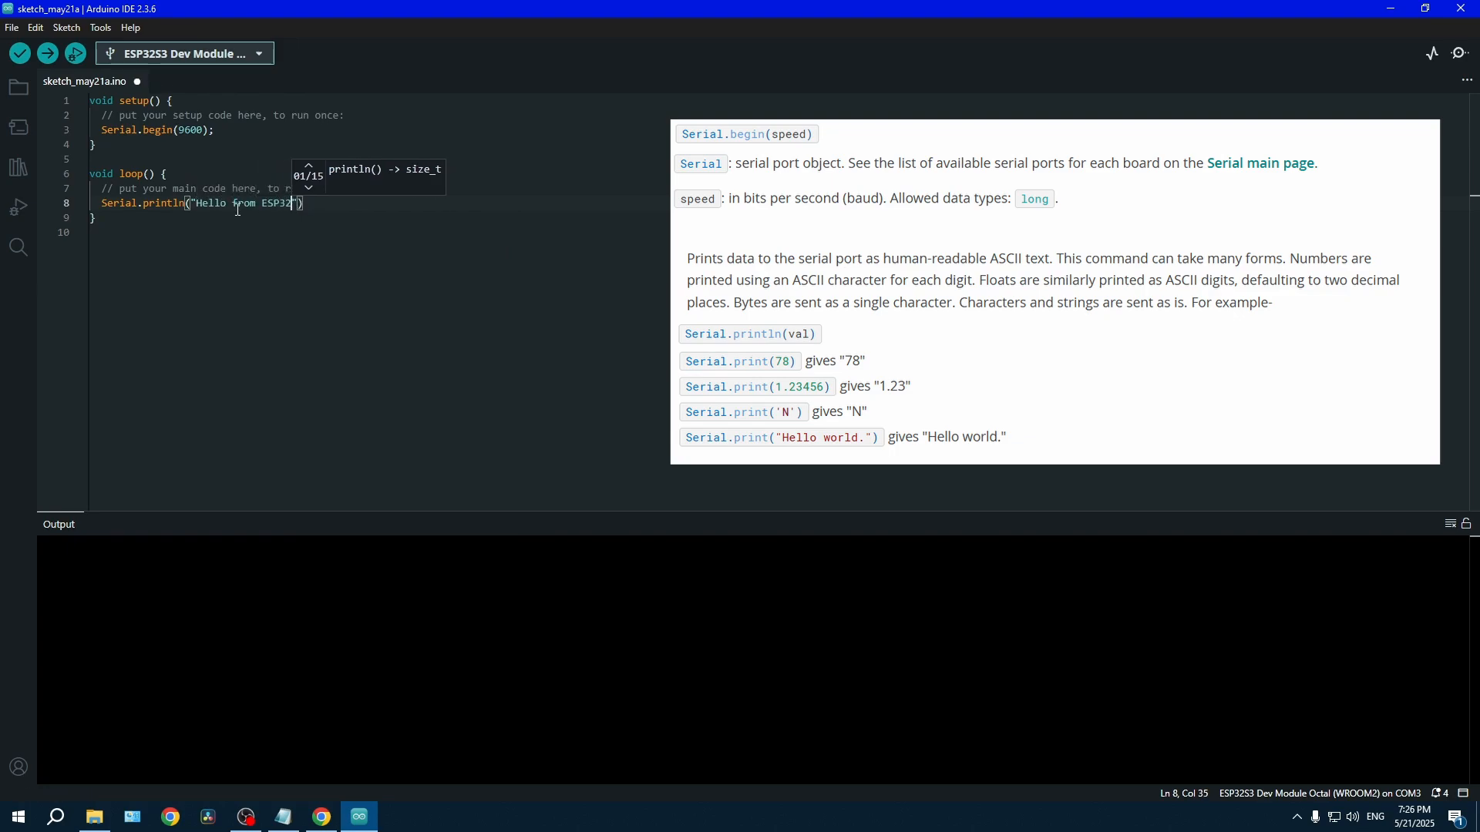
{"action": "type", "text": "-S3"}
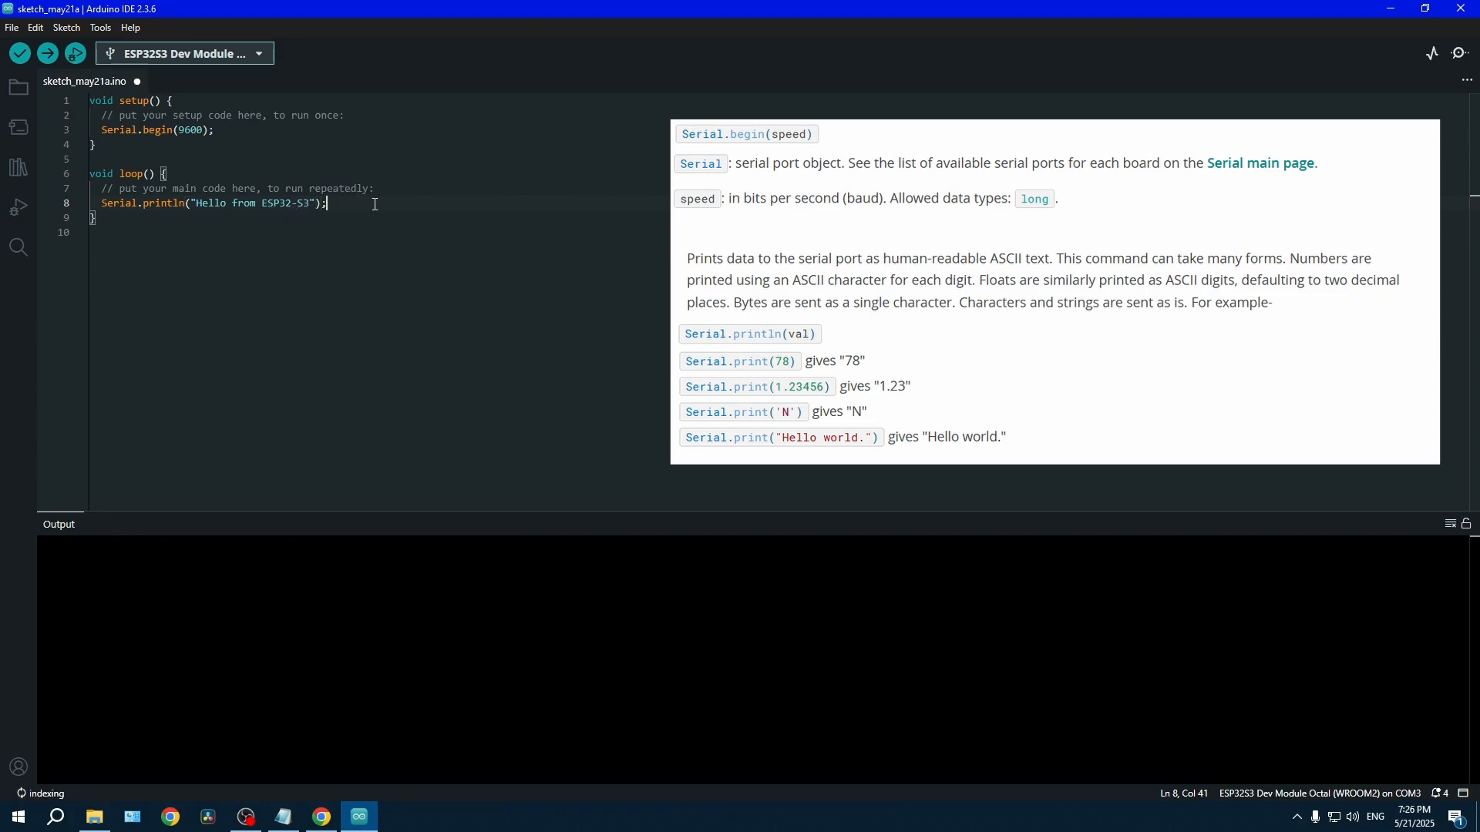
{"action": "type", "text": "delay"}
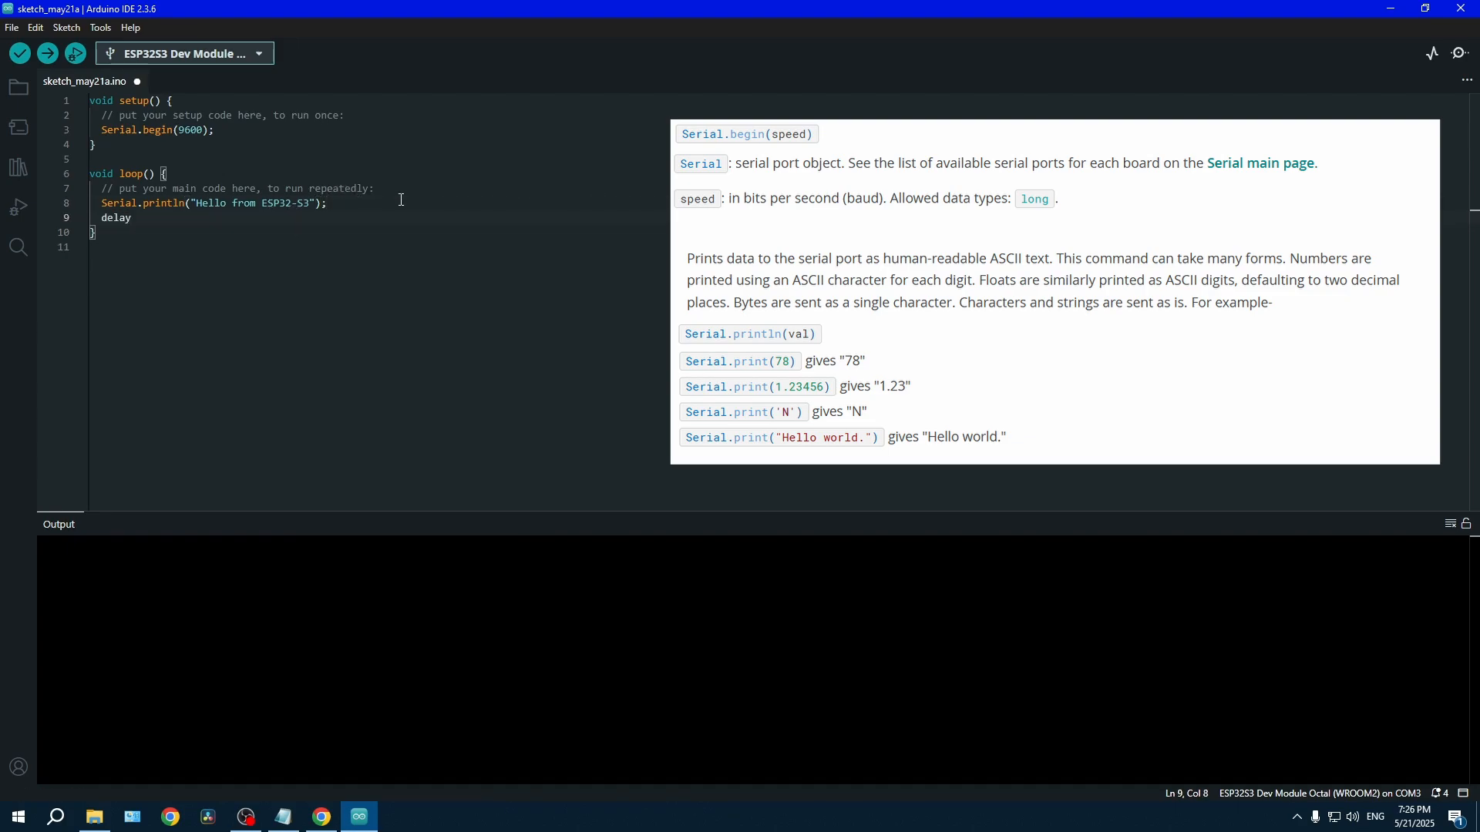
{"action": "type", "text": "(100);"}
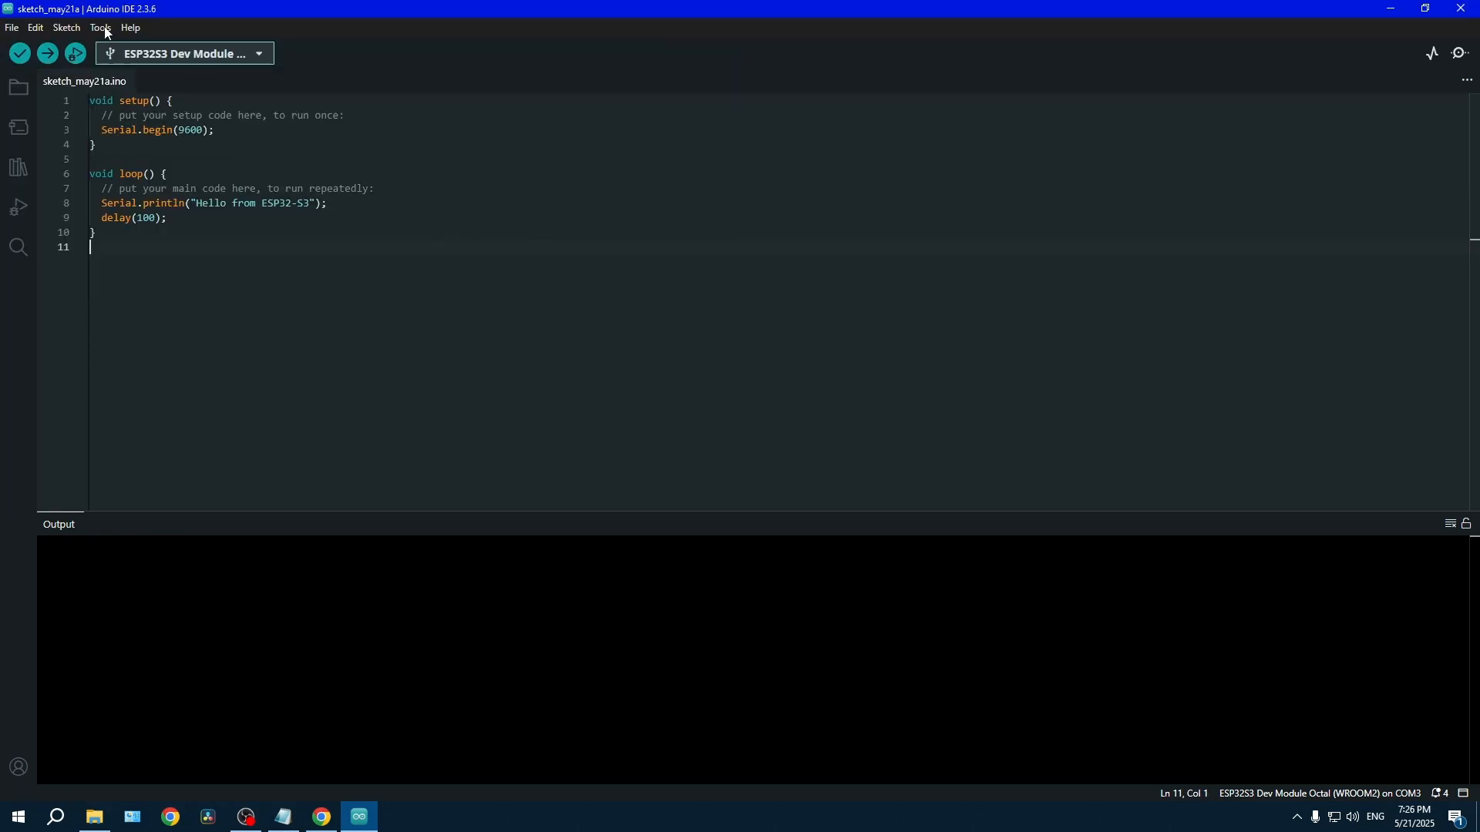
{"action": "left_click", "coordinate": [98, 26]}
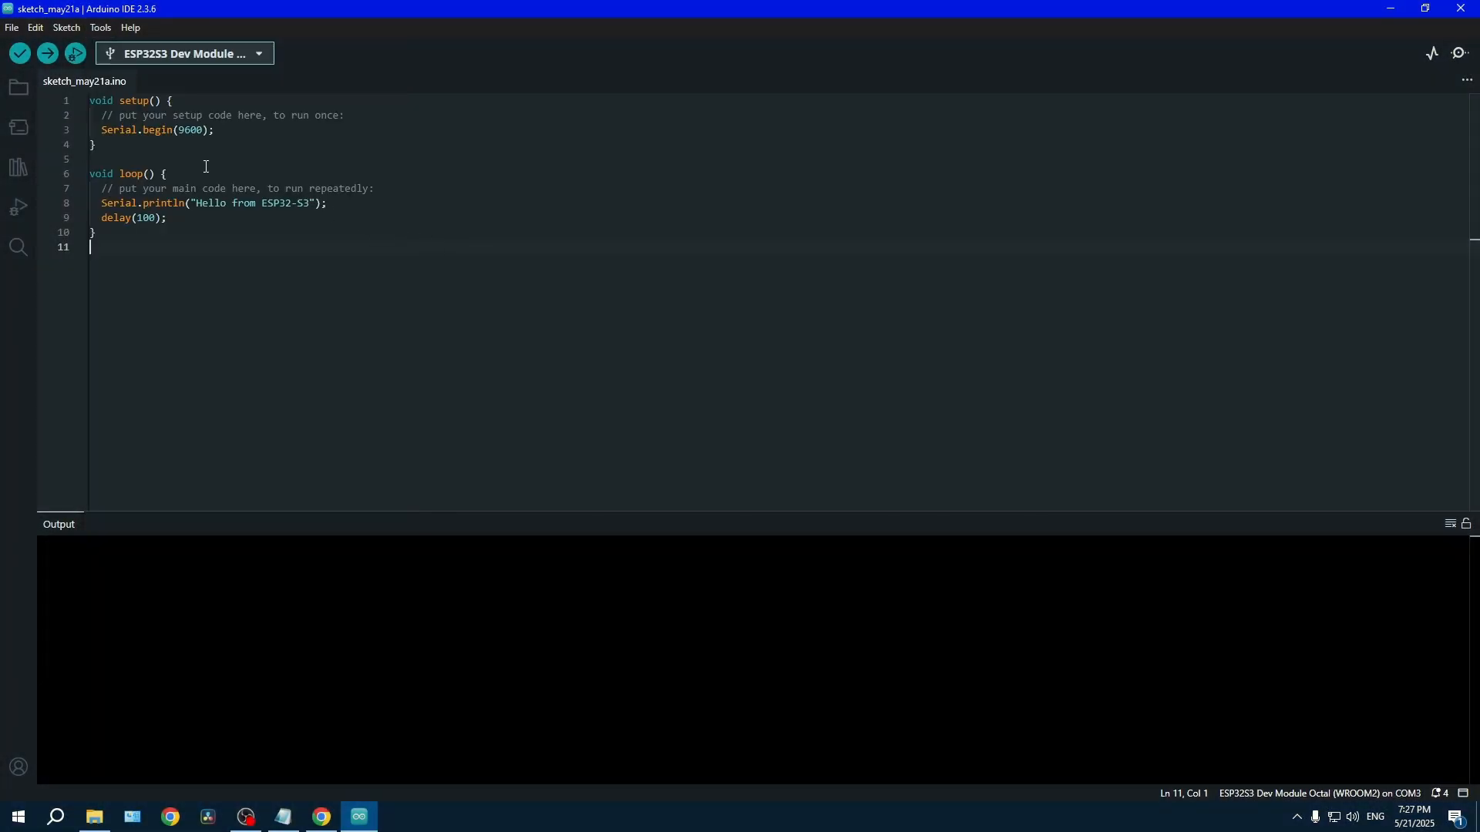
- Upload the sketch to the ESP32-S3 and watch 'Hello from ESP32-S3' repeat in the Serial Monitor
{"action": "left_click", "coordinate": [47, 52]}
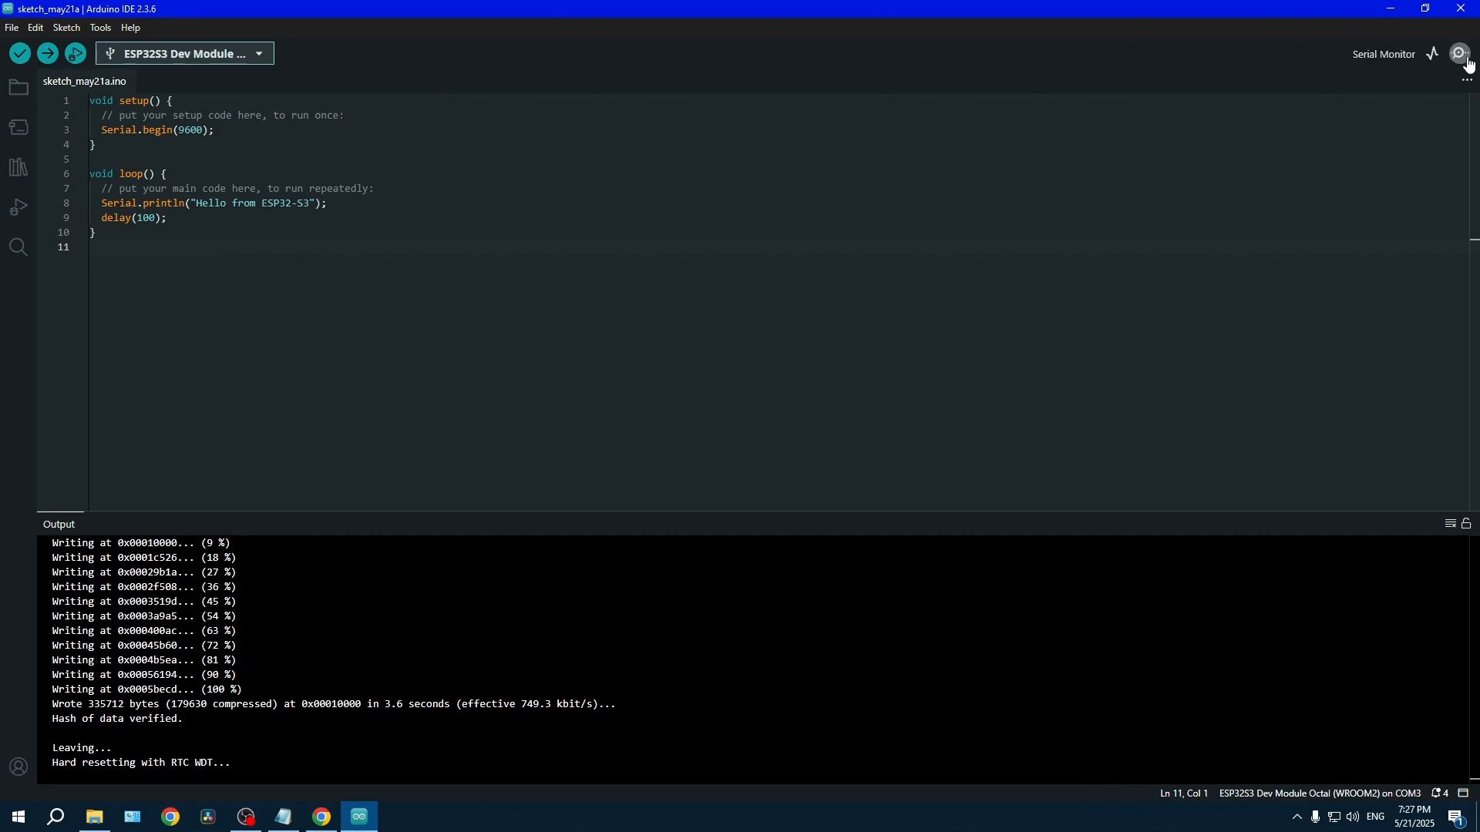
{"action": "left_click", "coordinate": [1456, 52]}
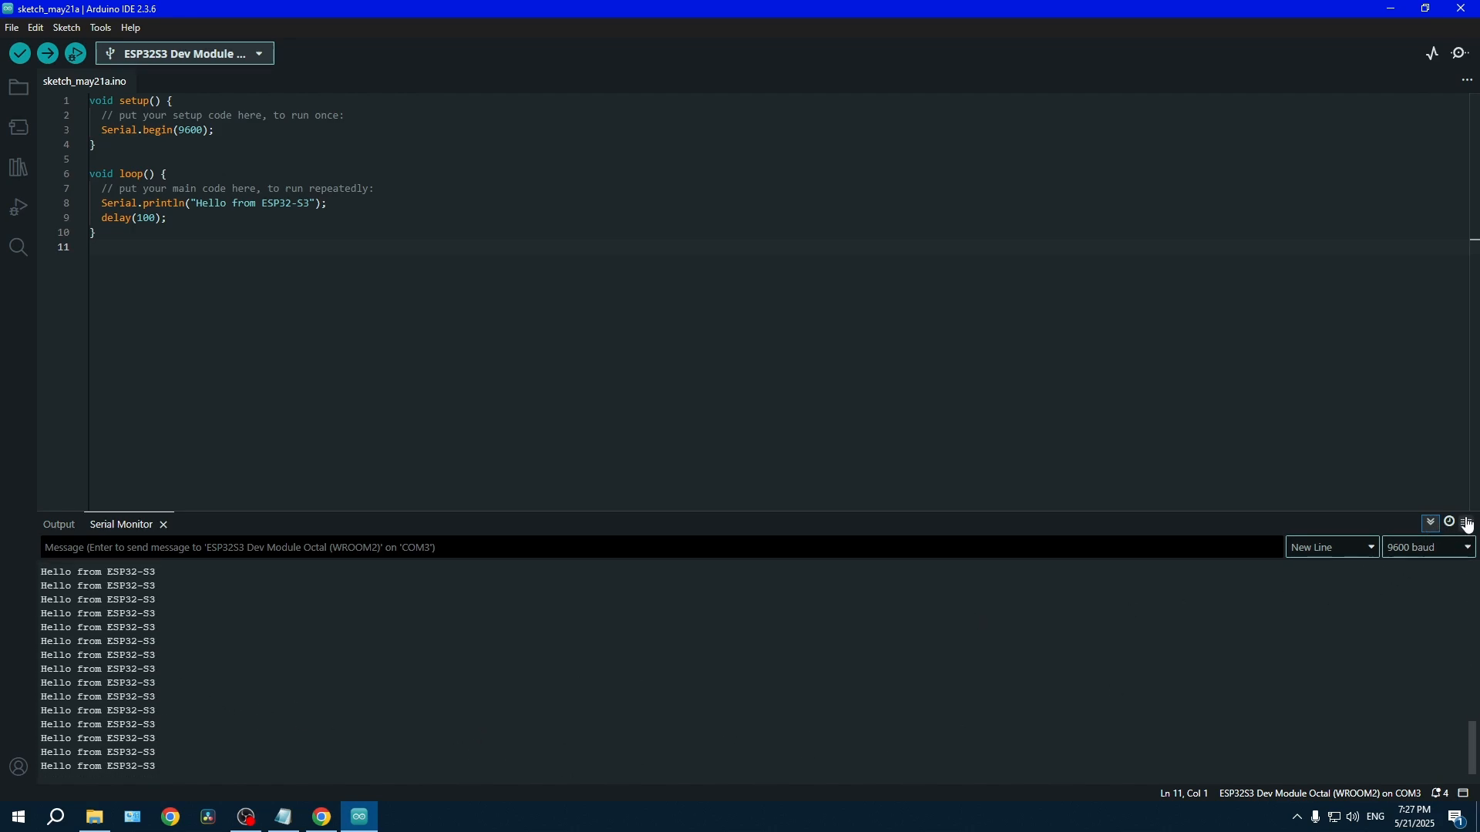
{"action": "left_click", "coordinate": [162, 524]}
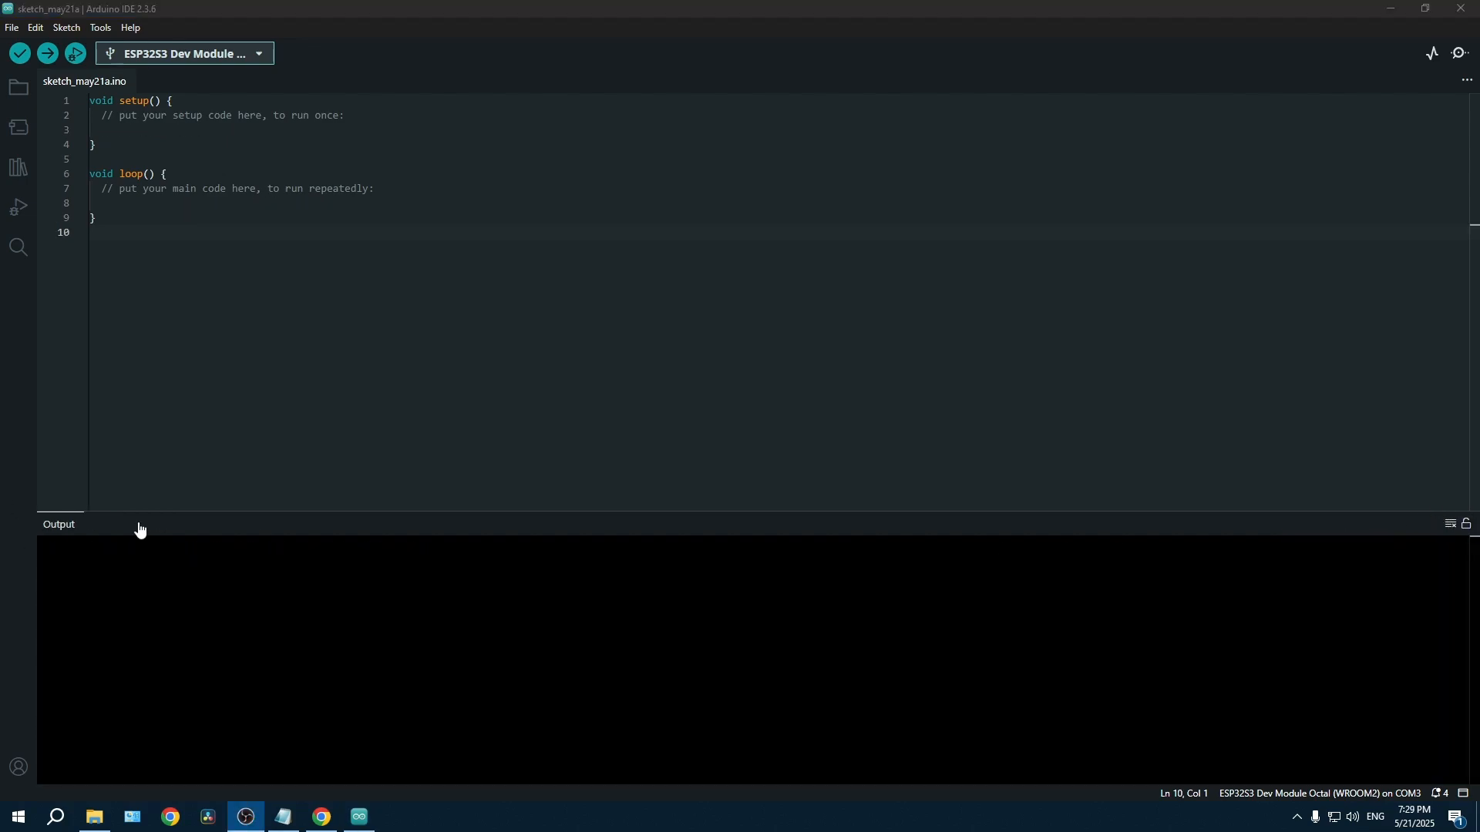
- Search the Library Manager for 'WS28' and locate ESP32_WS2812_Lib by Zhentao Lin
{"action": "left_click", "coordinate": [19, 168]}
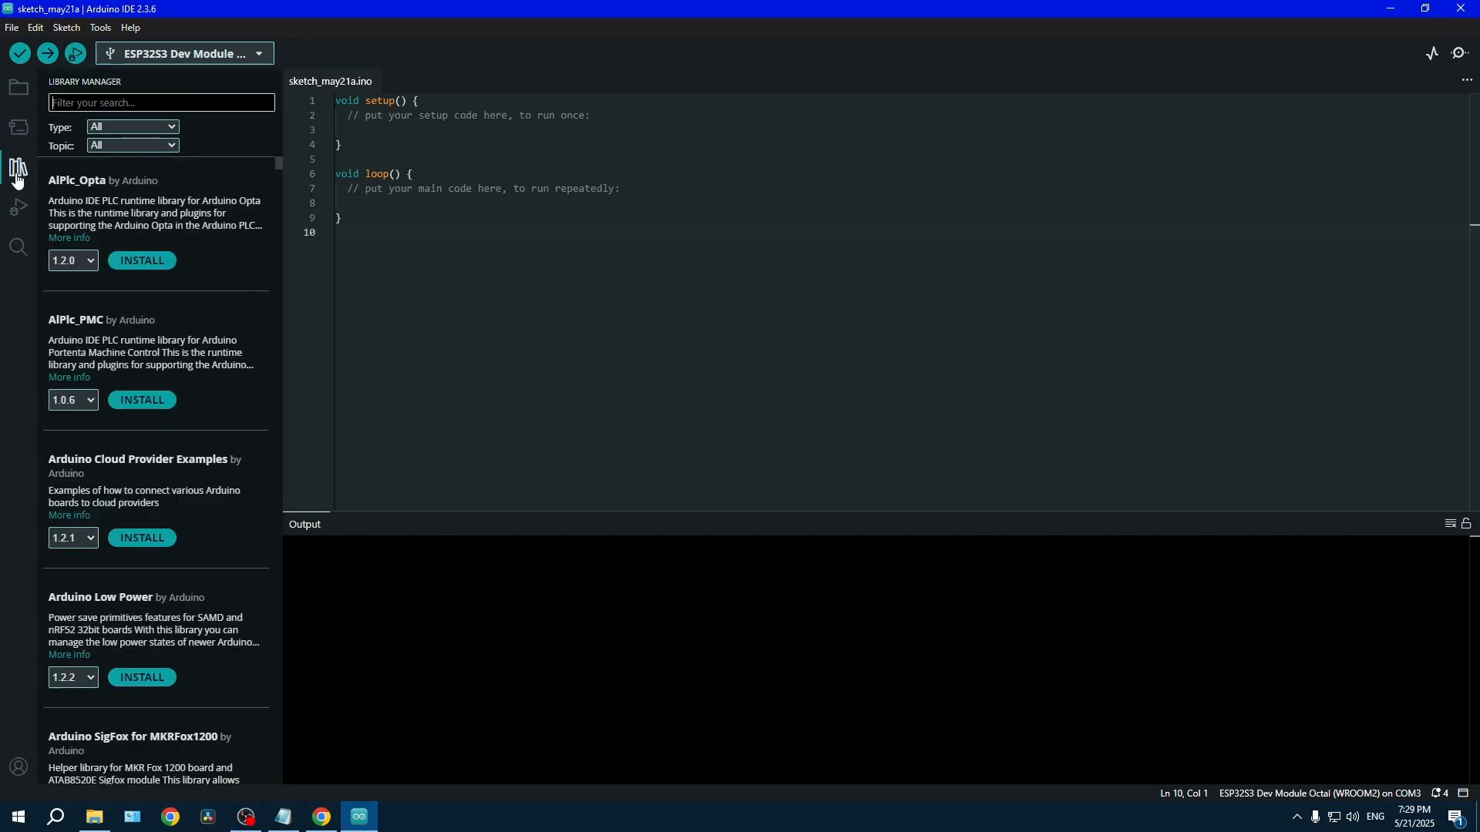
{"action": "type", "text": "W"}
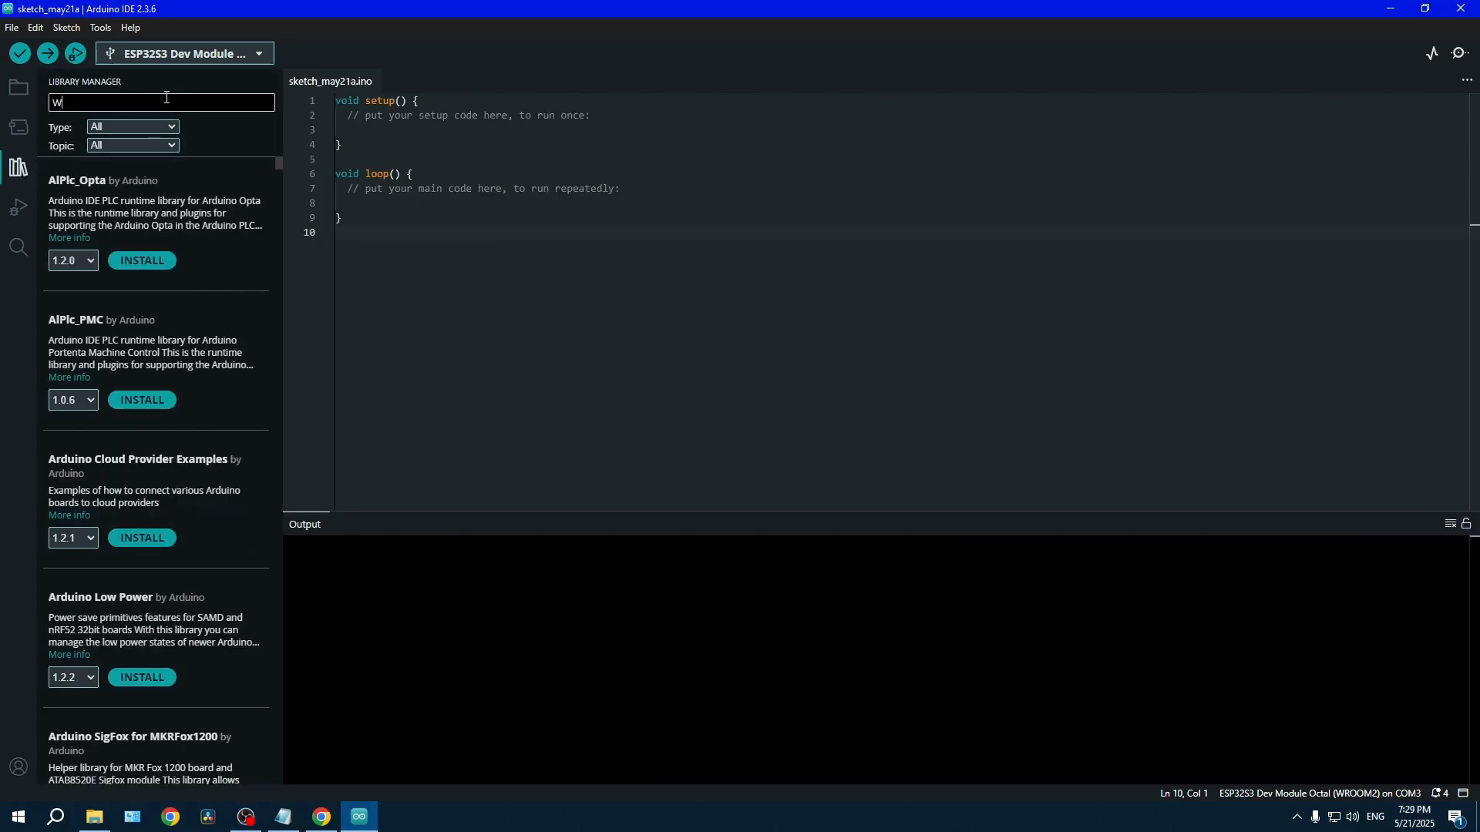
{"action": "type", "text": "S28"}
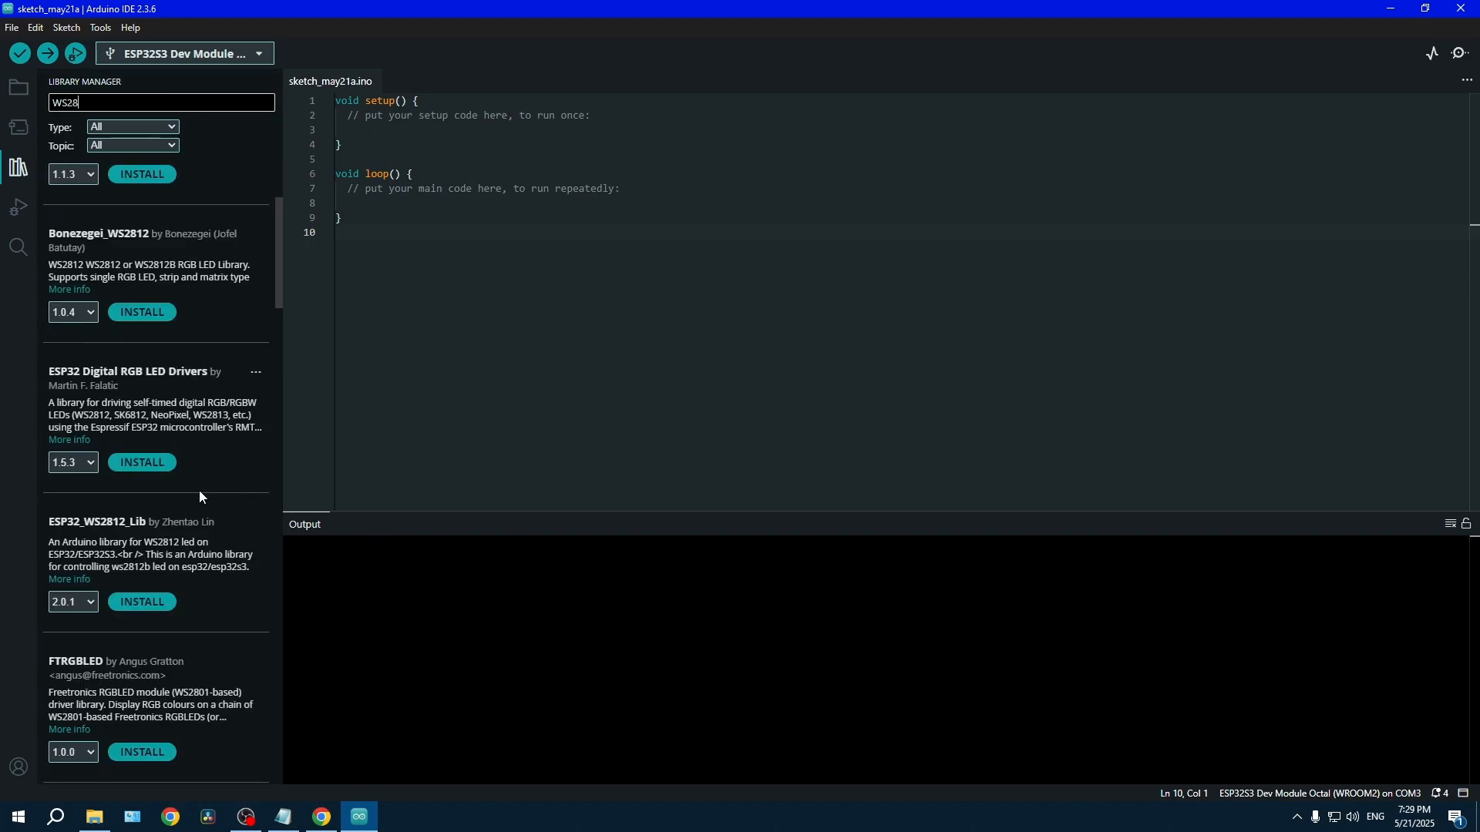
{"action": "scroll", "scroll_direction": "down", "scroll_amount": 3}
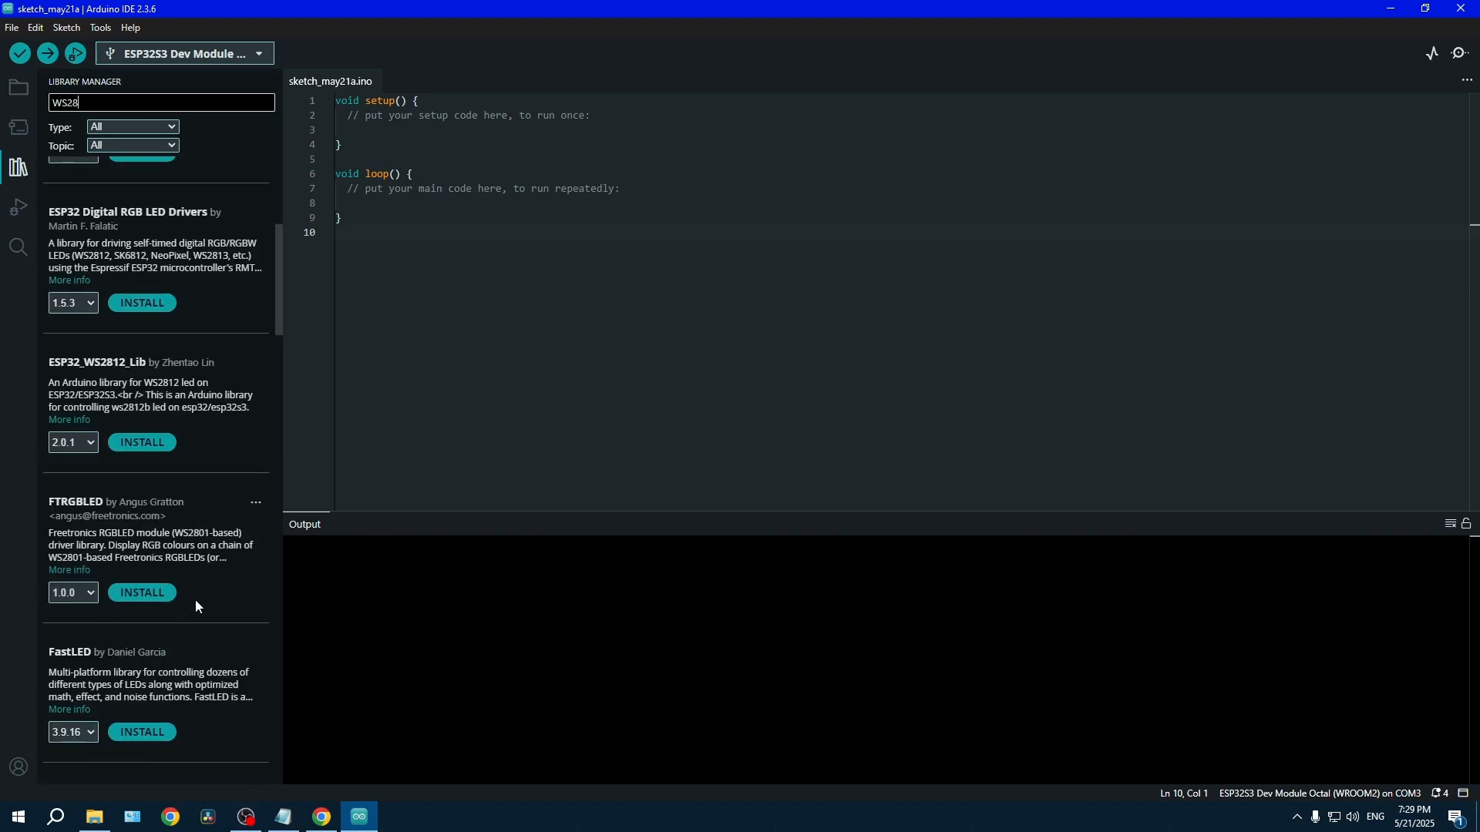
{"action": "scroll", "scroll_direction": "down", "scroll_amount": 3}
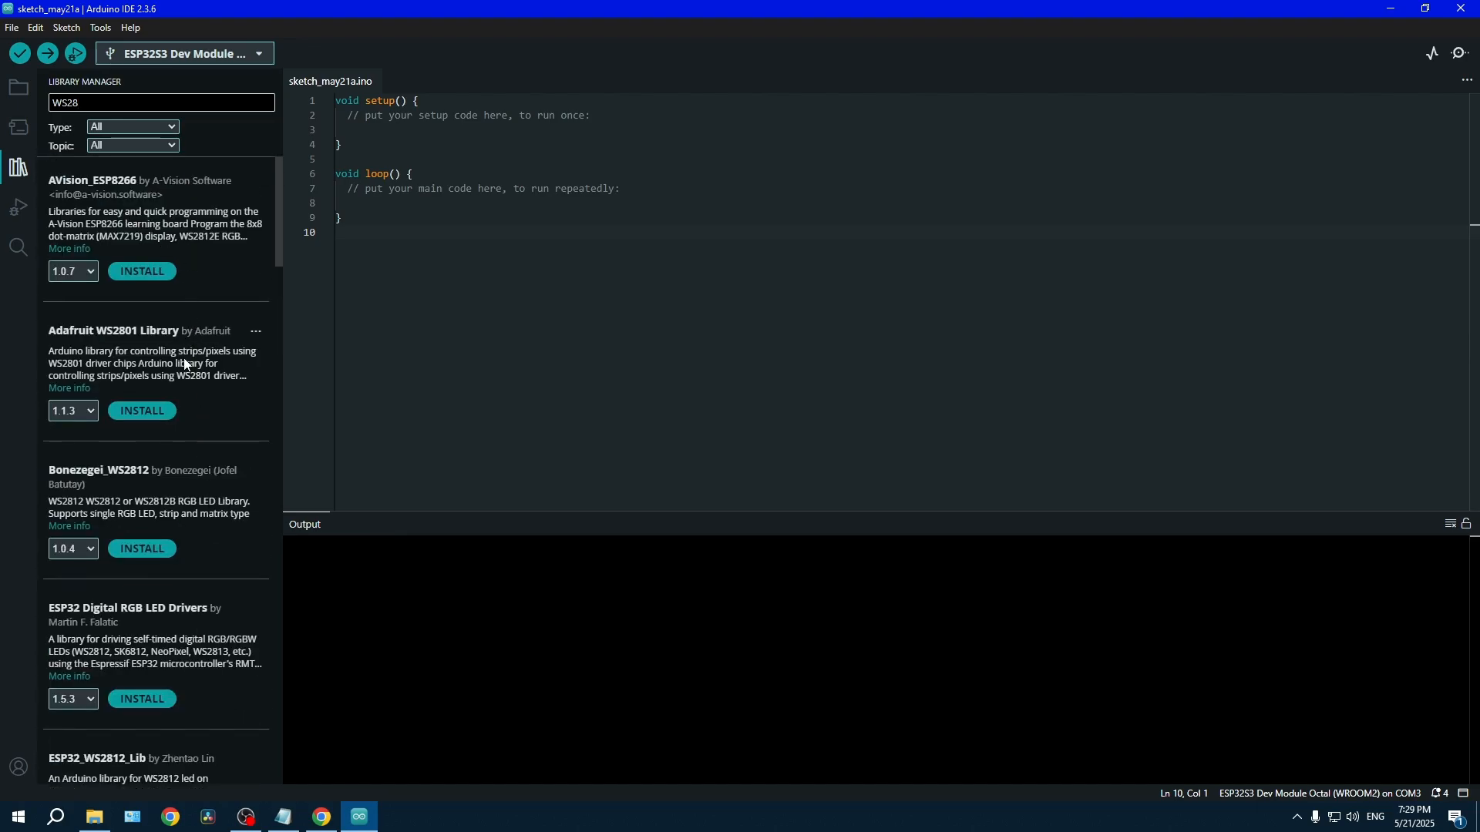
{"action": "mouse_move", "coordinate": [190, 635]}
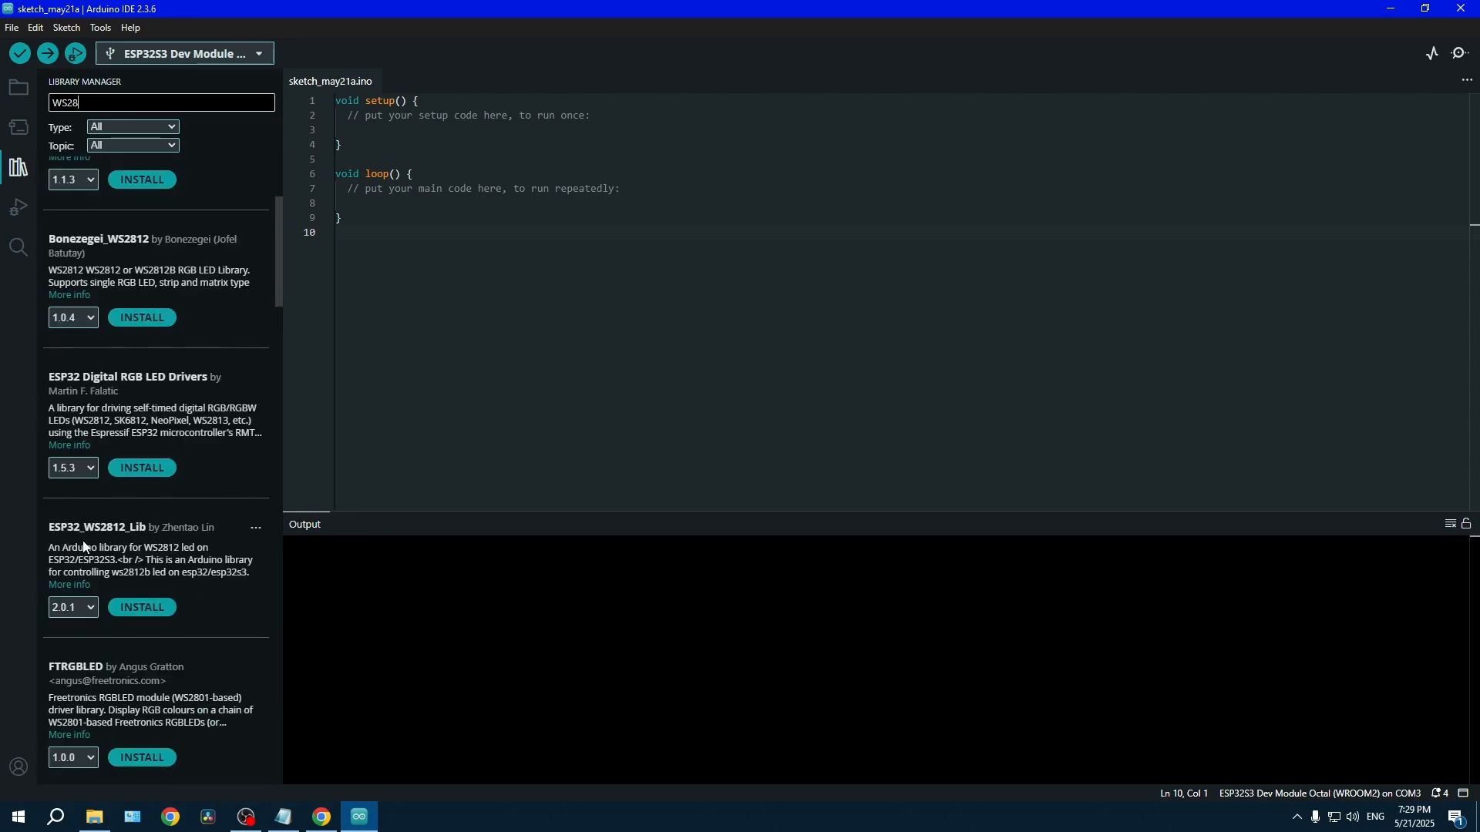
{"action": "mouse_move", "coordinate": [141, 607]}
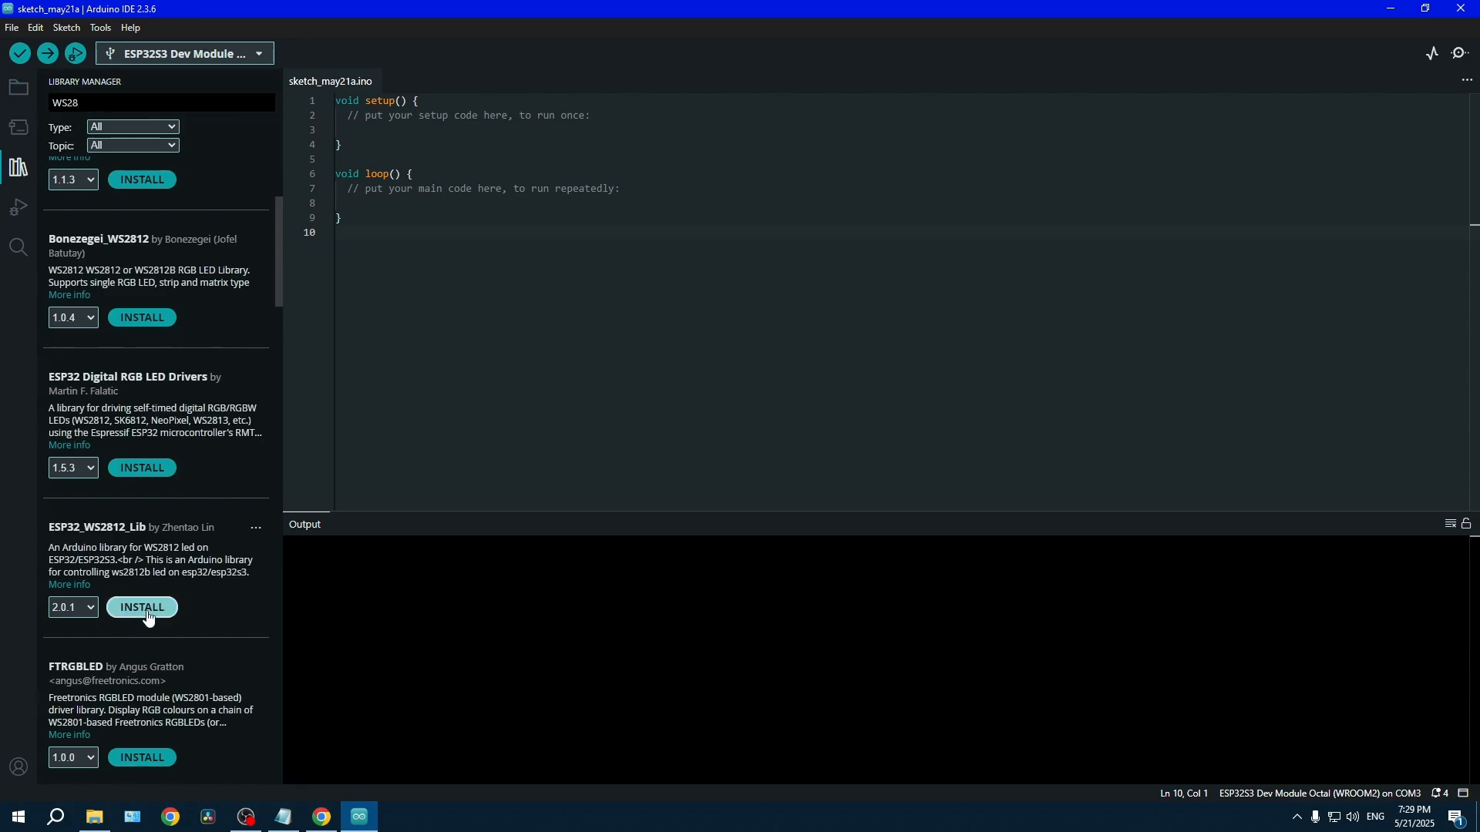
- Install ESP32_WS2812_Lib 2.0.1 and head to the File menu for its examples
{"action": "left_click", "coordinate": [141, 608]}
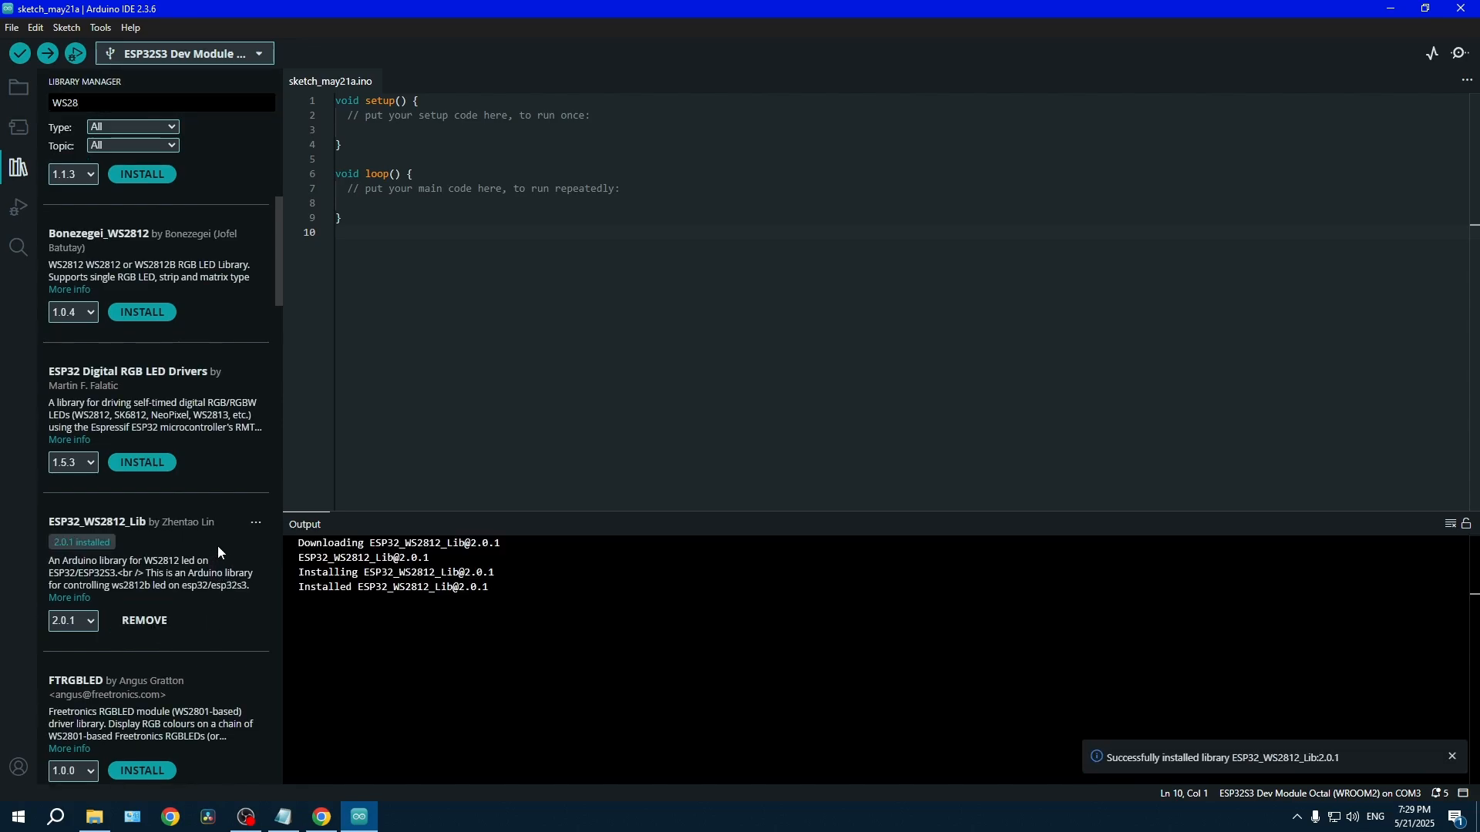
{"action": "left_click", "coordinate": [11, 26]}
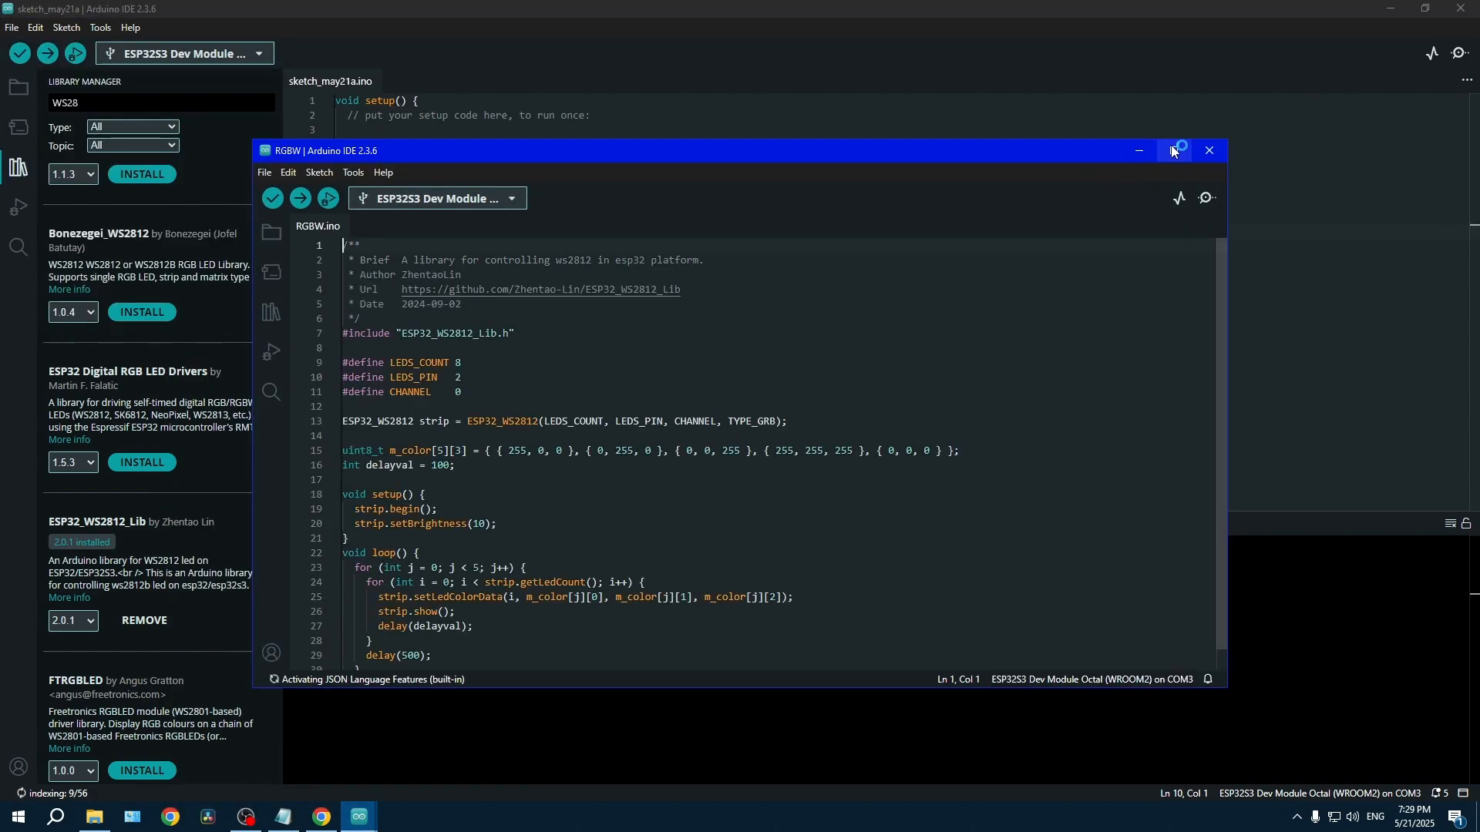
- Maximize the RGBW example, set LEDS_COUNT 1 and LEDS_PIN 38, and start uploading
{"action": "left_click", "coordinate": [1178, 150]}
{"action": "type", "text": "1"}
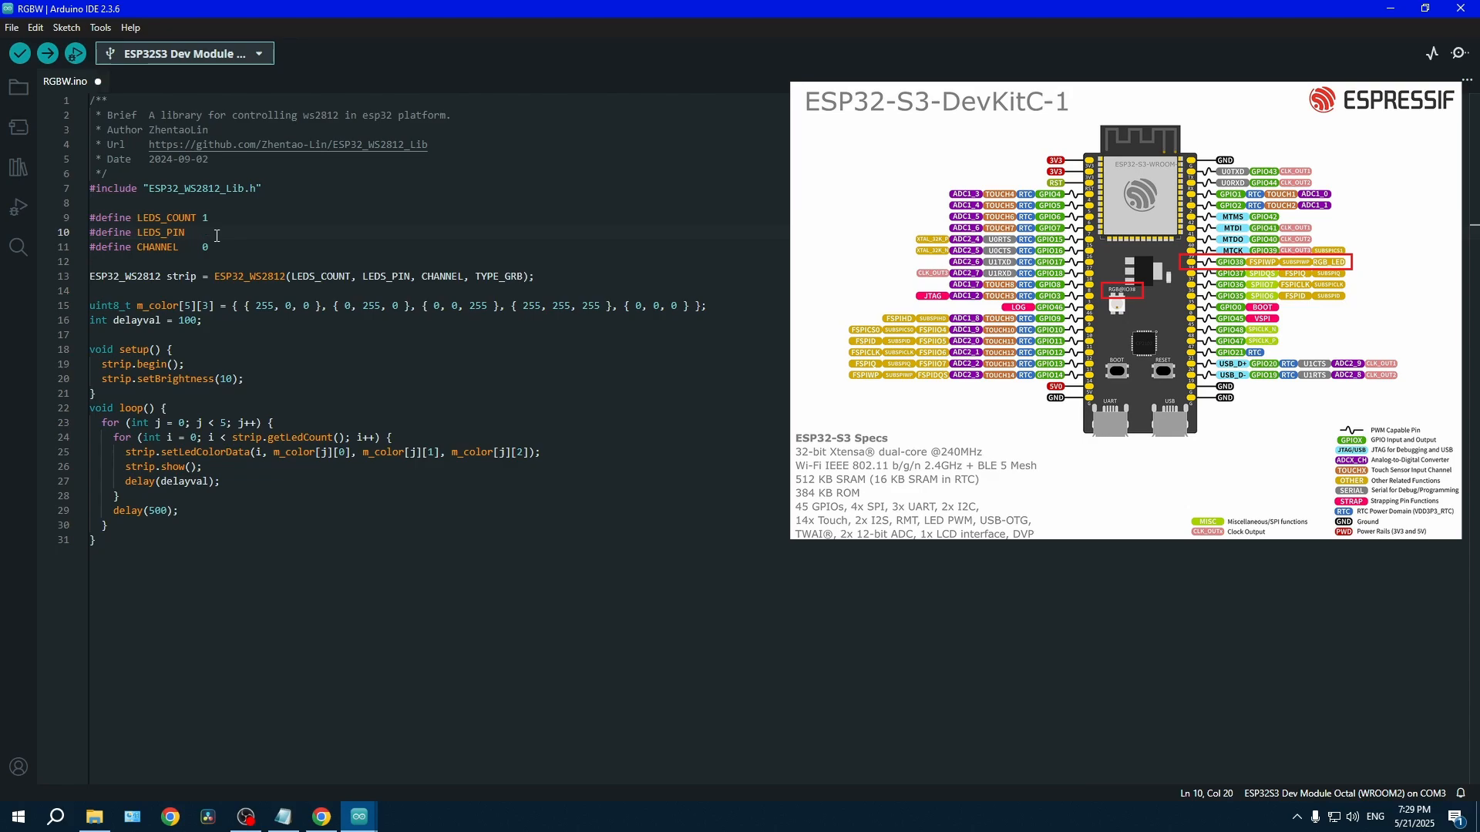
{"action": "type", "text": "38"}
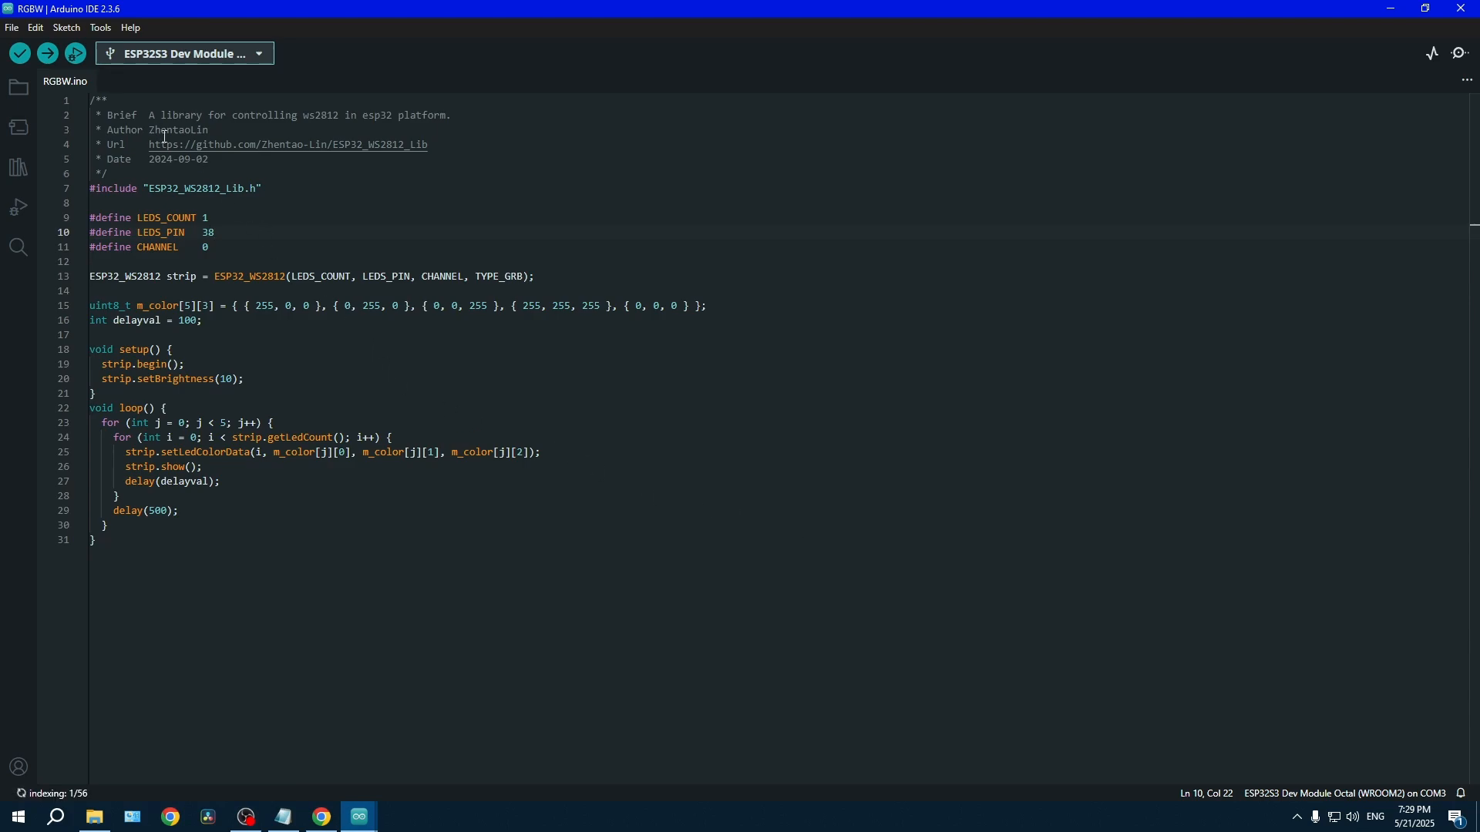
{"action": "left_click", "coordinate": [45, 52]}
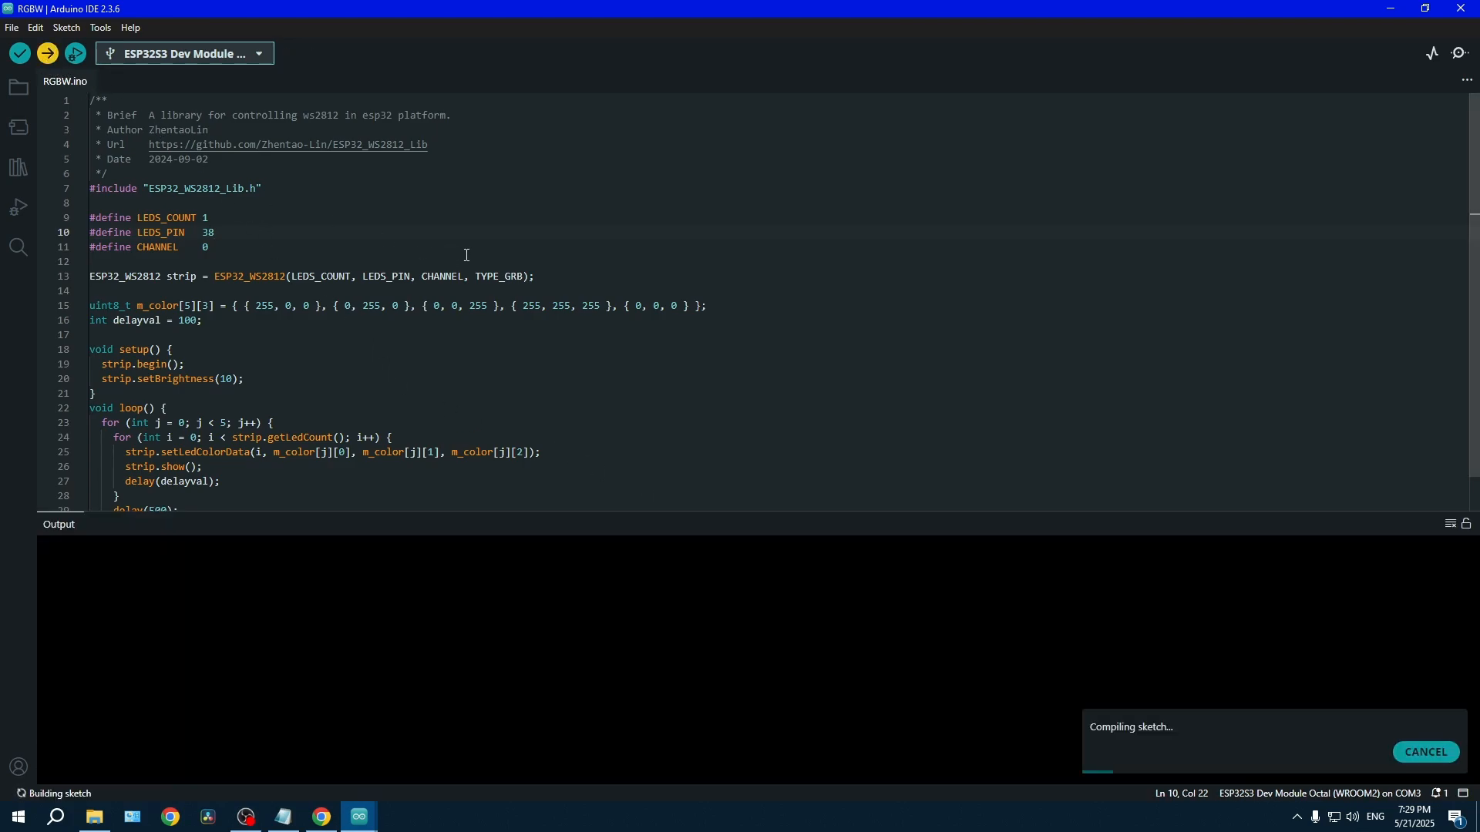